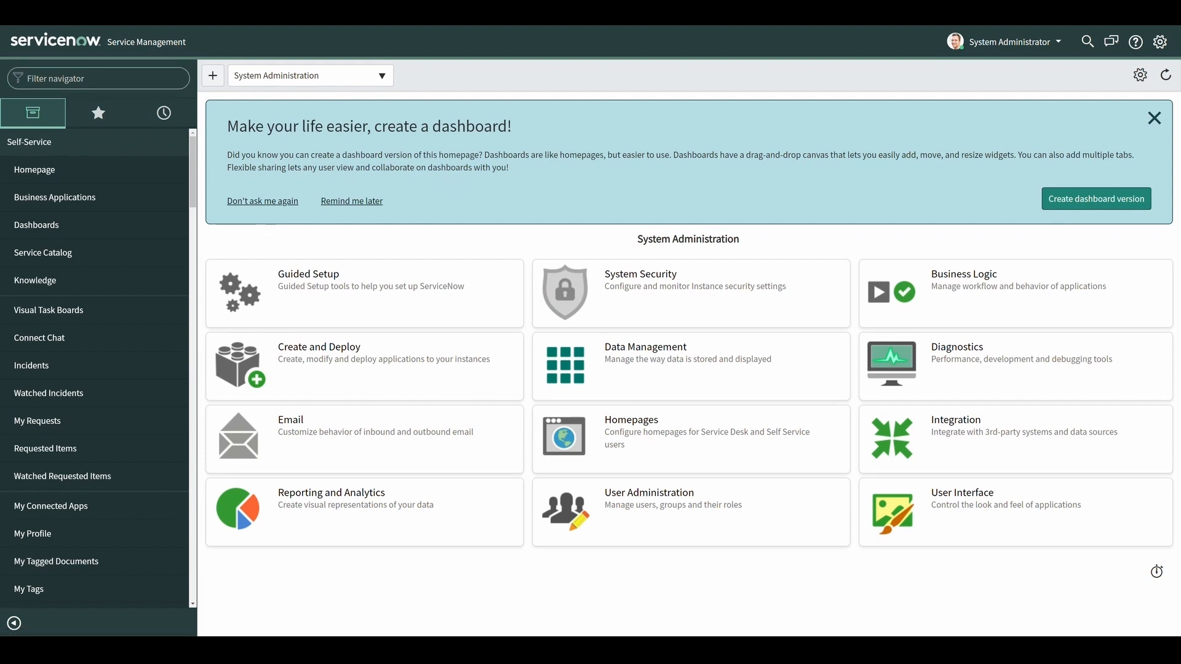
# Open the System Security > Access Control (ACL) list by filtering the navigator for 'acl'
pyautogui.write('acl')
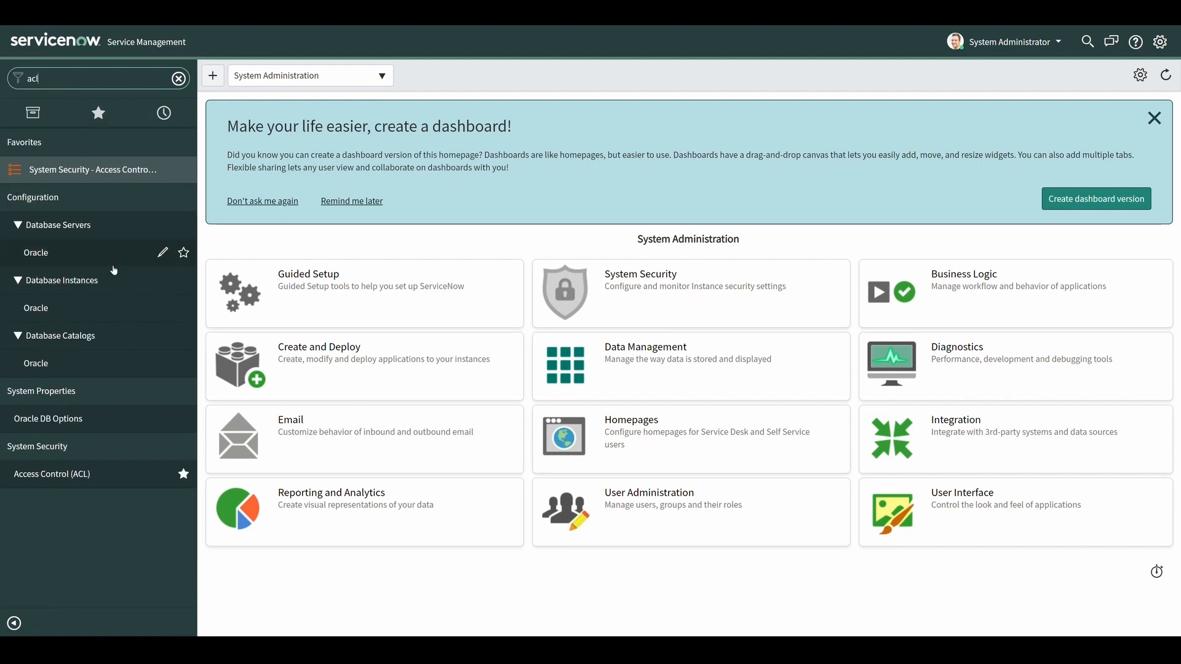
pyautogui.moveTo(52, 473)
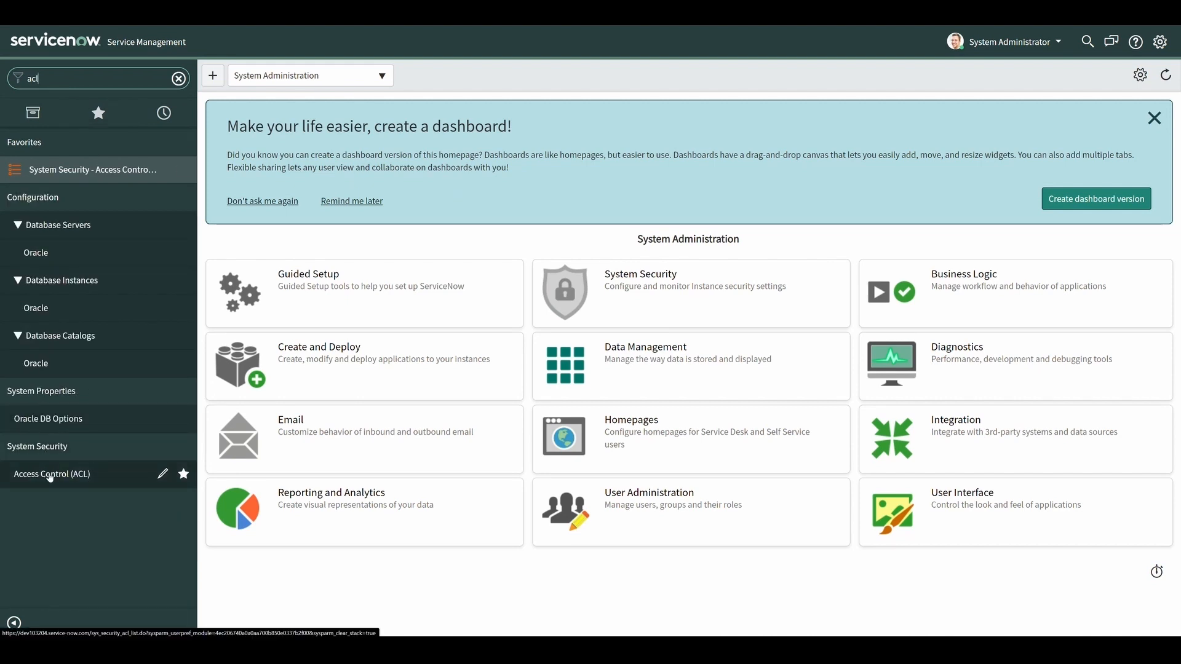
pyautogui.click(51, 473)
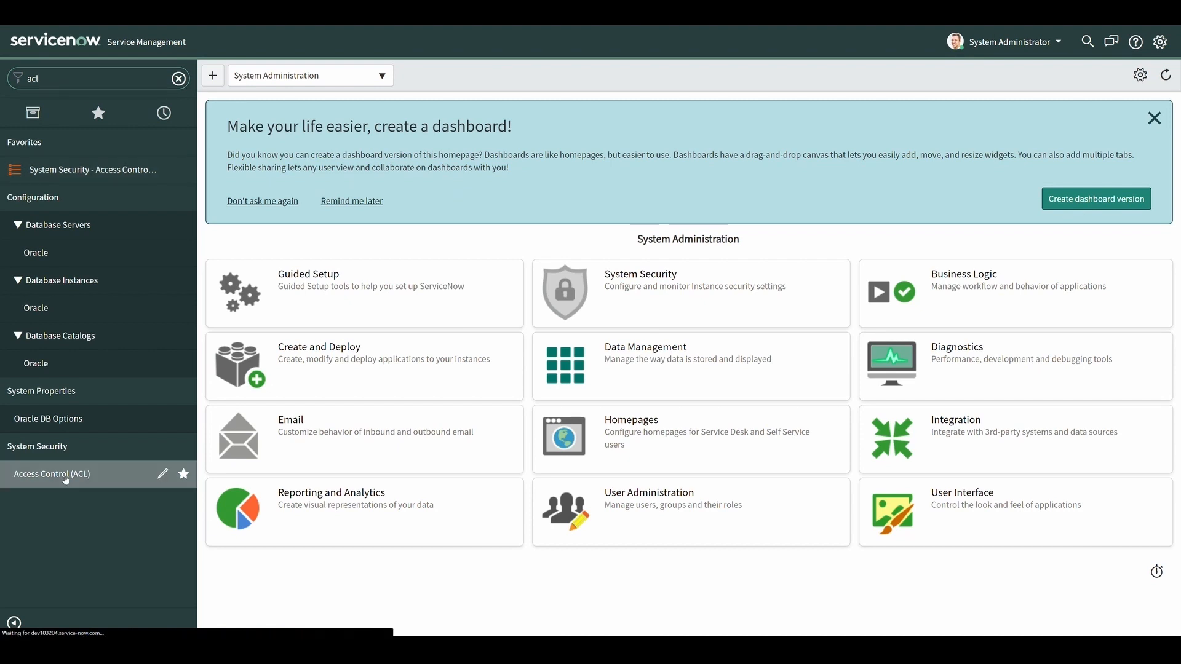
pyautogui.click(51, 473)
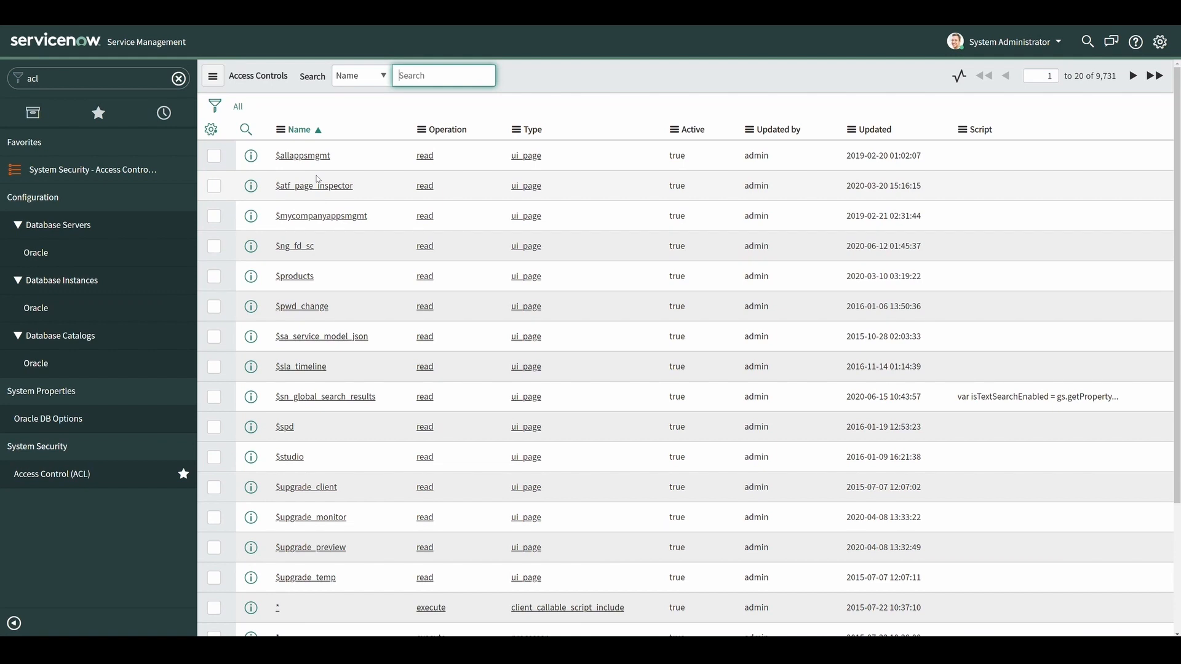
# Start an ACL list filter condition on Type and close the rule-type lookup
pyautogui.click(215, 107)
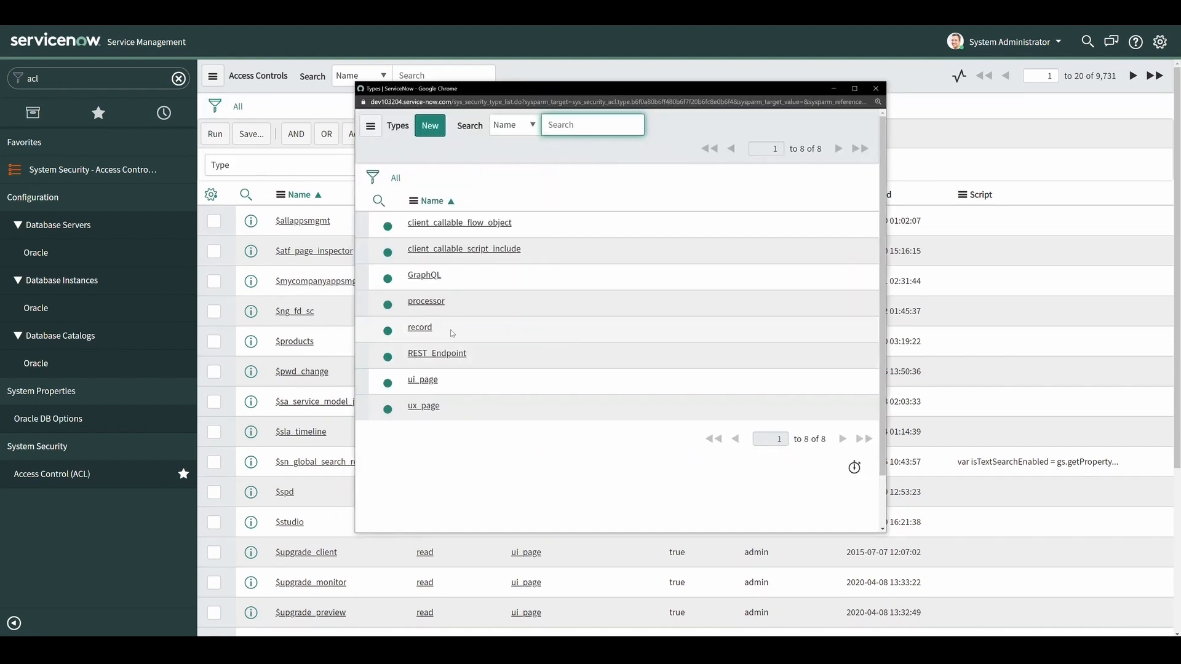
pyautogui.click(591, 125)
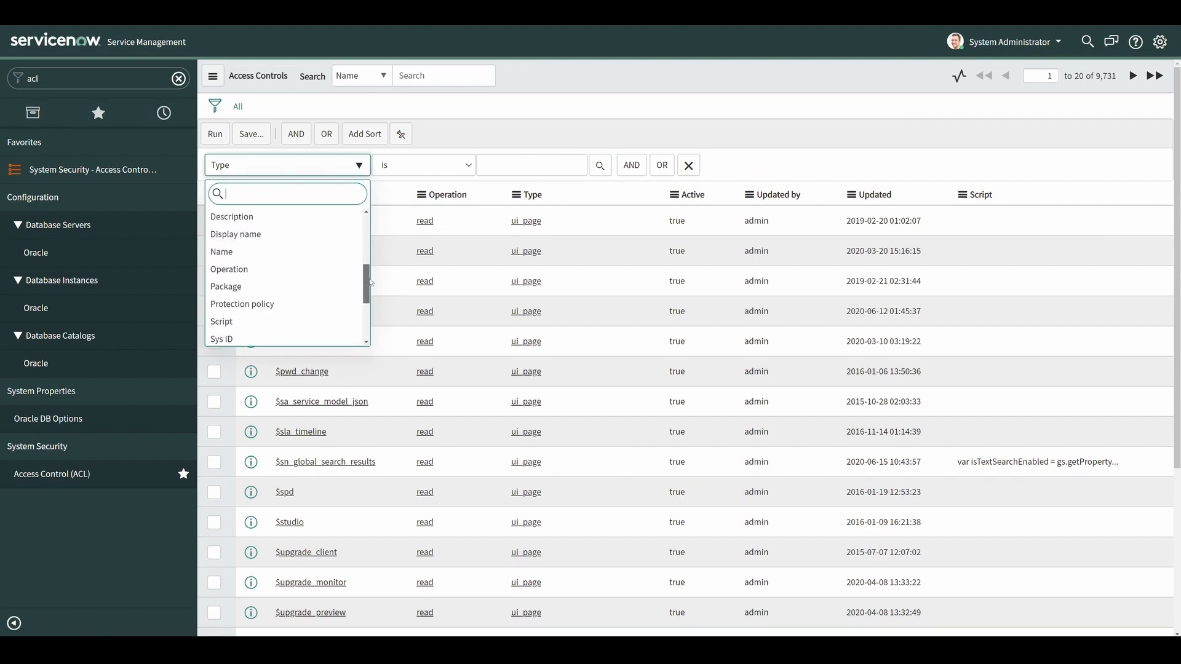
# Switch the filter condition field to Operation to browse the 13 ACL operations
pyautogui.click(229, 268)
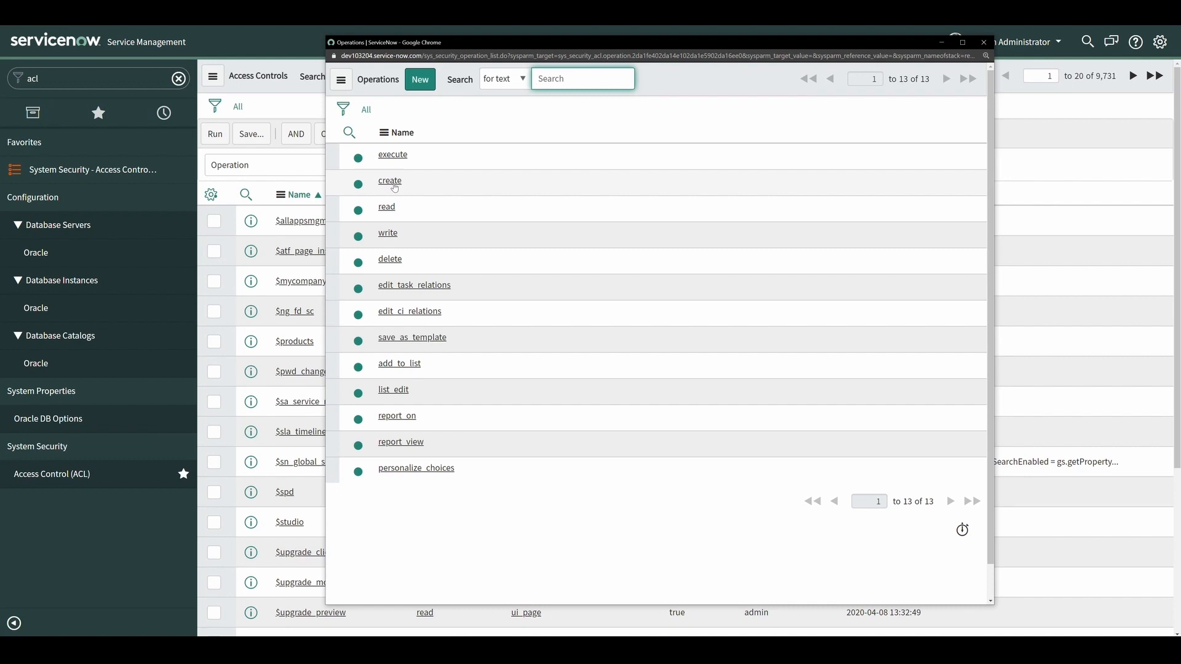
pyautogui.moveTo(442, 267)
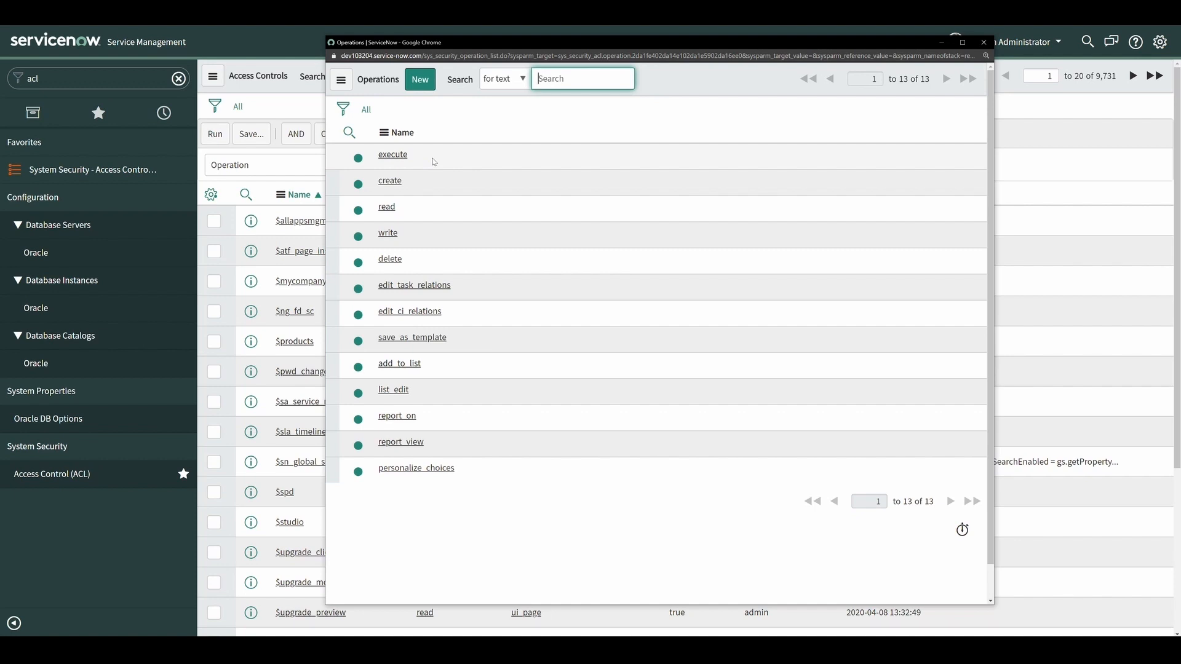
pyautogui.moveTo(460, 419)
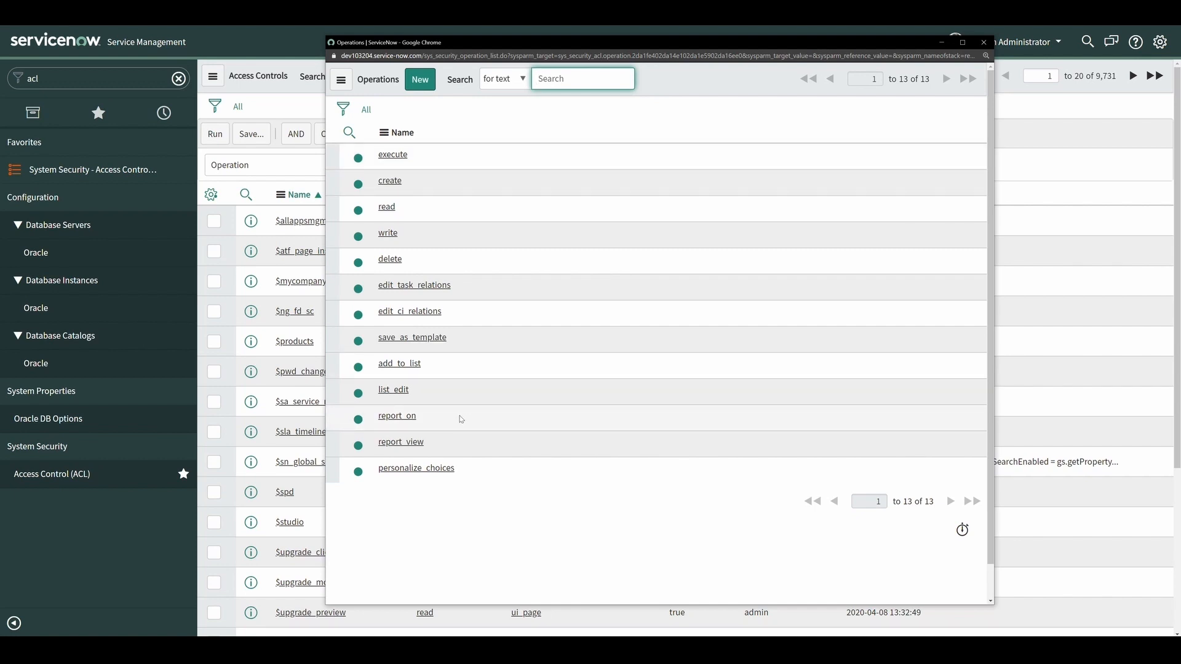
pyautogui.moveTo(452, 444)
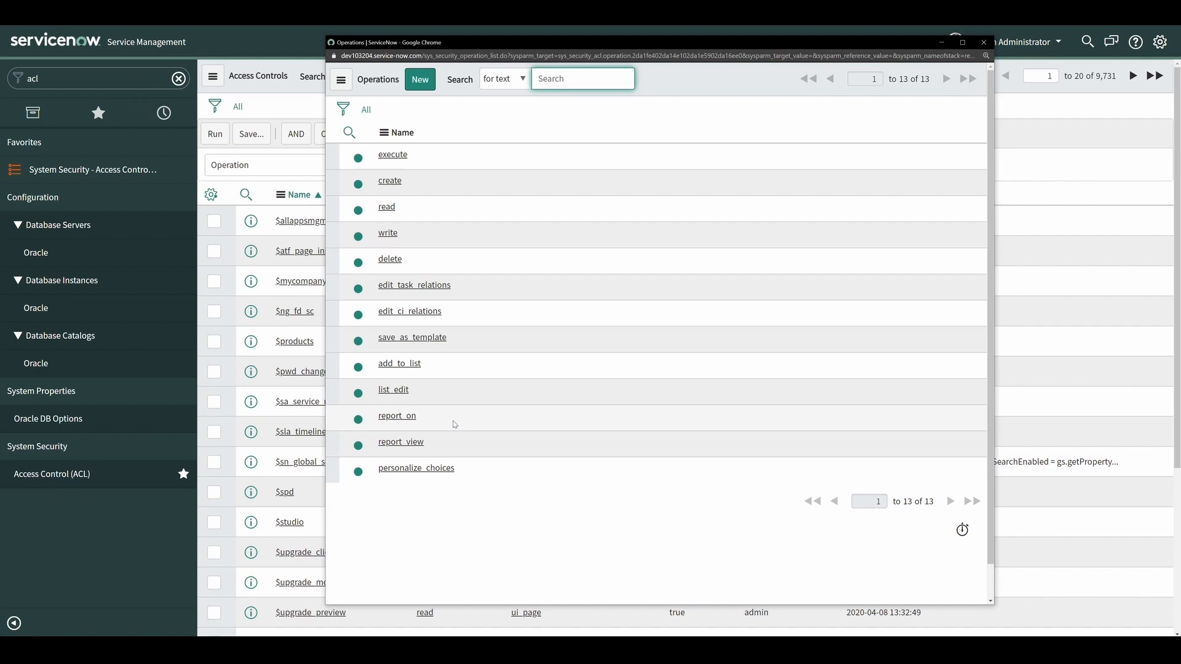
pyautogui.moveTo(458, 449)
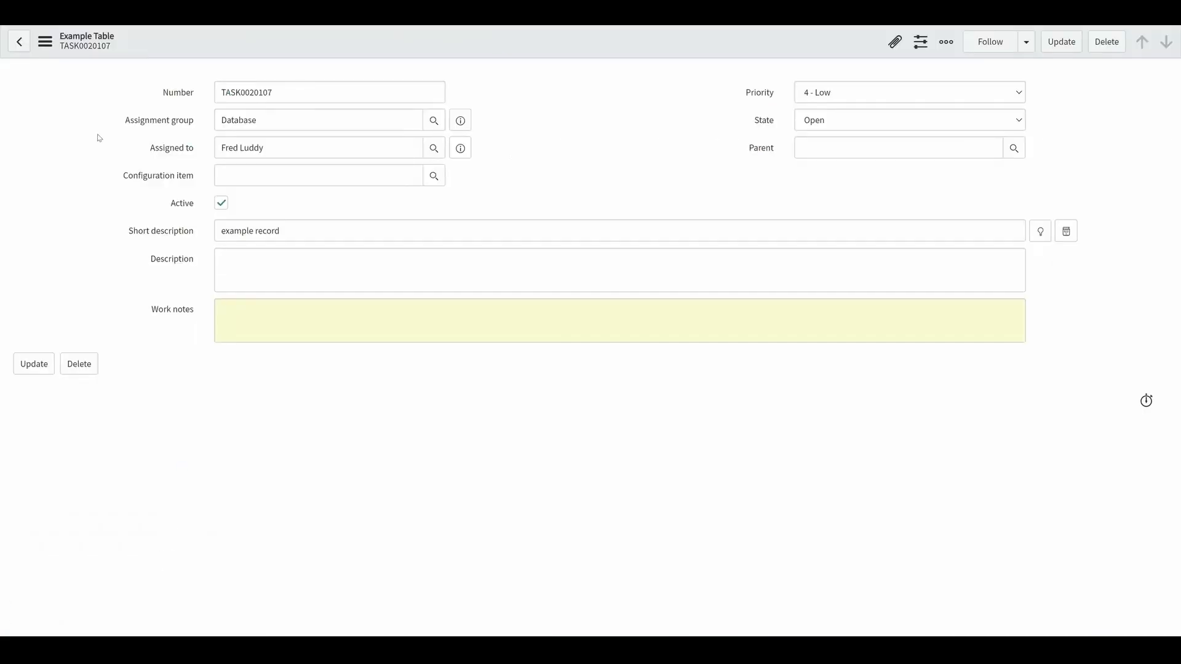
pyautogui.moveTo(94, 135)
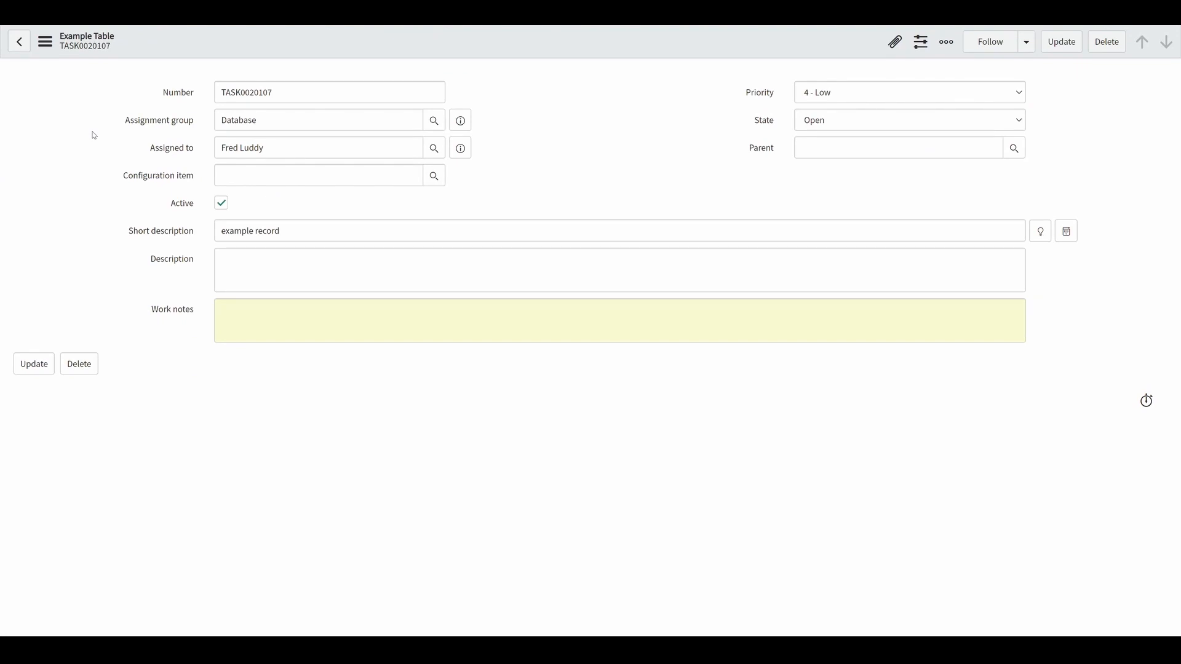
# Open Configure > Security Rules from the Example Table form menu
pyautogui.click(45, 41)
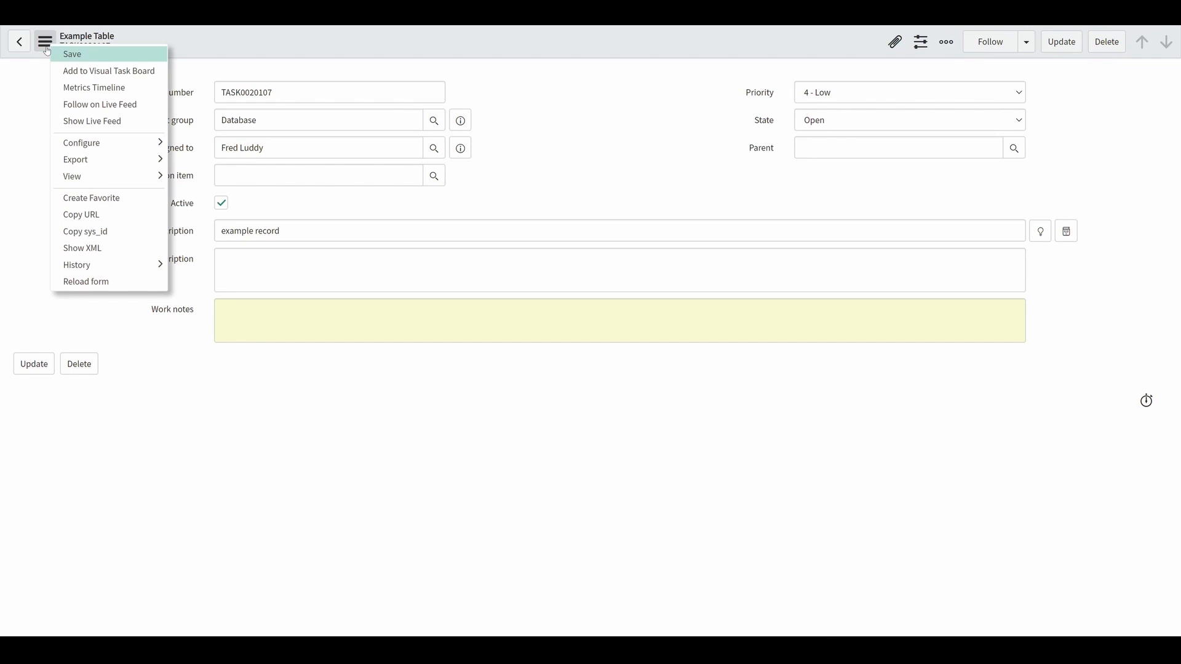
pyautogui.moveTo(81, 142)
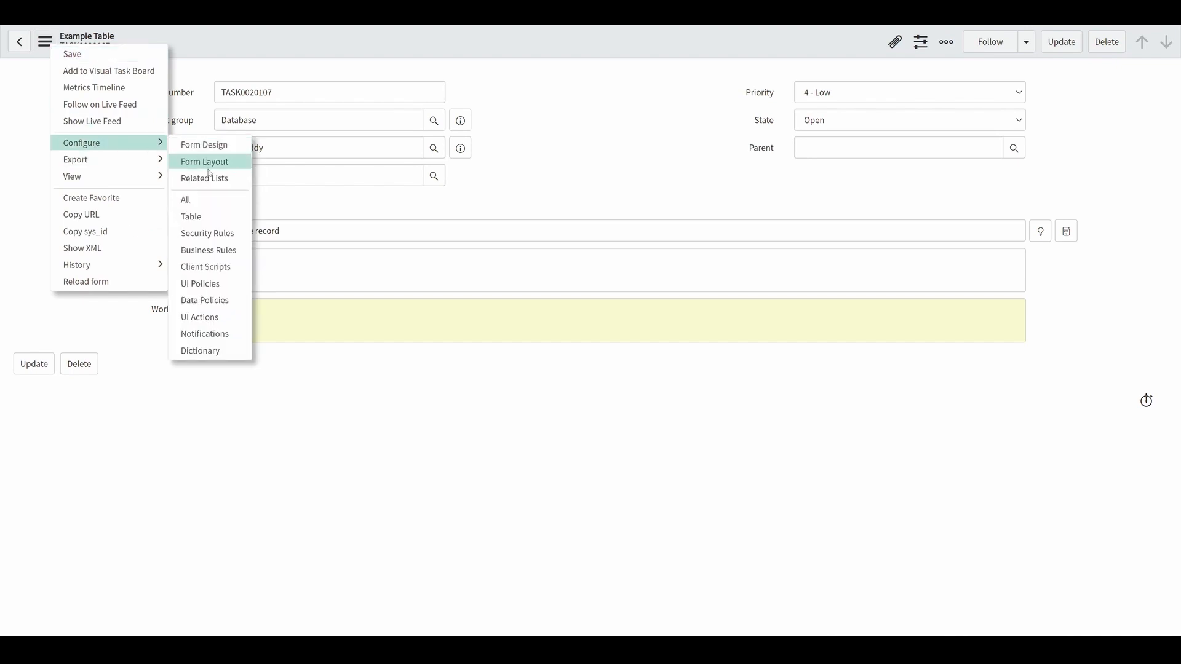
pyautogui.click(206, 232)
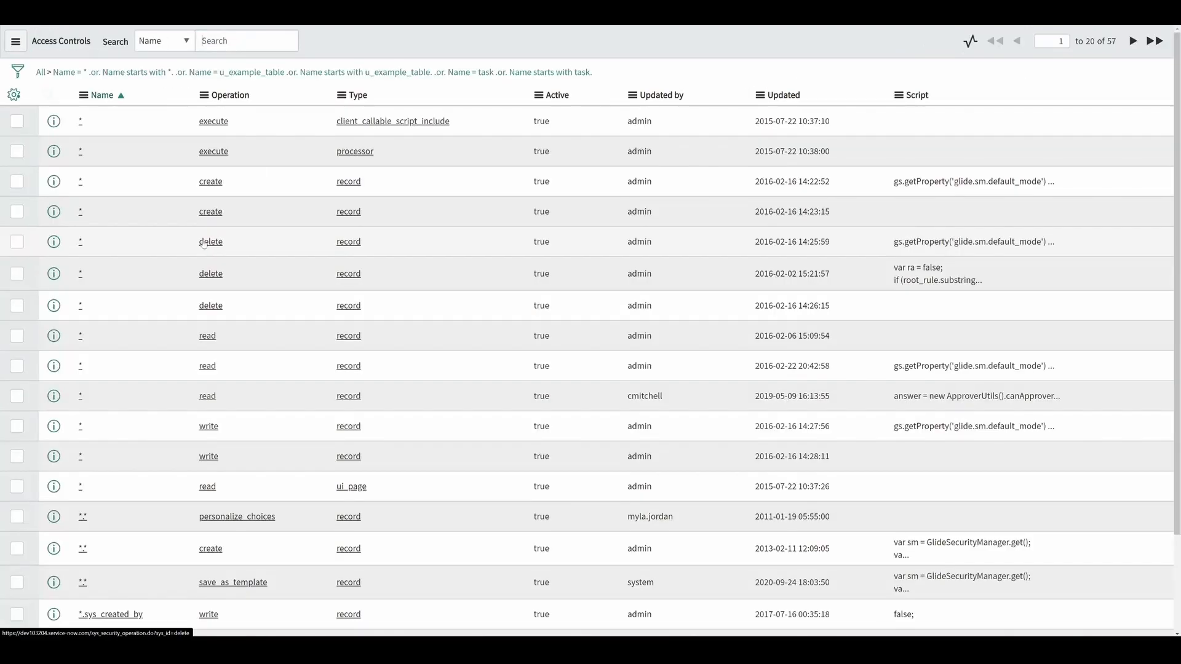
# Page through all three pages of the 57 filtered access rules, returning to page one
pyautogui.click(246, 40)
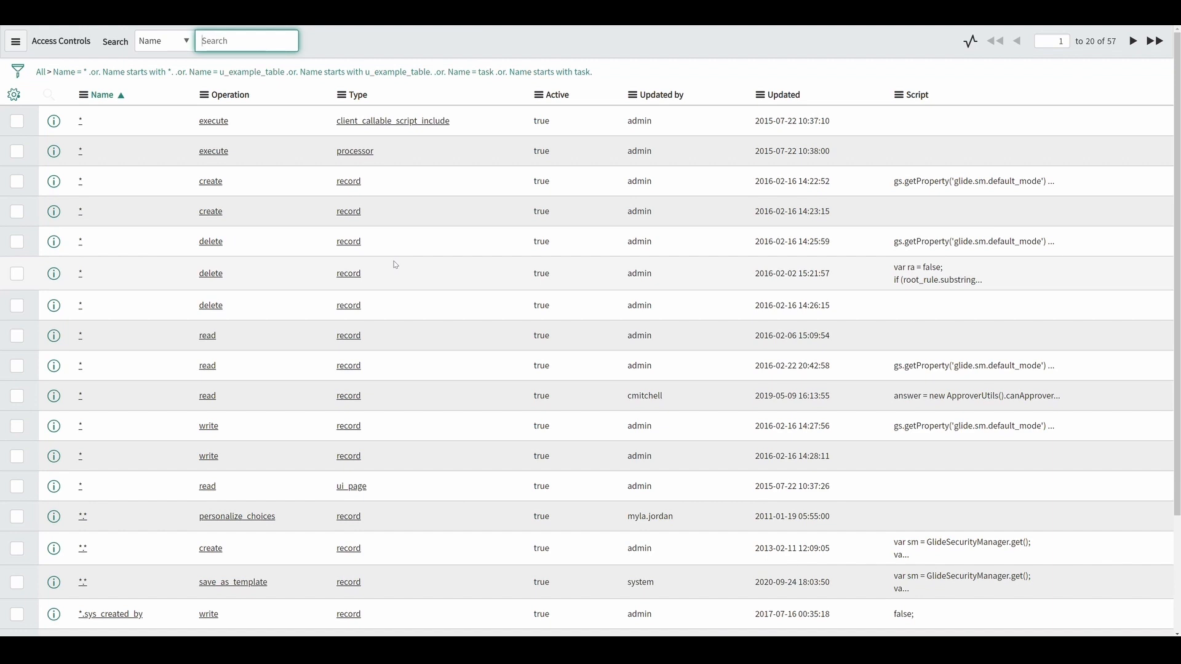
pyautogui.moveTo(409, 276)
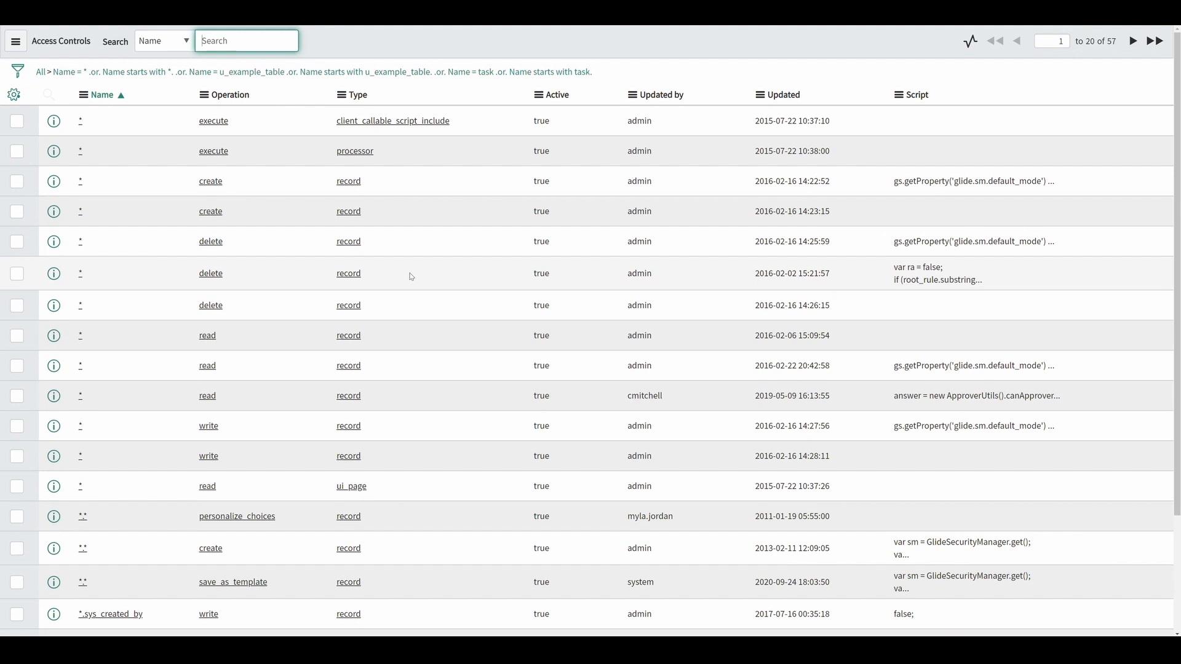
pyautogui.moveTo(1133, 40)
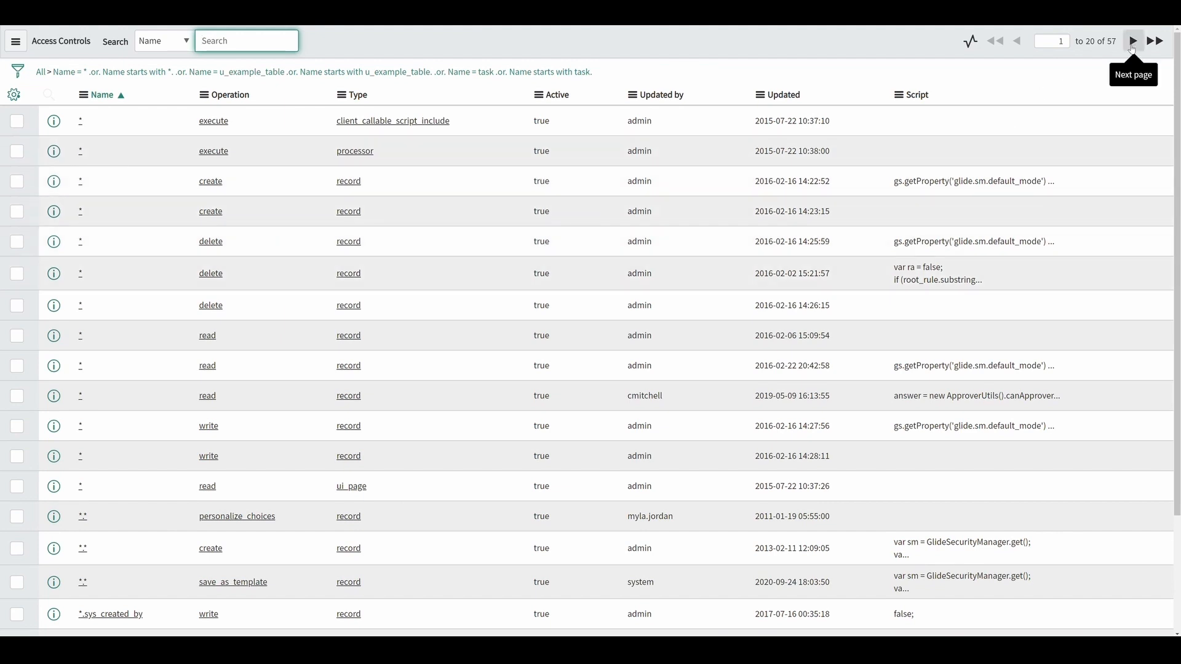
pyautogui.click(1133, 40)
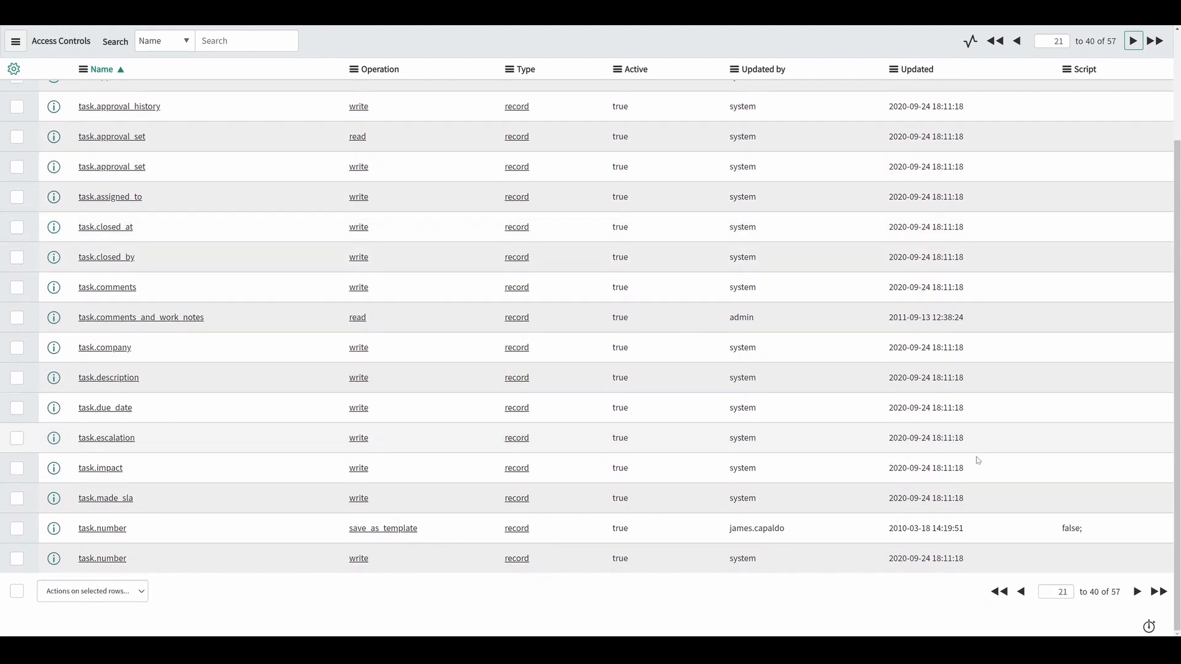
pyautogui.click(1133, 41)
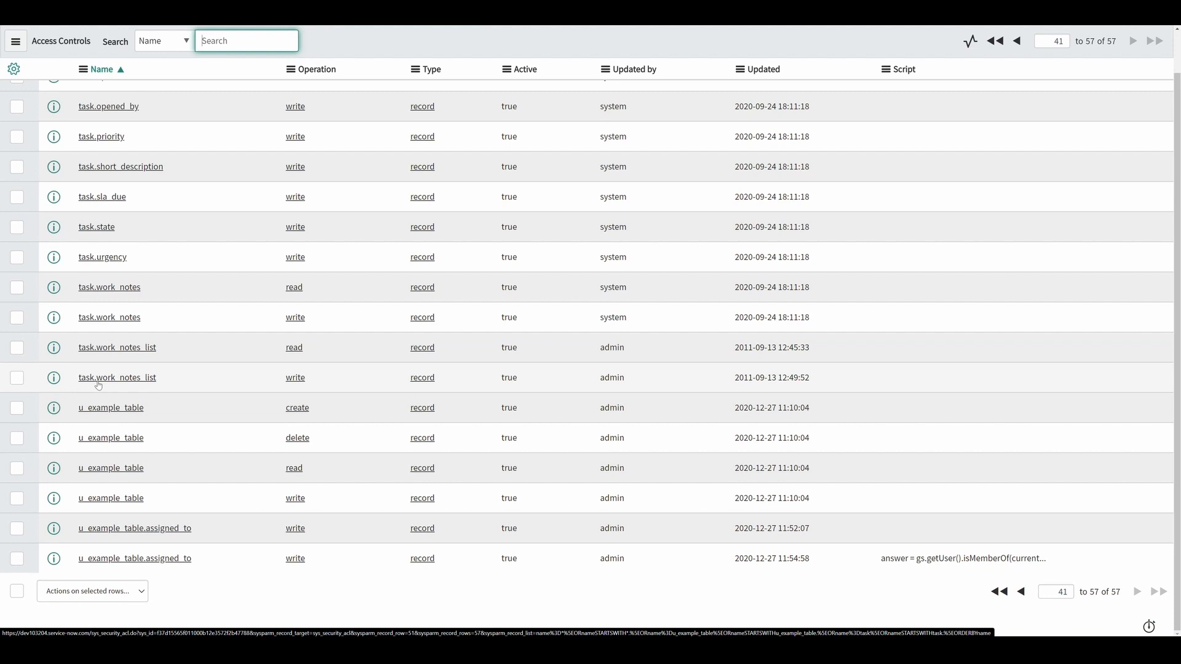
pyautogui.click(1016, 40)
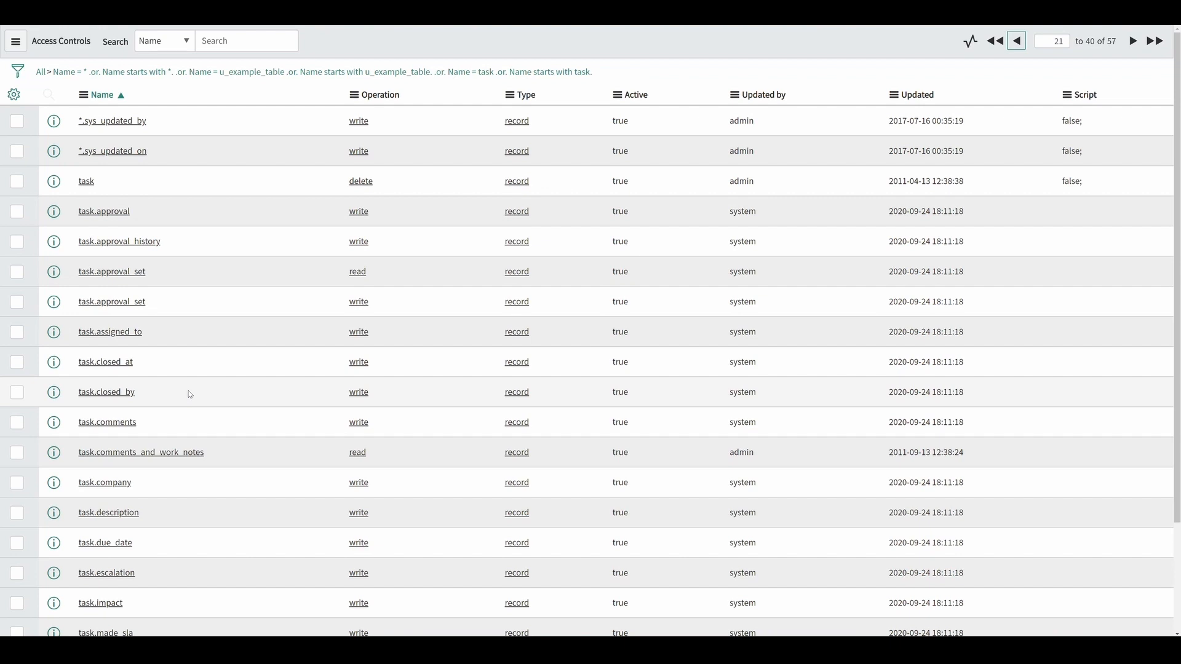
pyautogui.moveTo(189, 401)
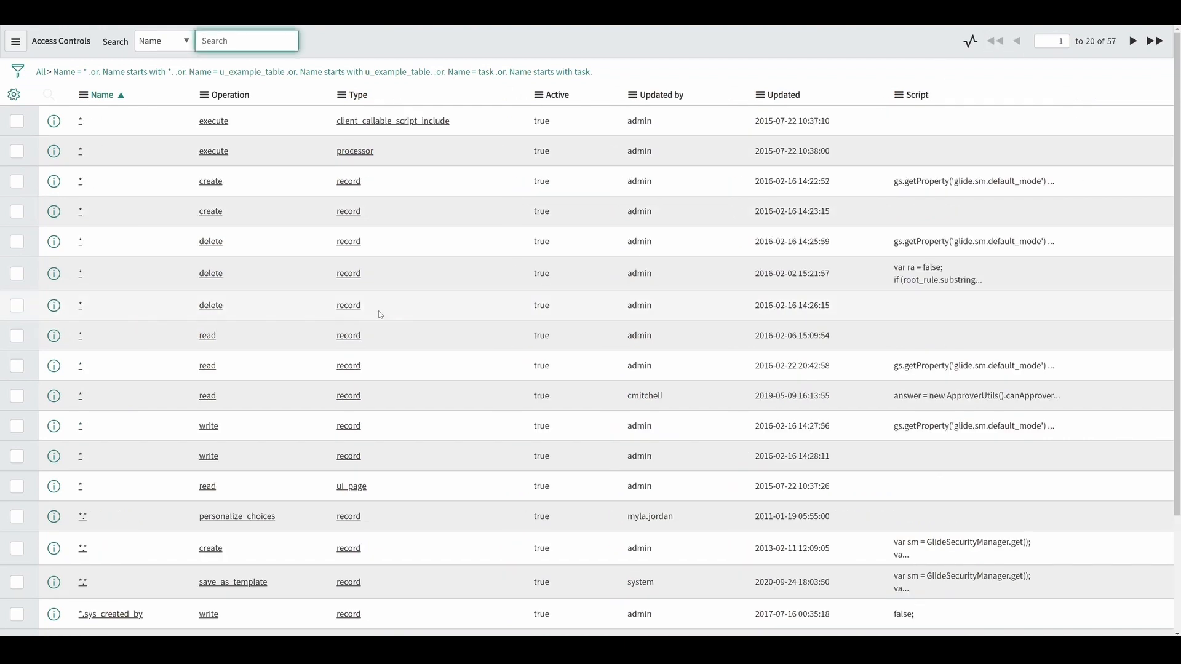
pyautogui.scroll(-3)
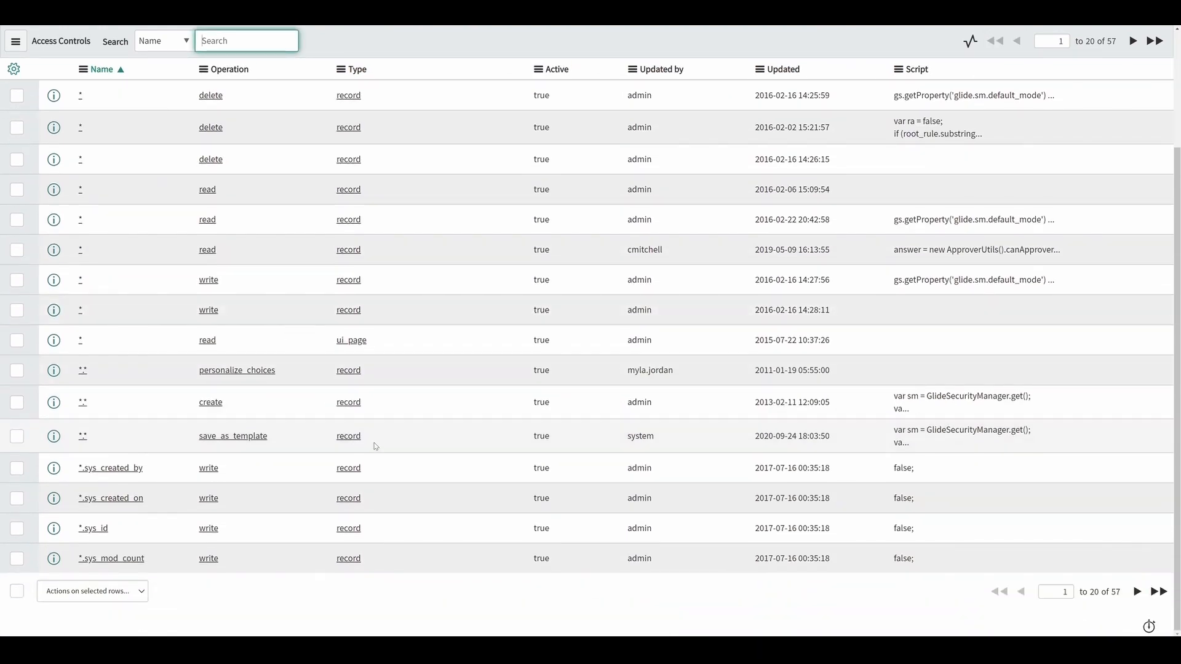
pyautogui.moveTo(439, 574)
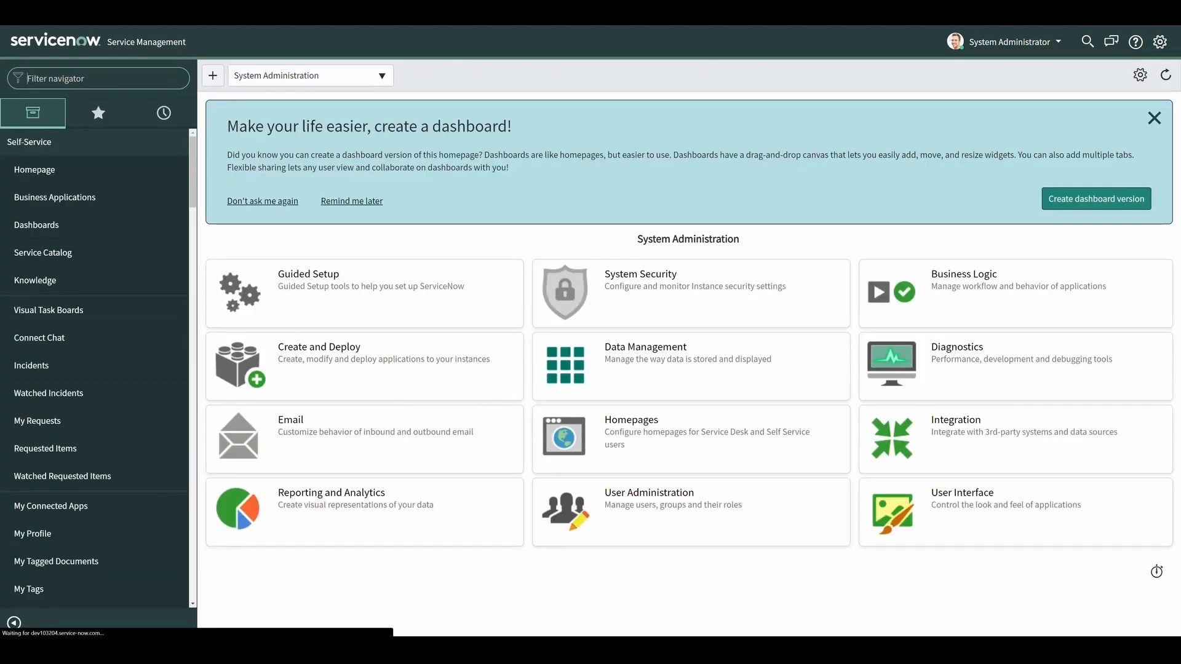
# Turn on security debugging with 'debug sec' and impersonate the recently used user
pyautogui.write('debug sec')
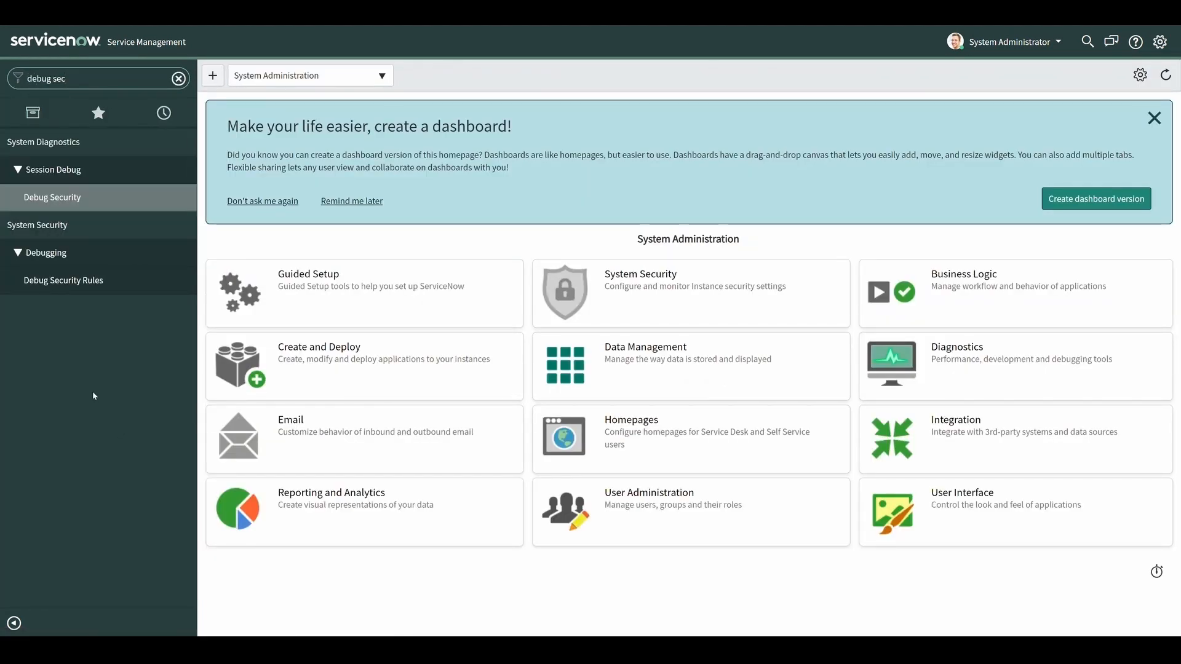
pyautogui.moveTo(70, 284)
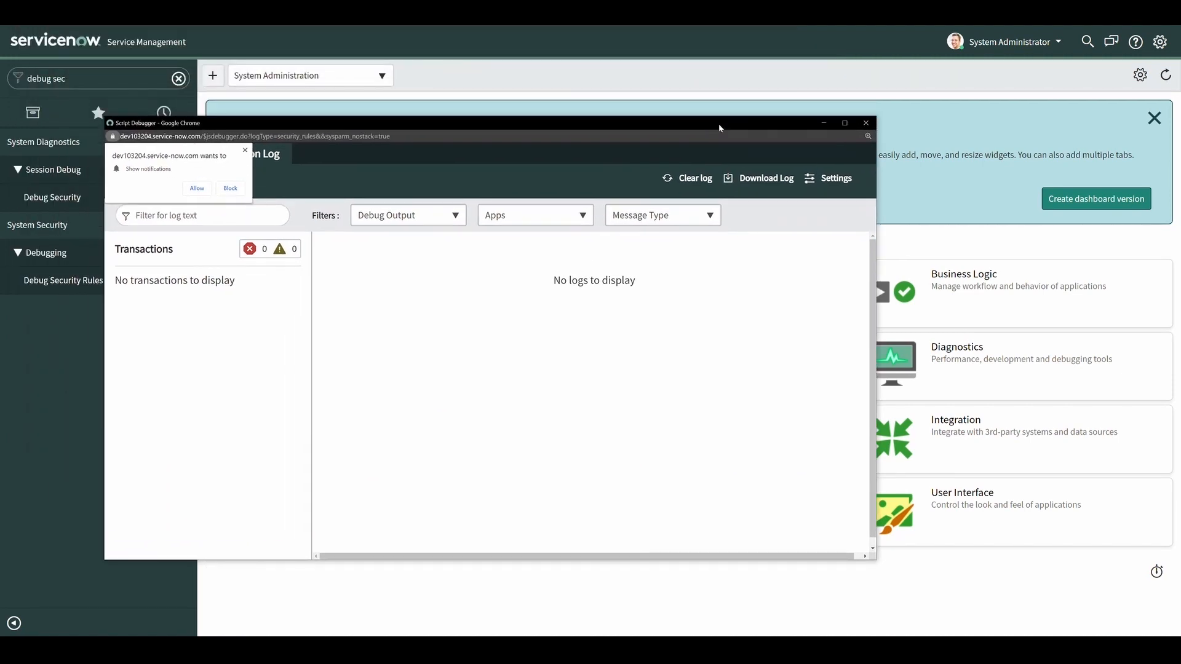
pyautogui.moveTo(719, 123); pyautogui.dragTo(727, 137)
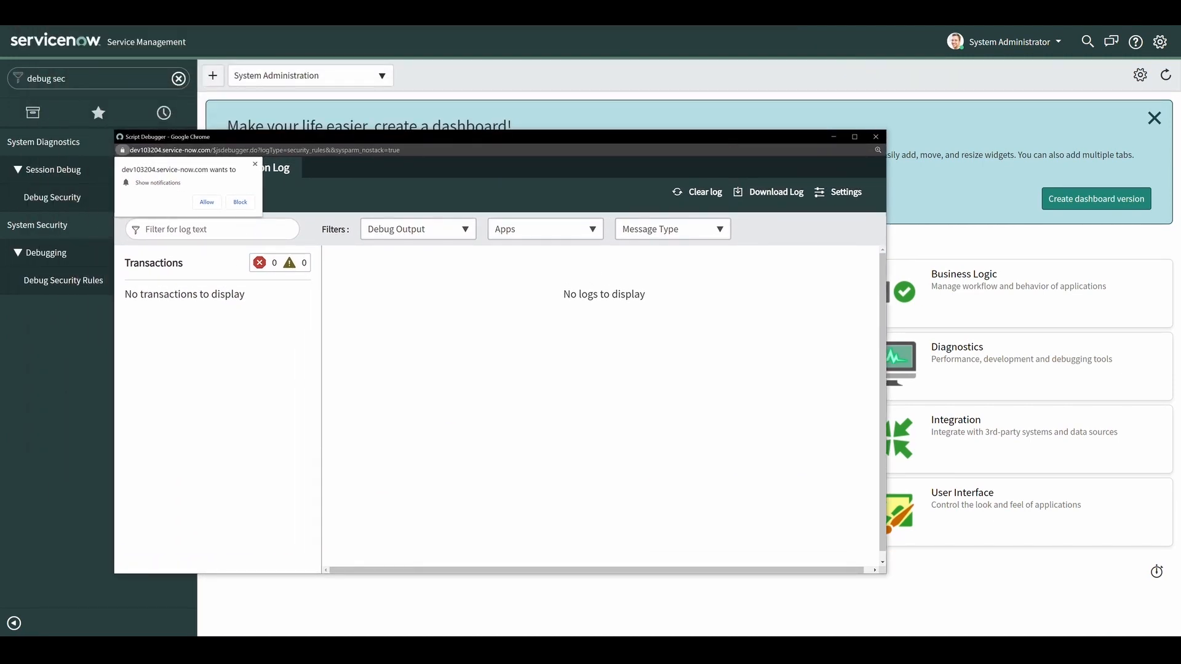
pyautogui.click(1012, 41)
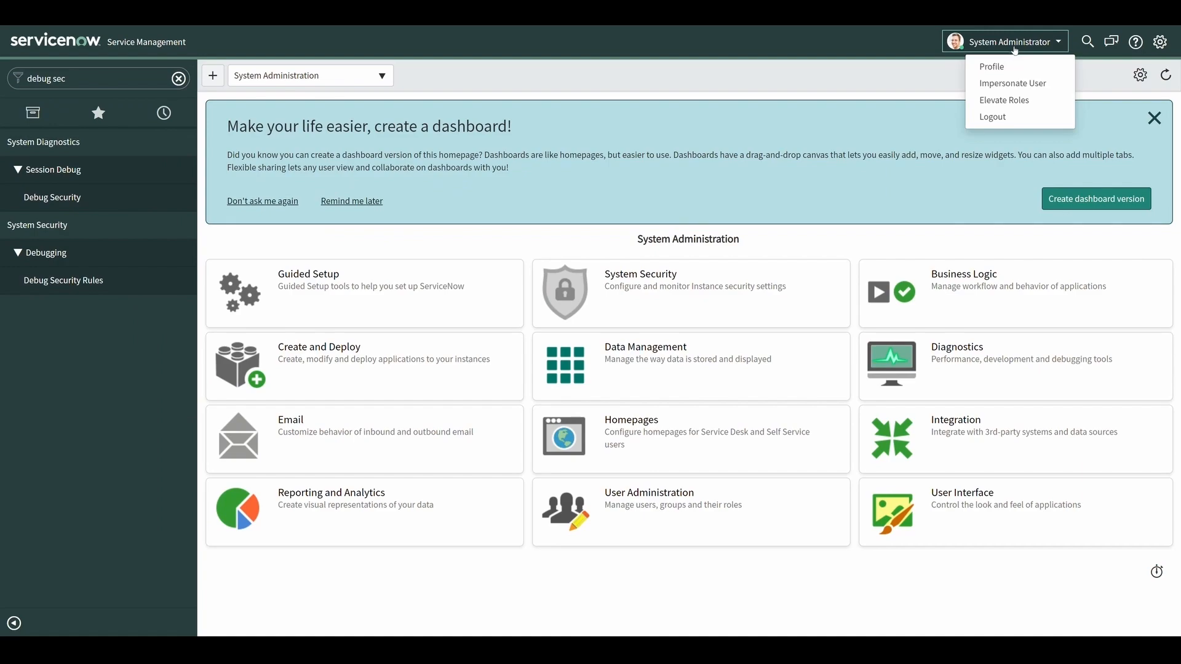
pyautogui.click(1013, 83)
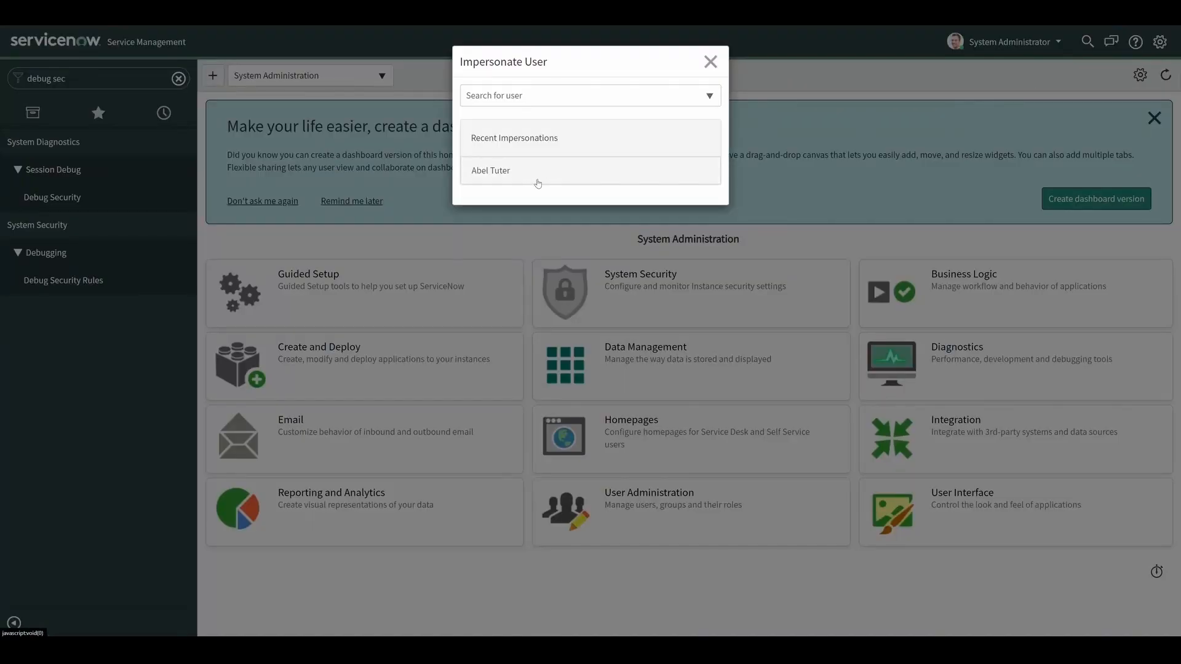
pyautogui.click(490, 171)
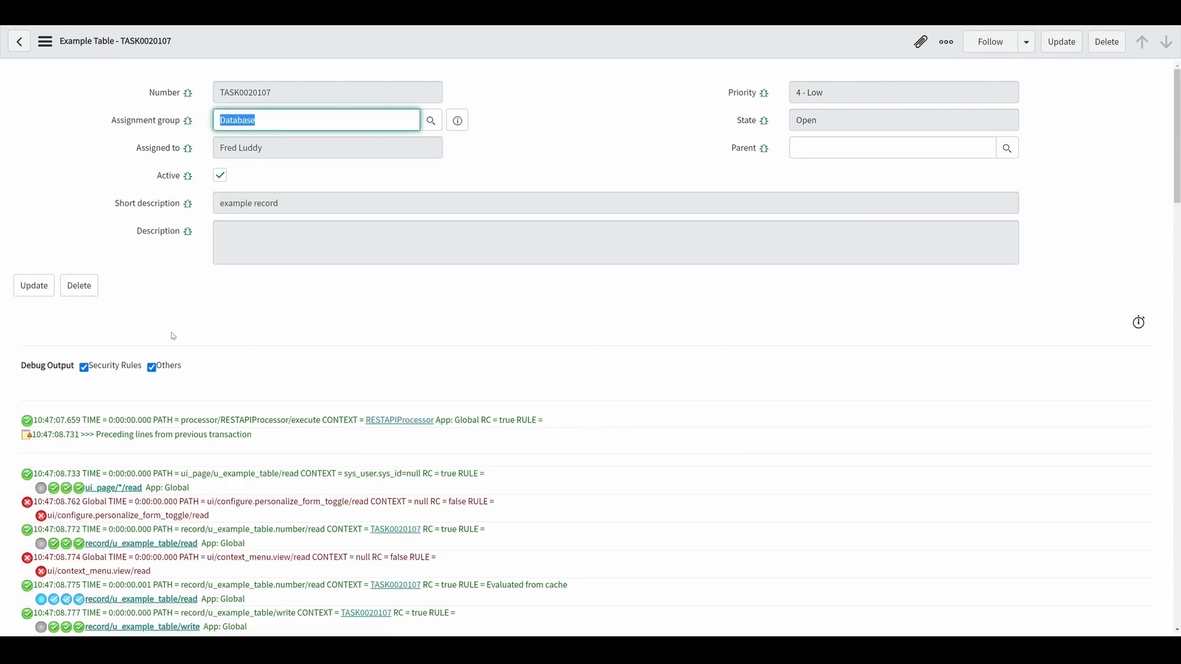
pyautogui.moveTo(195, 335)
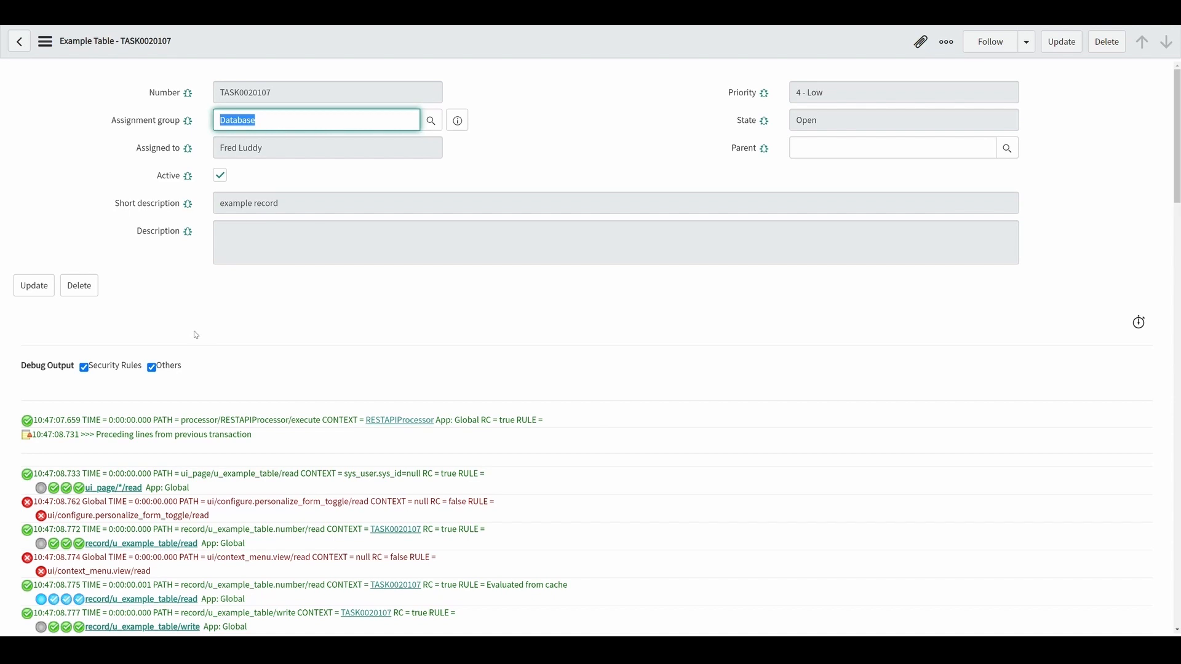
pyautogui.moveTo(195, 335)
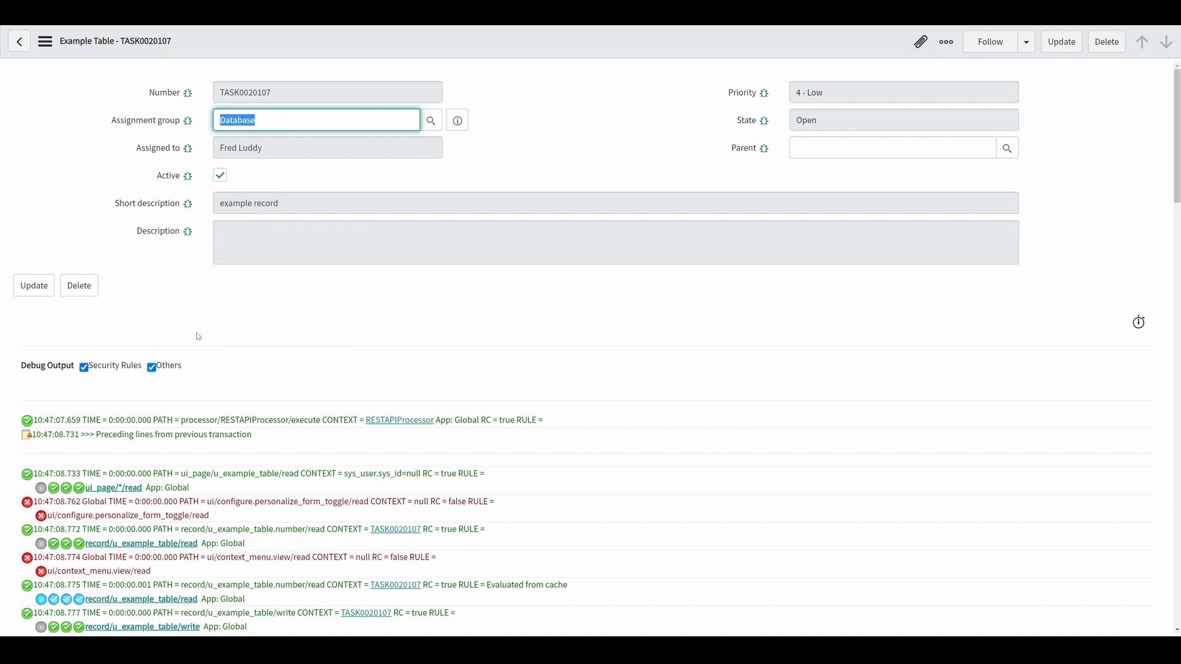
# Scroll through the security debug output below record TASK0020107
pyautogui.scroll(-3)
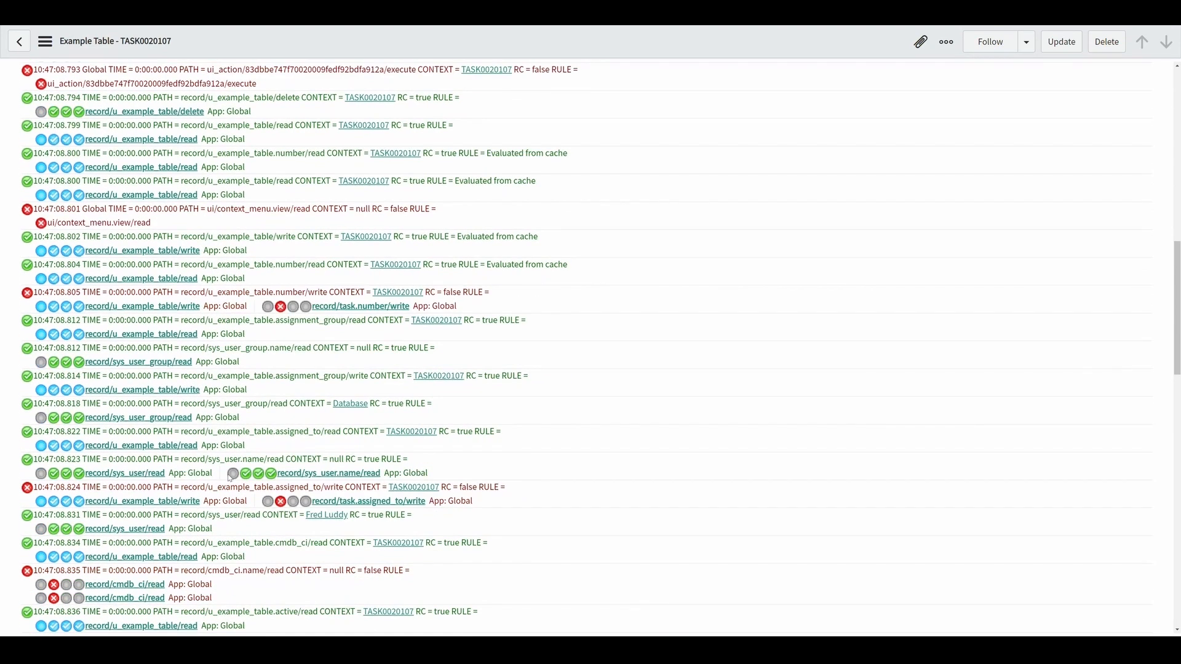
pyautogui.scroll(-3)
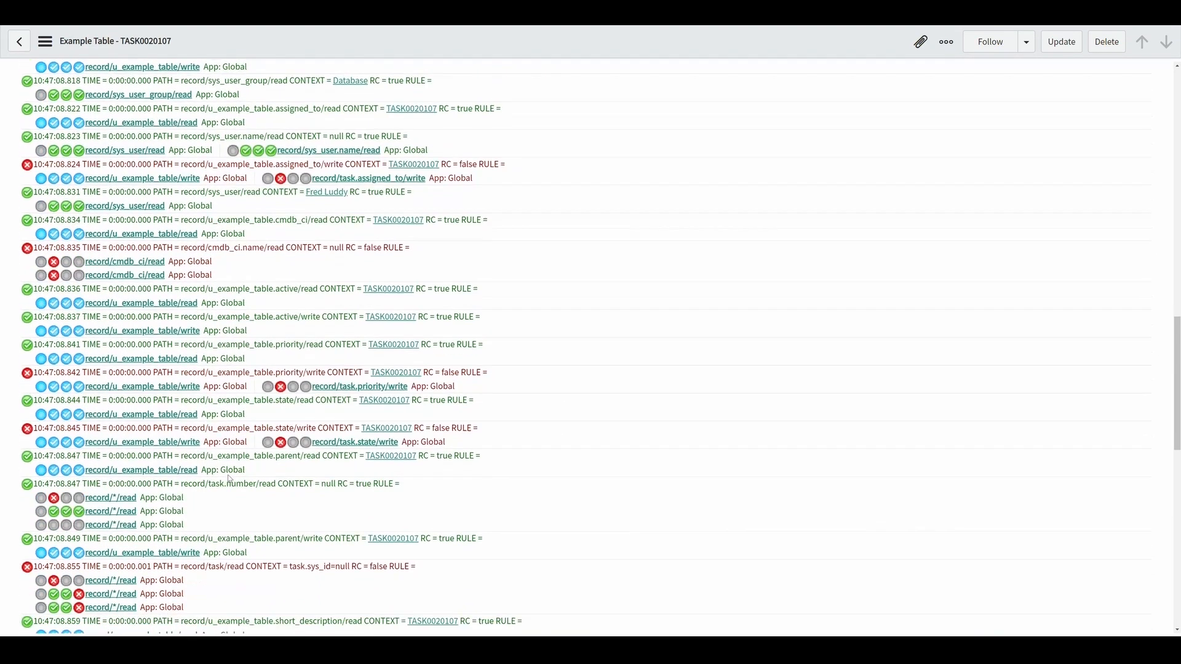
pyautogui.scroll(-3)
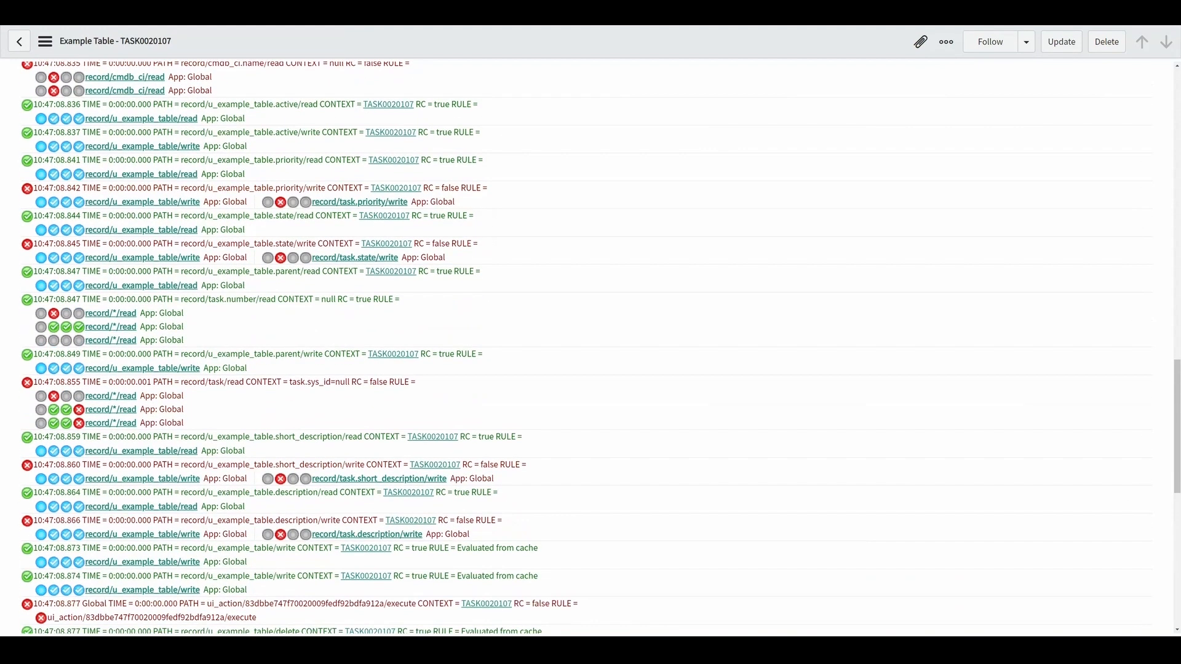
pyautogui.scroll(3)
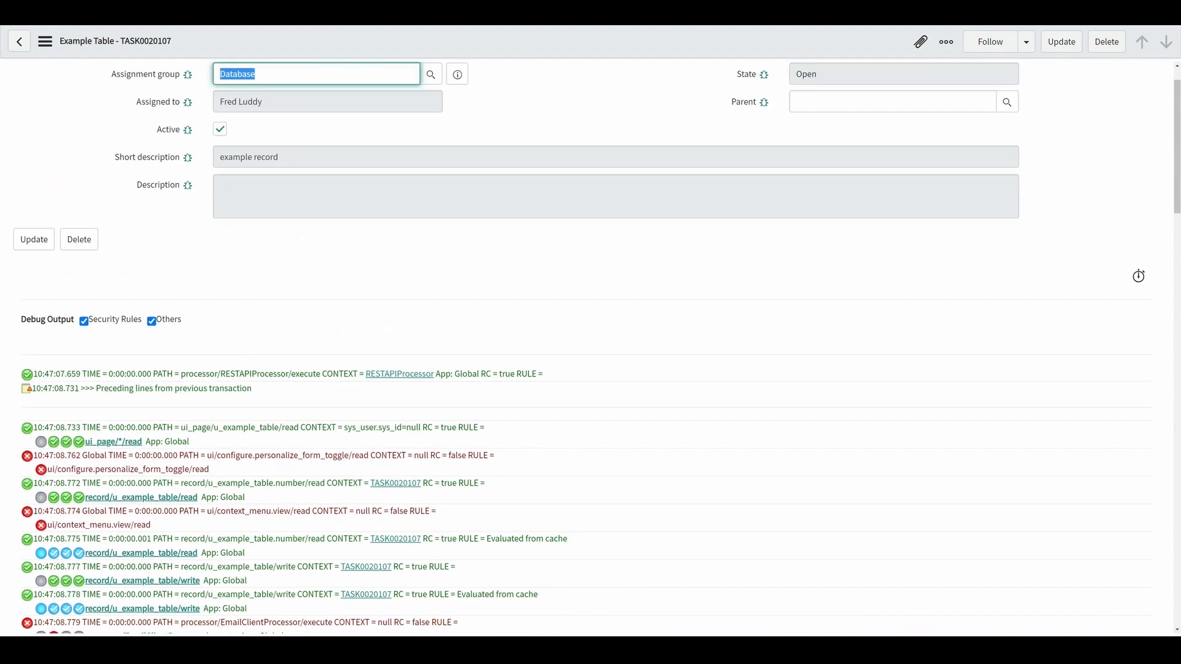
# Find 'u_example_table.assigned_to/write' in the debug log and go to the second match
pyautogui.click(327, 147)
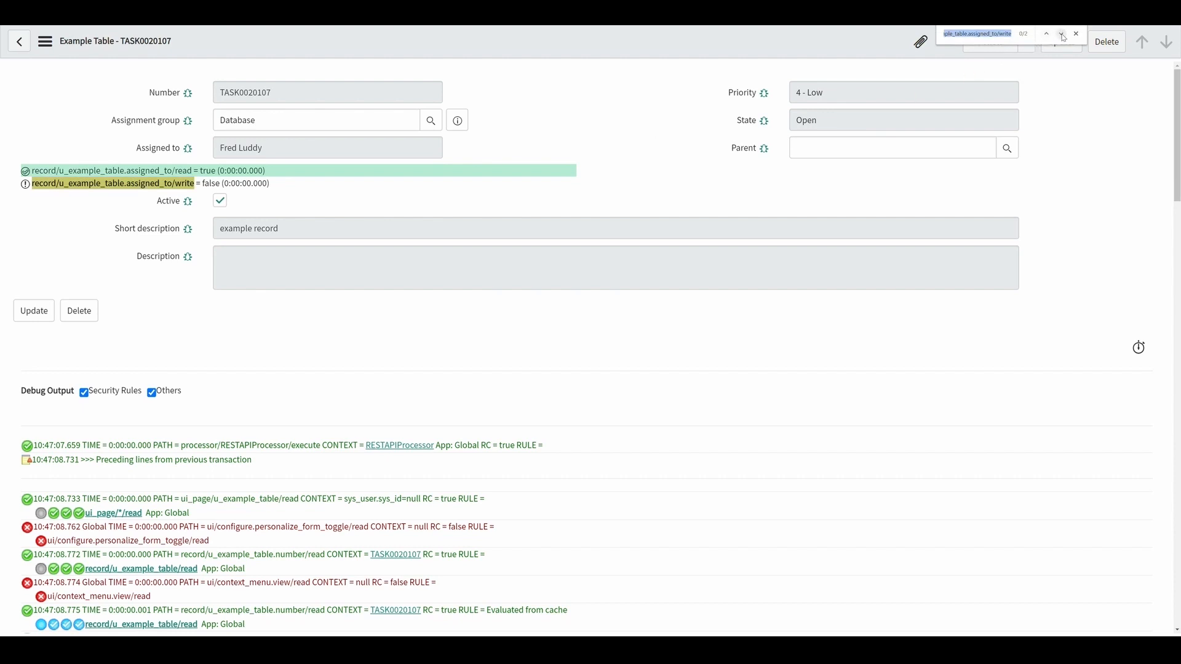
pyautogui.click(1060, 34)
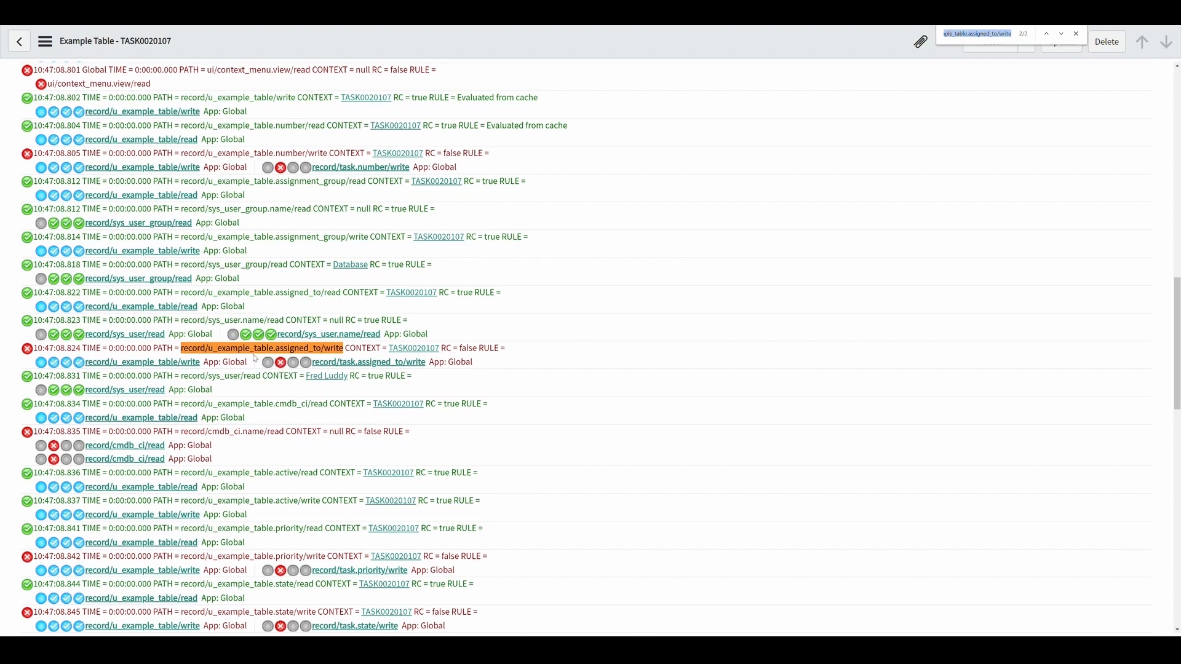
pyautogui.moveTo(280, 362)
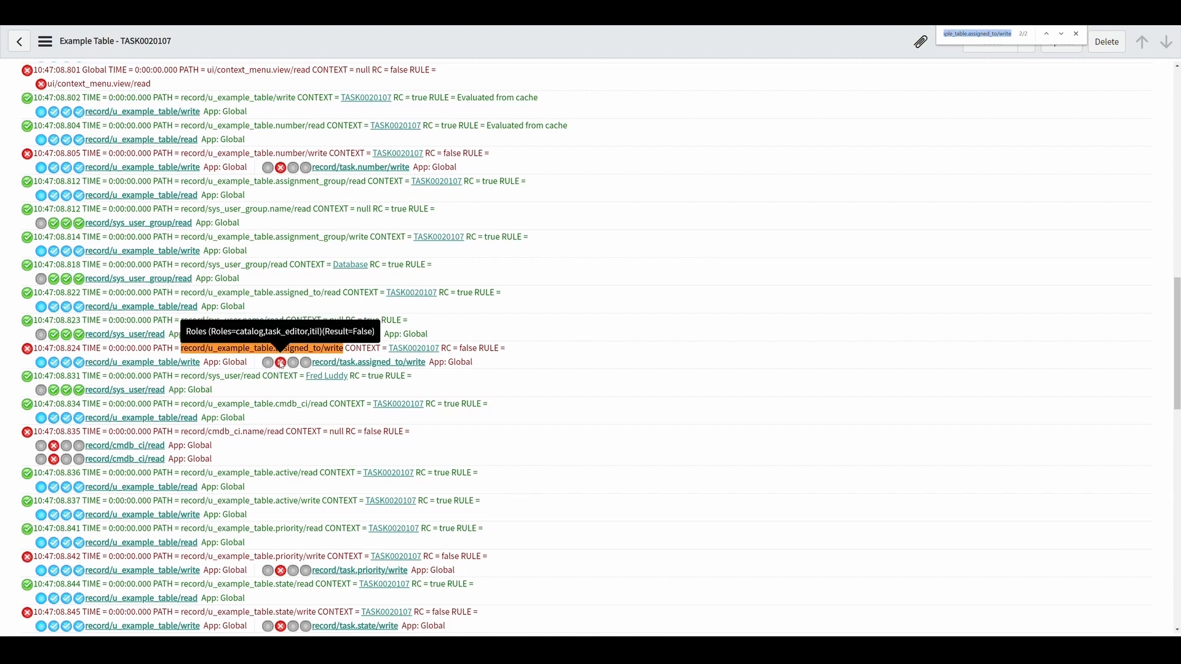
pyautogui.moveTo(269, 334)
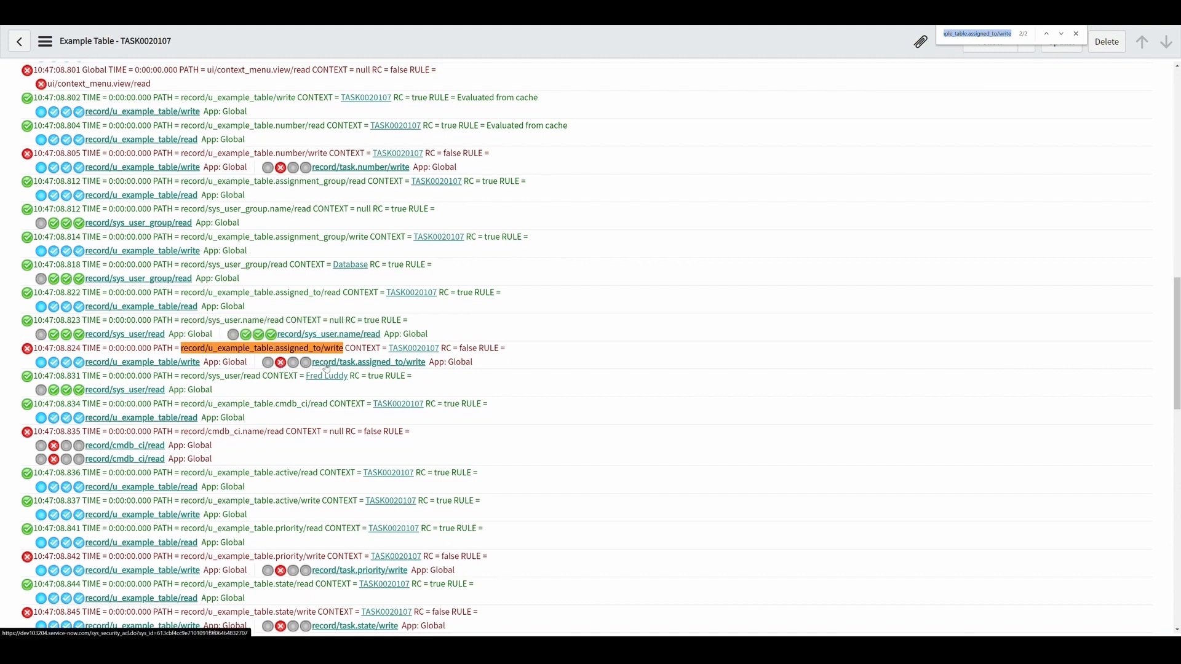
pyautogui.moveTo(328, 369)
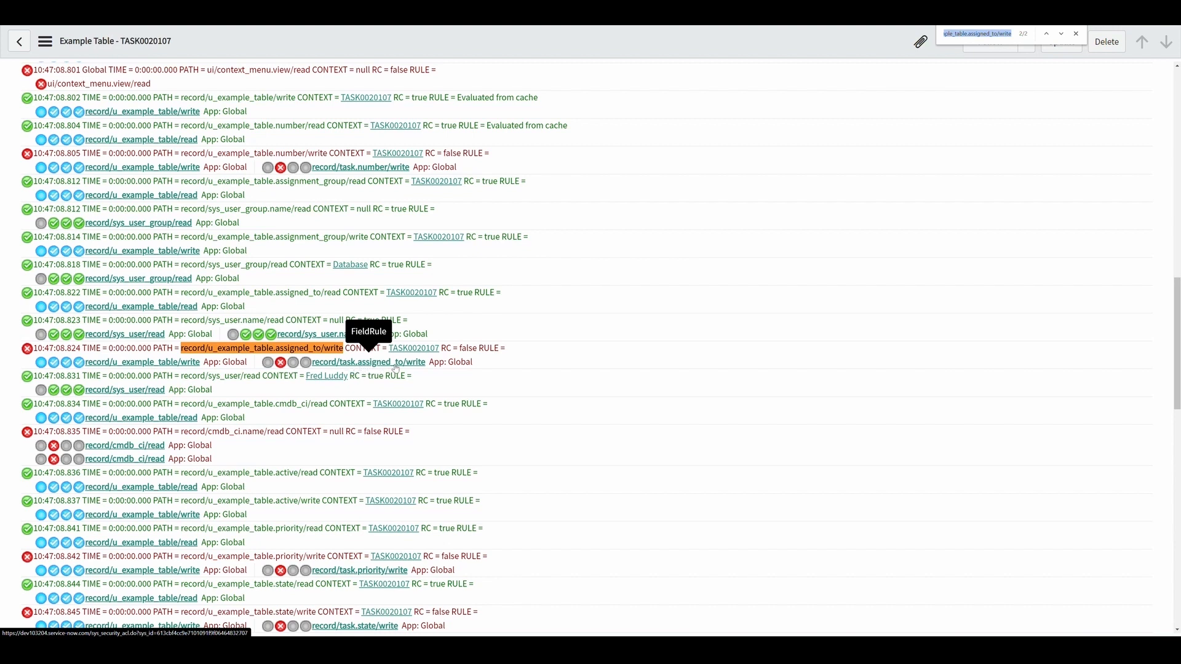
pyautogui.moveTo(420, 368)
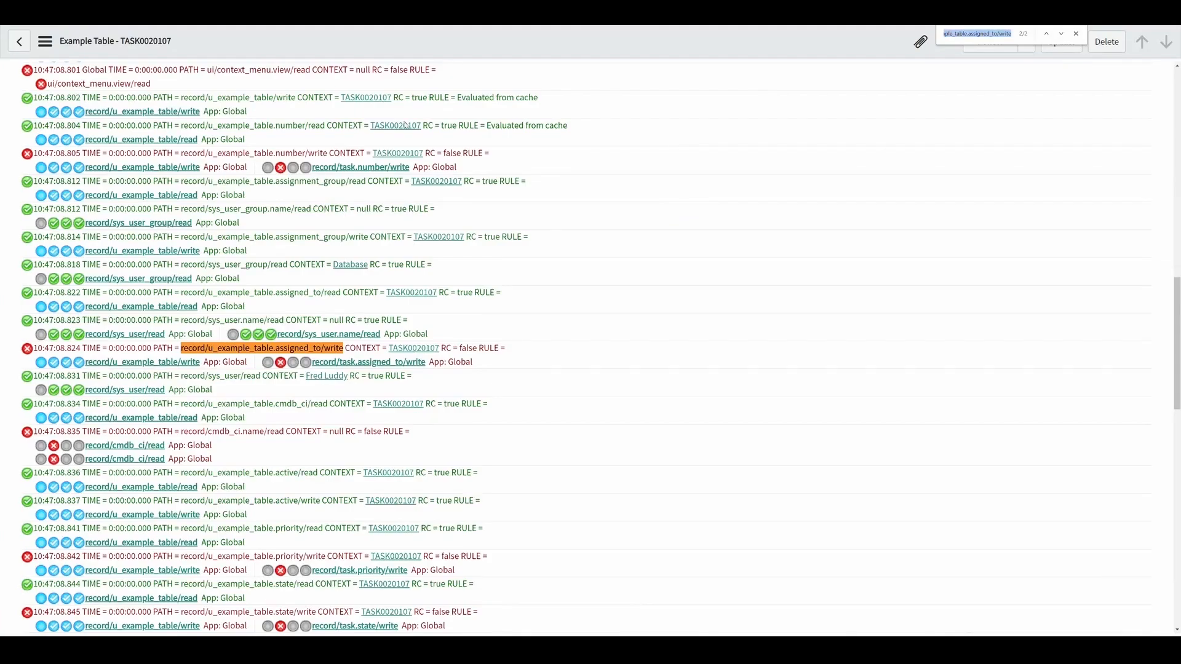
pyautogui.moveTo(369, 362)
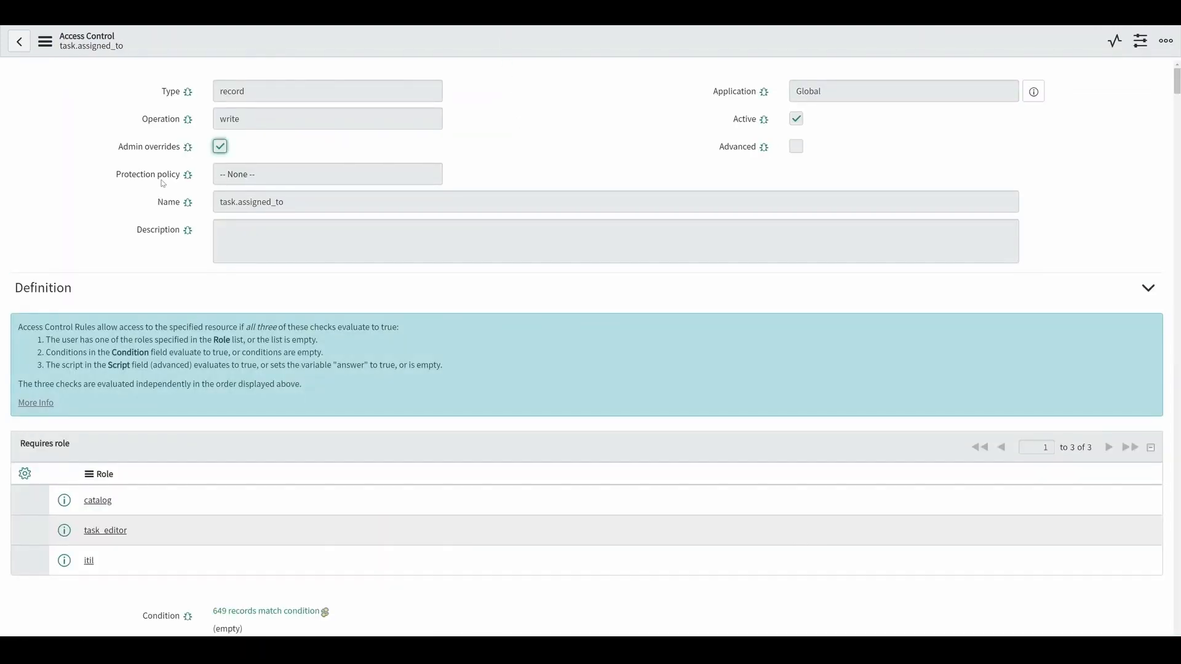
# Scroll the task.assigned_to write ACL to its required roles: catalog, task_editor, itil
pyautogui.scroll(-3)
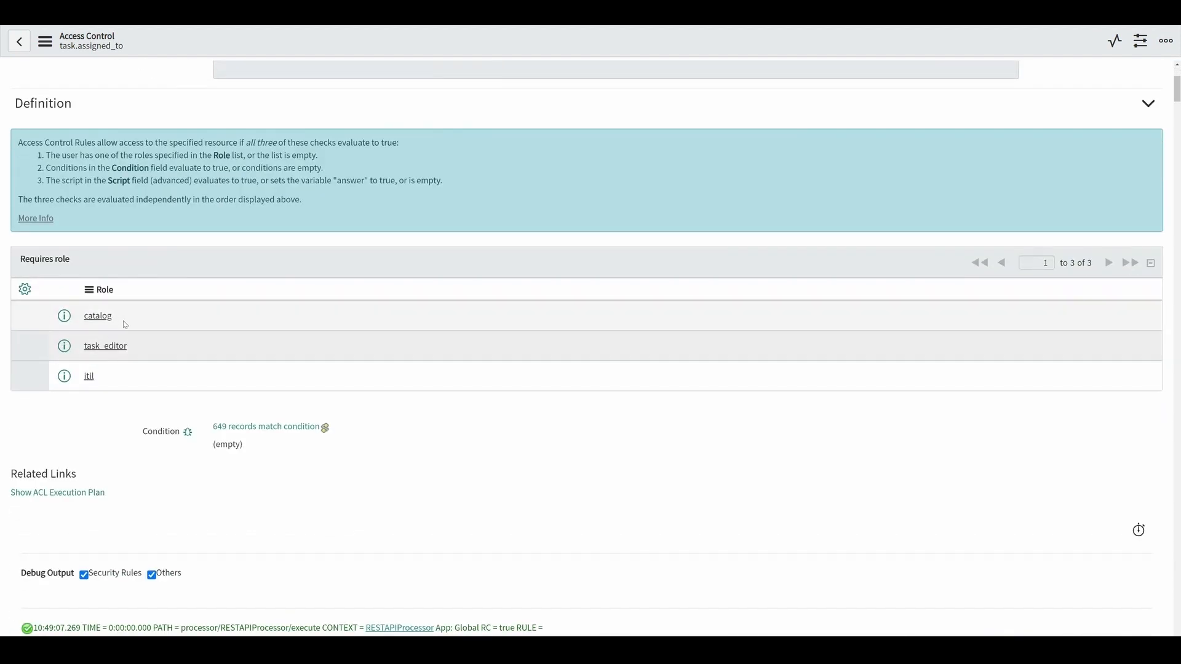
pyautogui.moveTo(128, 320)
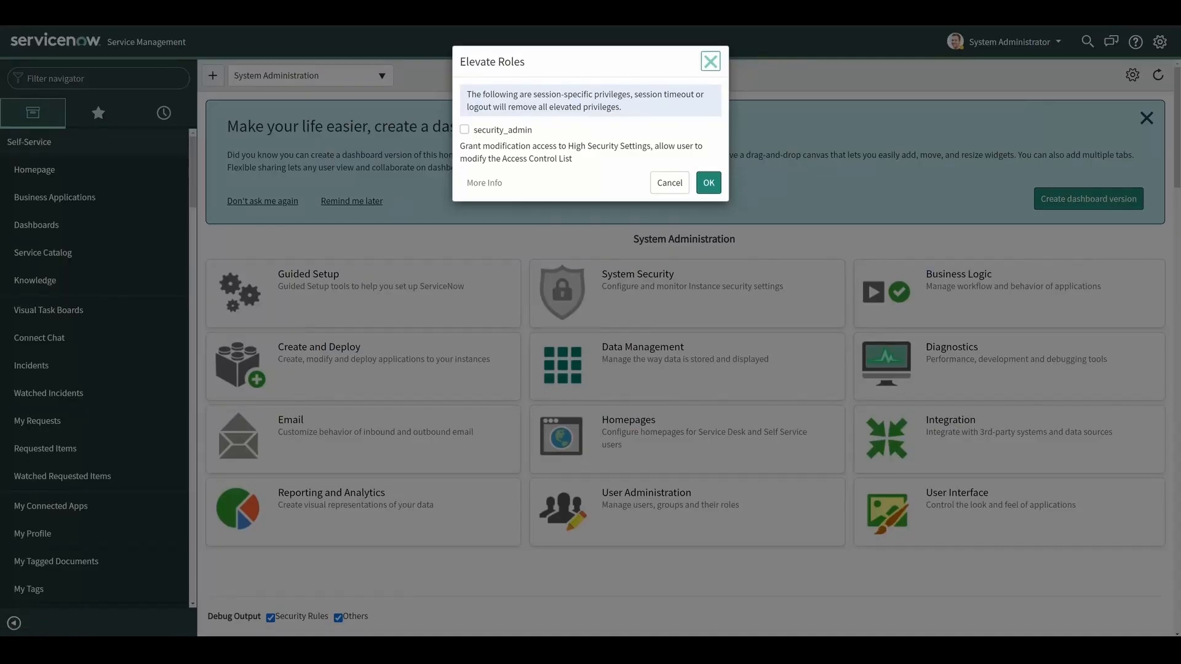
# Check security_admin in the Elevate Roles dialog and confirm with OK
pyautogui.click(463, 130)
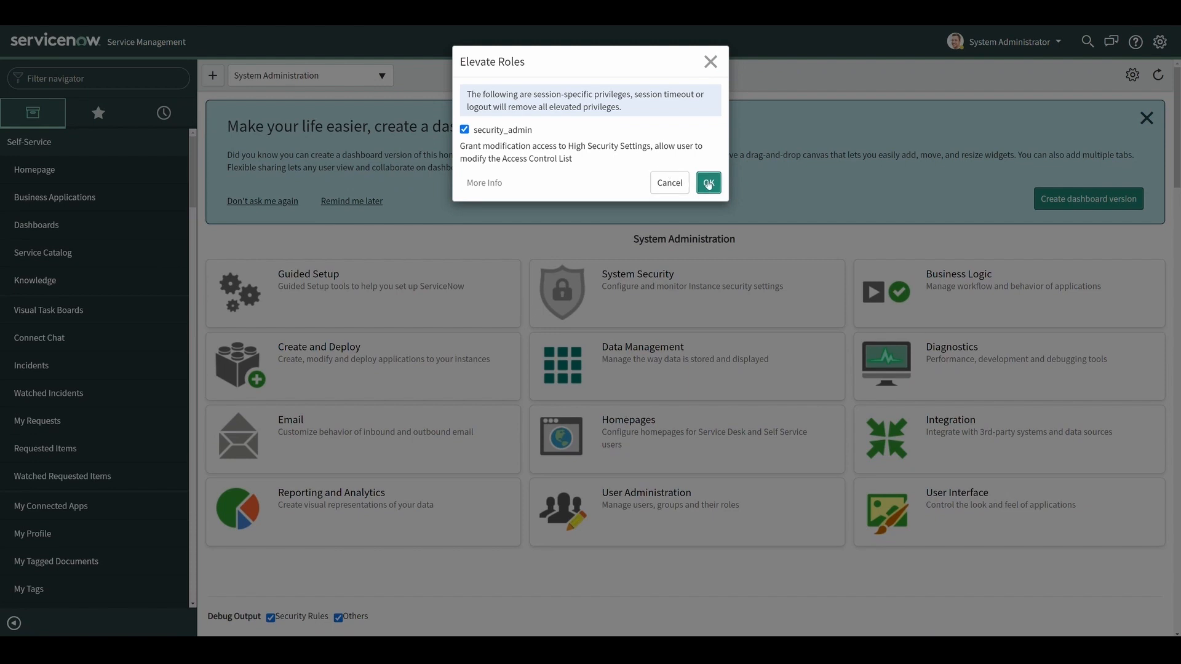
pyautogui.click(707, 182)
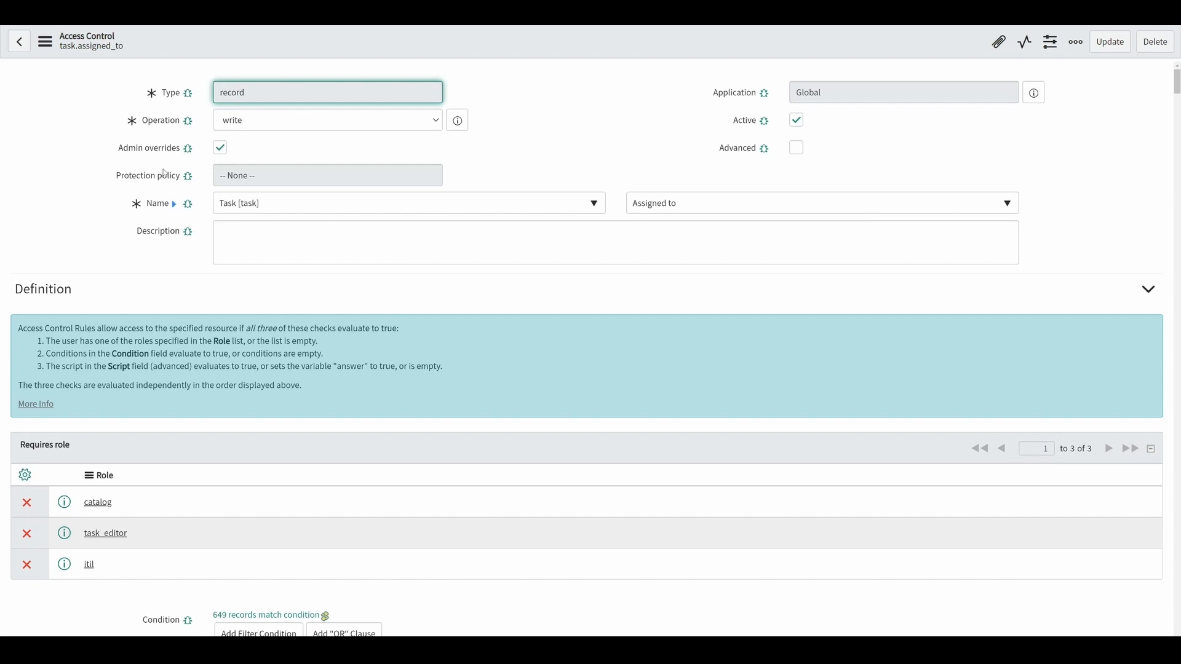
pyautogui.moveTo(203, 188)
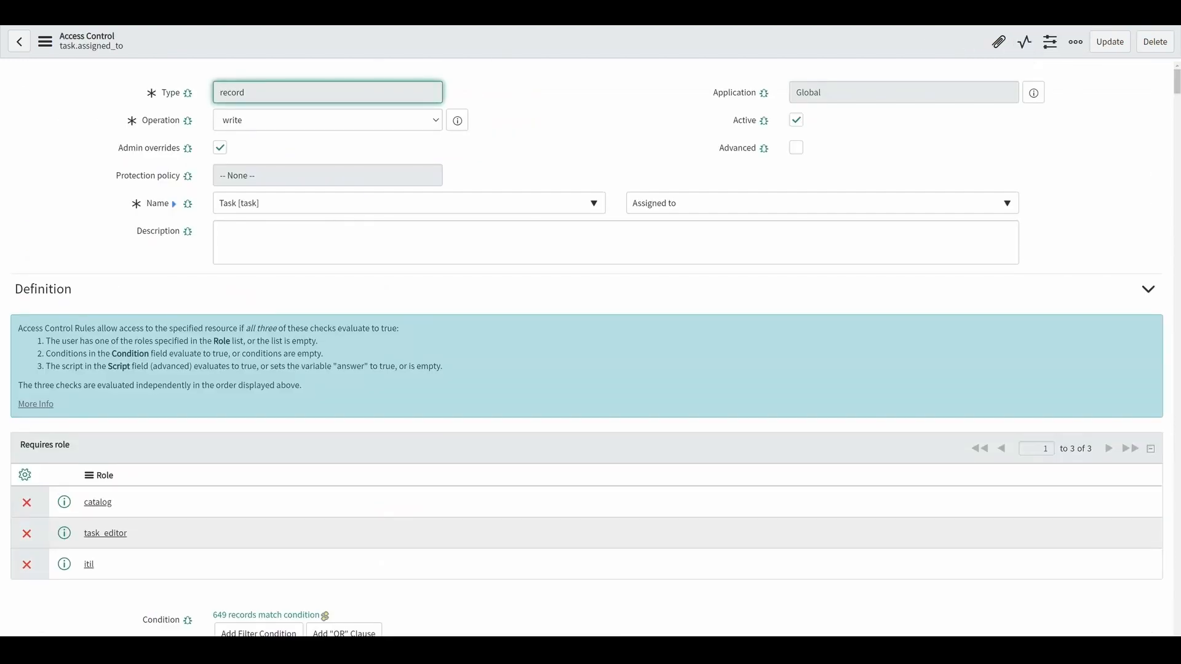
pyautogui.moveTo(276, 211)
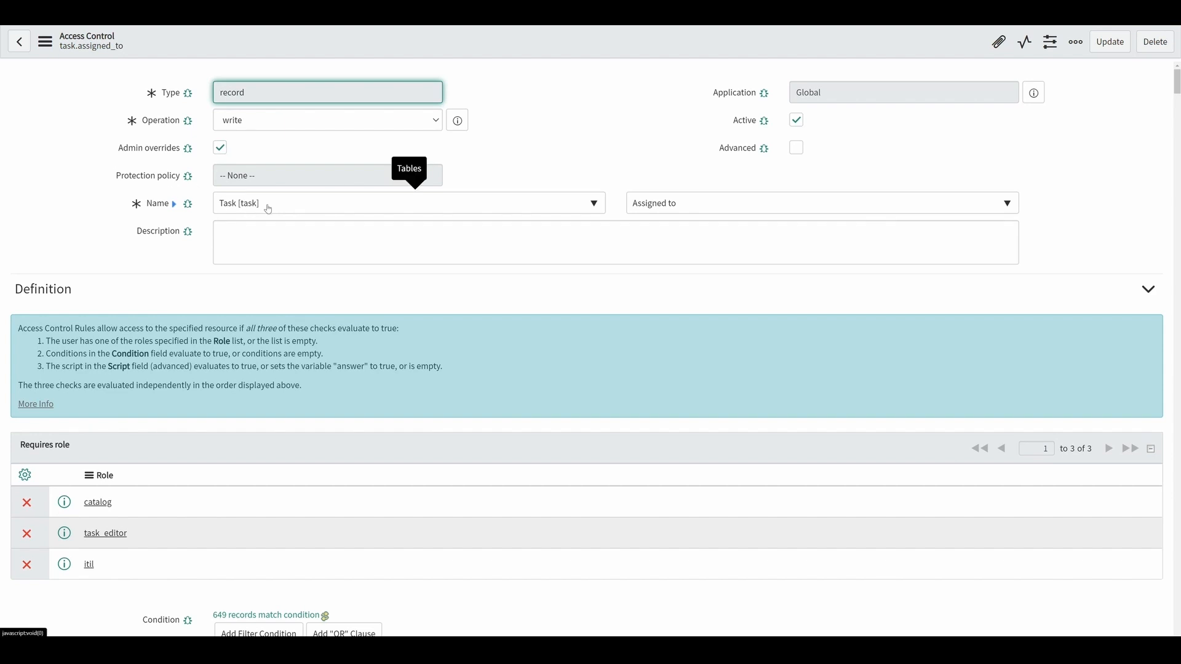
# Set the rule's table to Example Table [u_example_table] via a 'u_ex' search
pyautogui.click(406, 203)
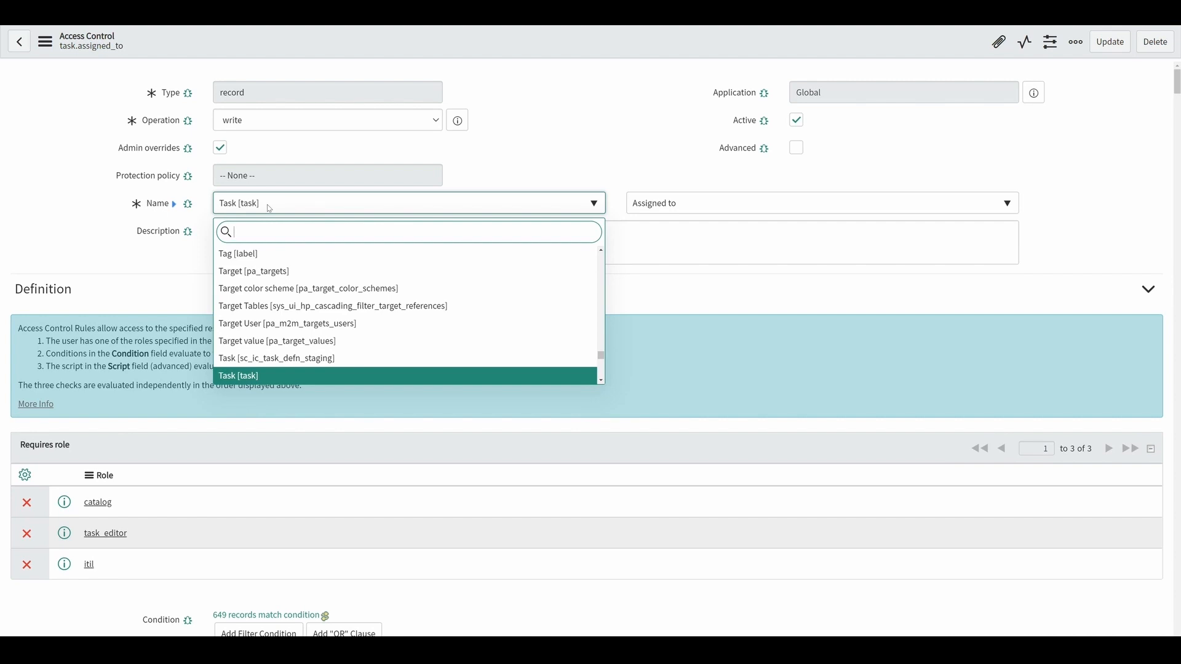
pyautogui.write('u_ex')
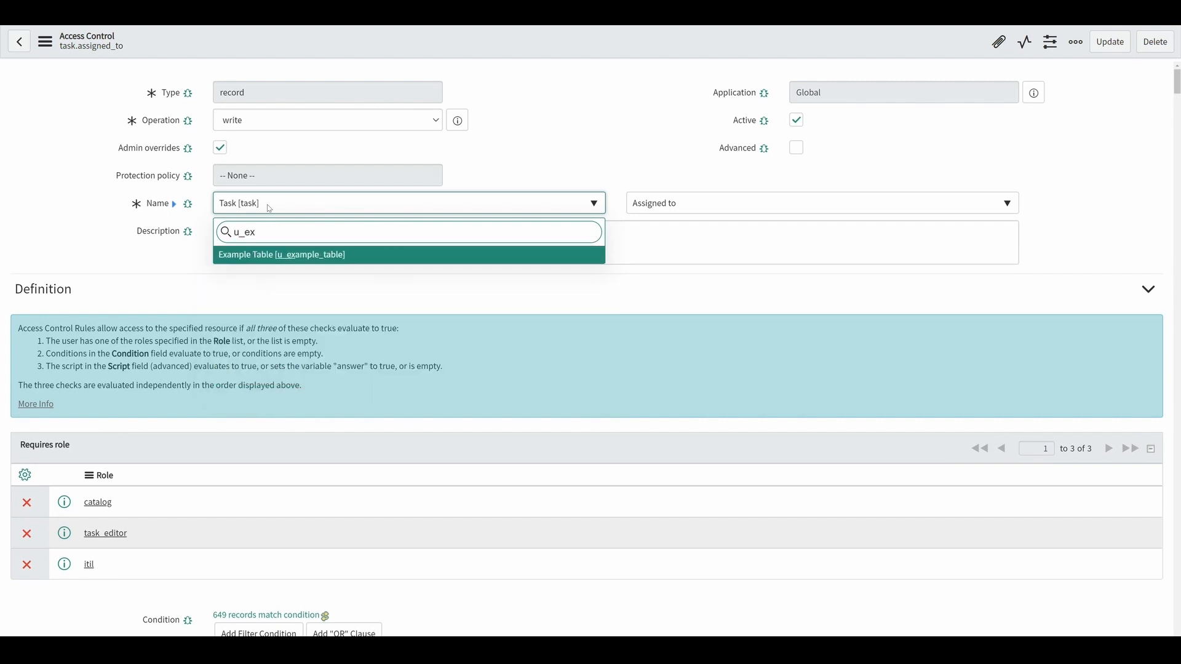
pyautogui.click(282, 254)
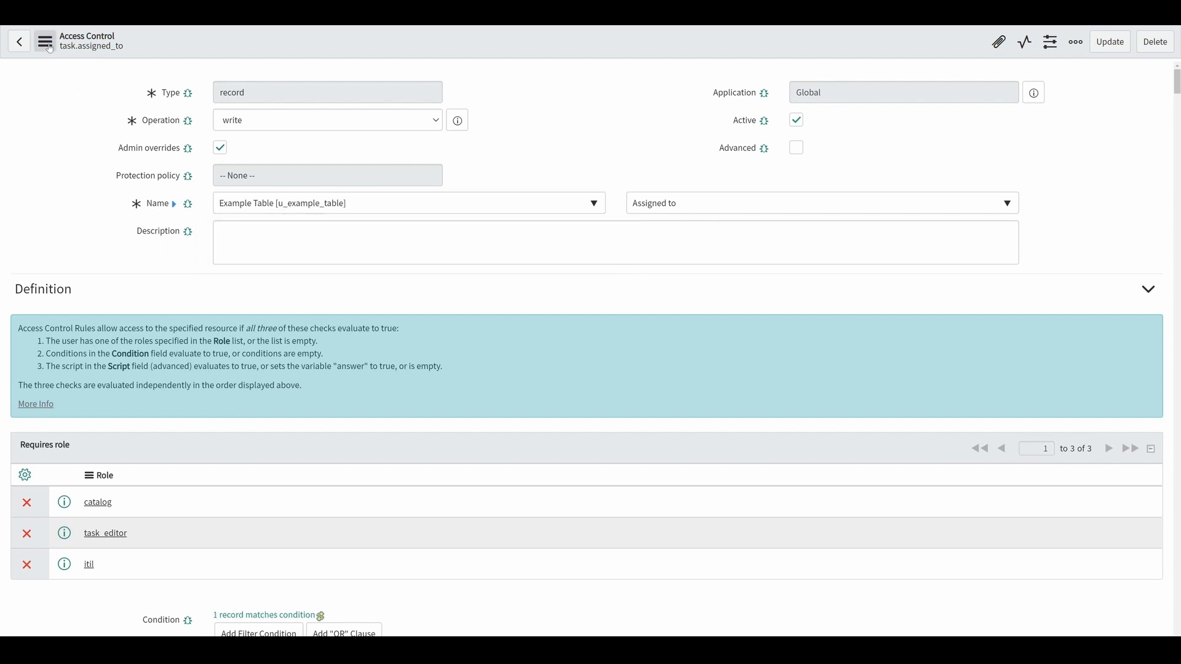
pyautogui.click(45, 40)
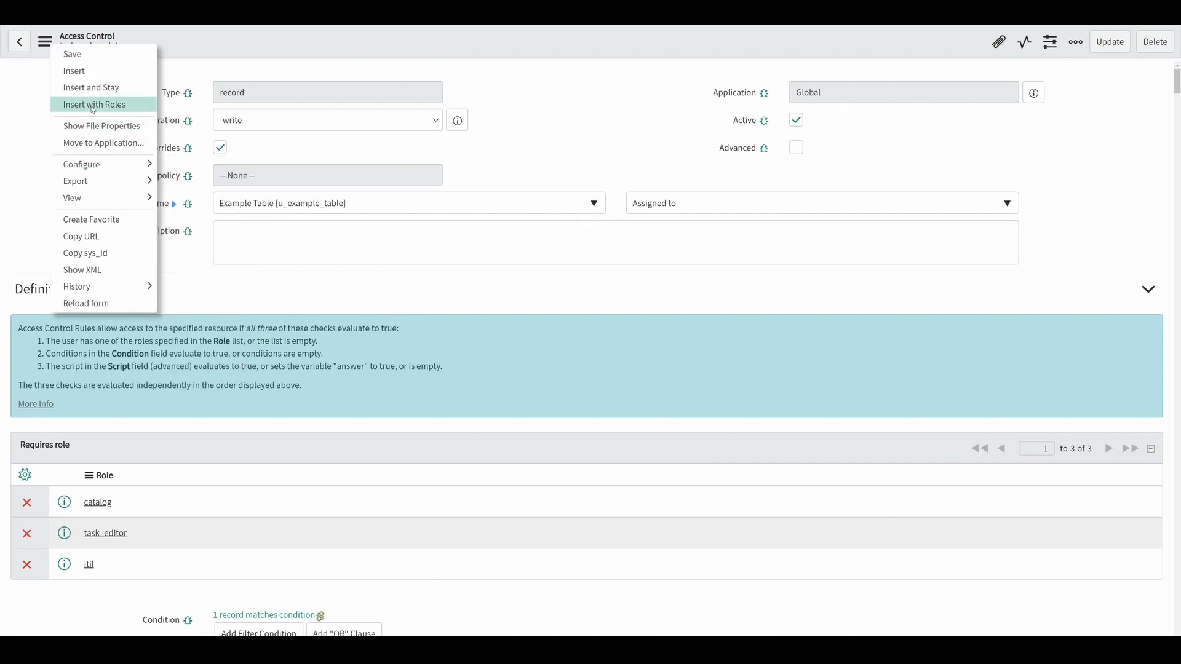
pyautogui.click(45, 41)
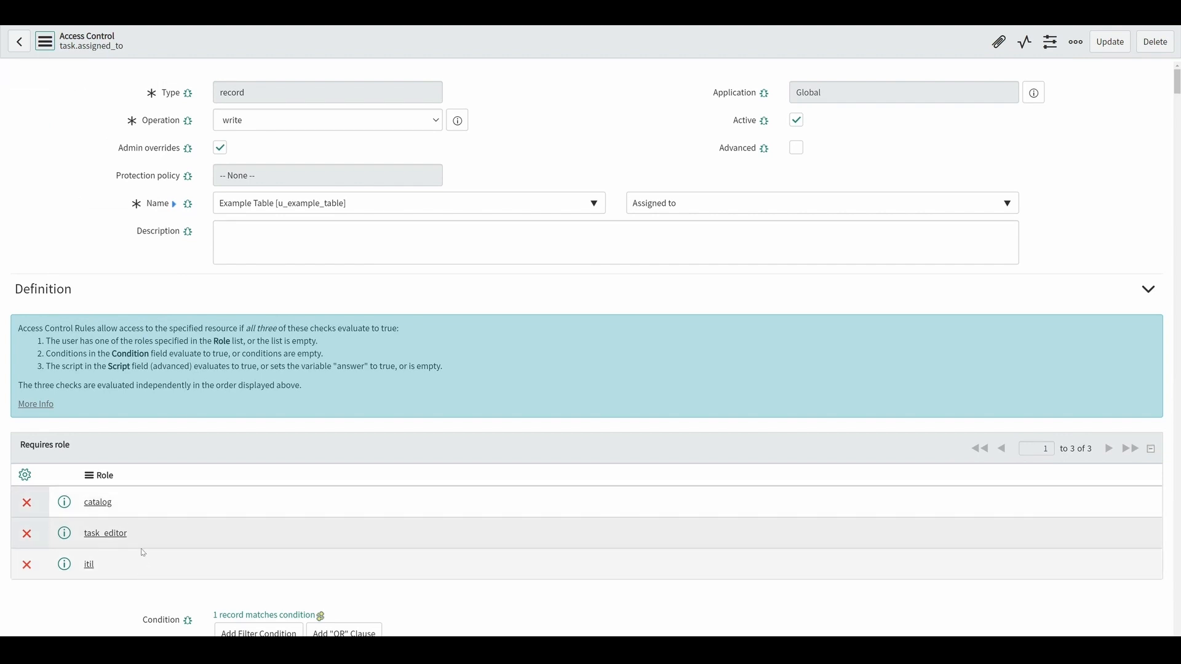
pyautogui.moveTo(286, 214)
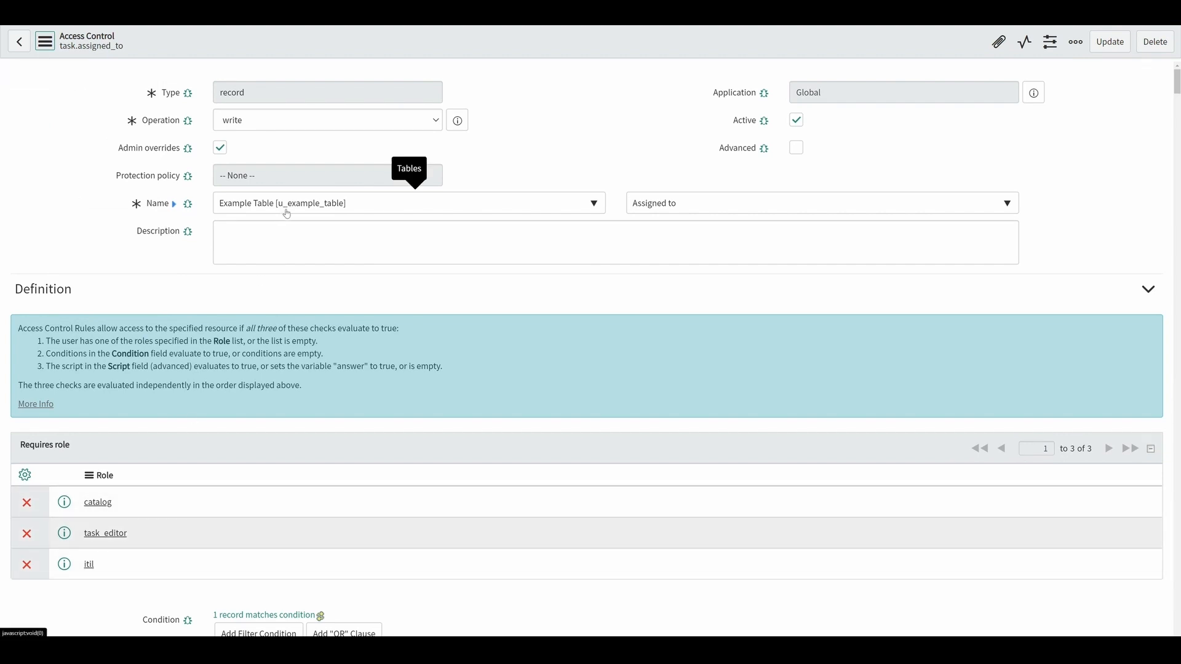
pyautogui.click(44, 41)
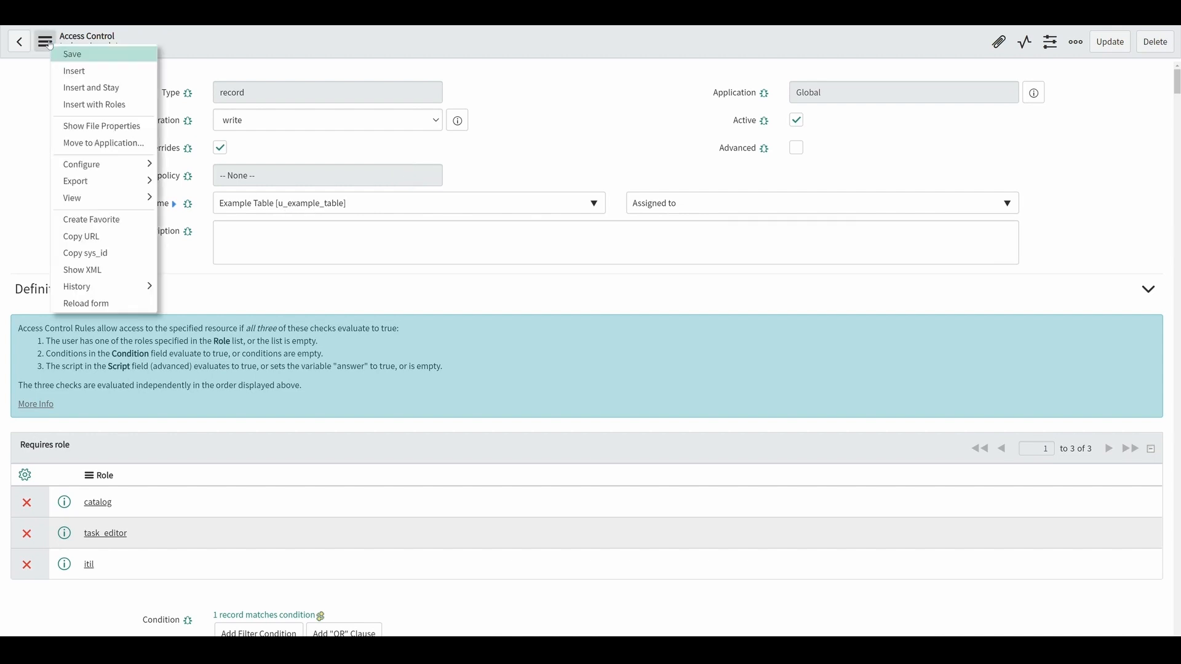
# Insert the edited rule as a new u_example_table.assigned_to write ACL and confirm
pyautogui.click(72, 53)
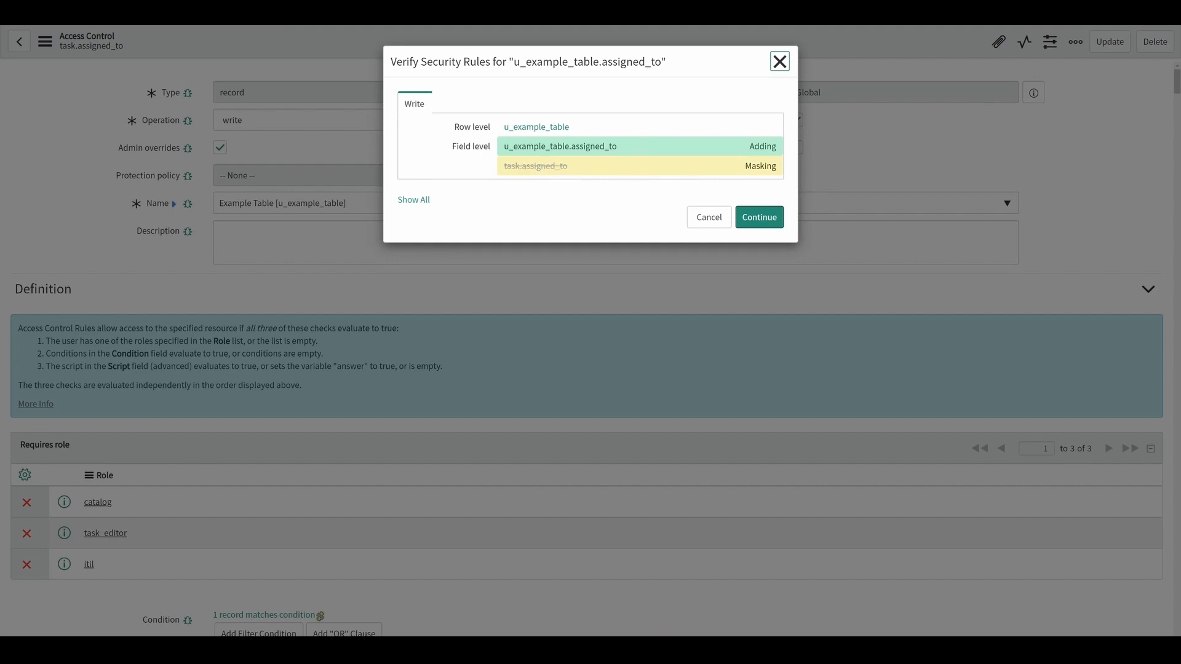
pyautogui.moveTo(535, 166)
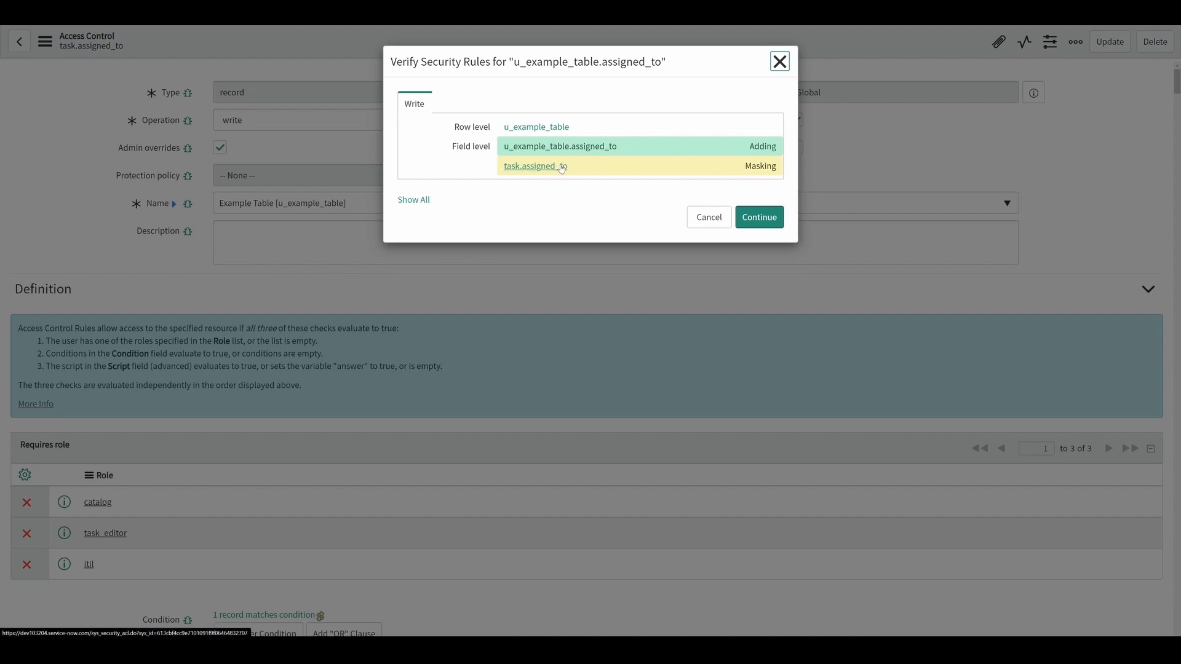
pyautogui.moveTo(535, 165)
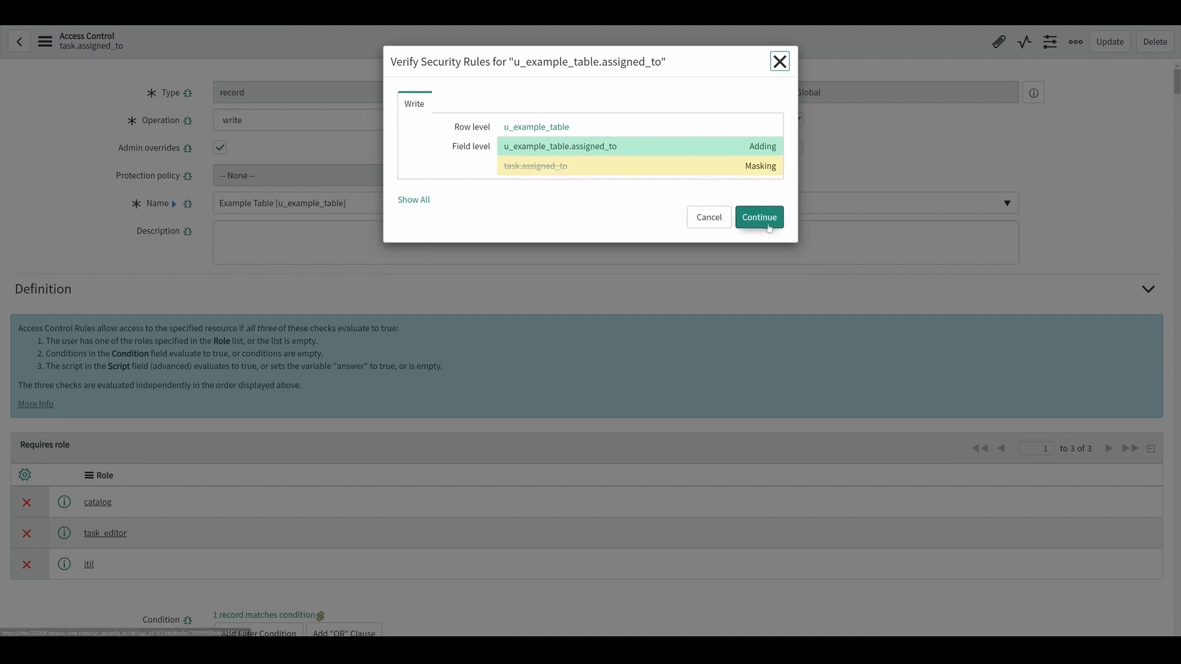
pyautogui.click(759, 217)
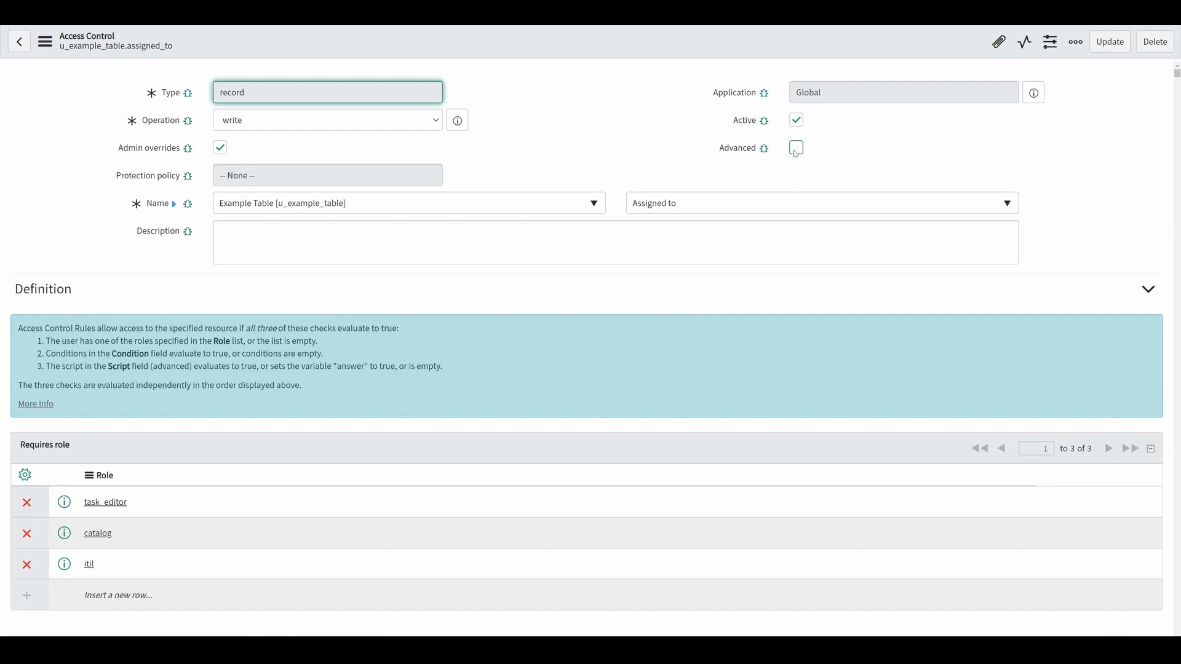
# Enable Advanced on the u_example_table.assigned_to write rule and update it, confirming the verification dialog
pyautogui.click(795, 147)
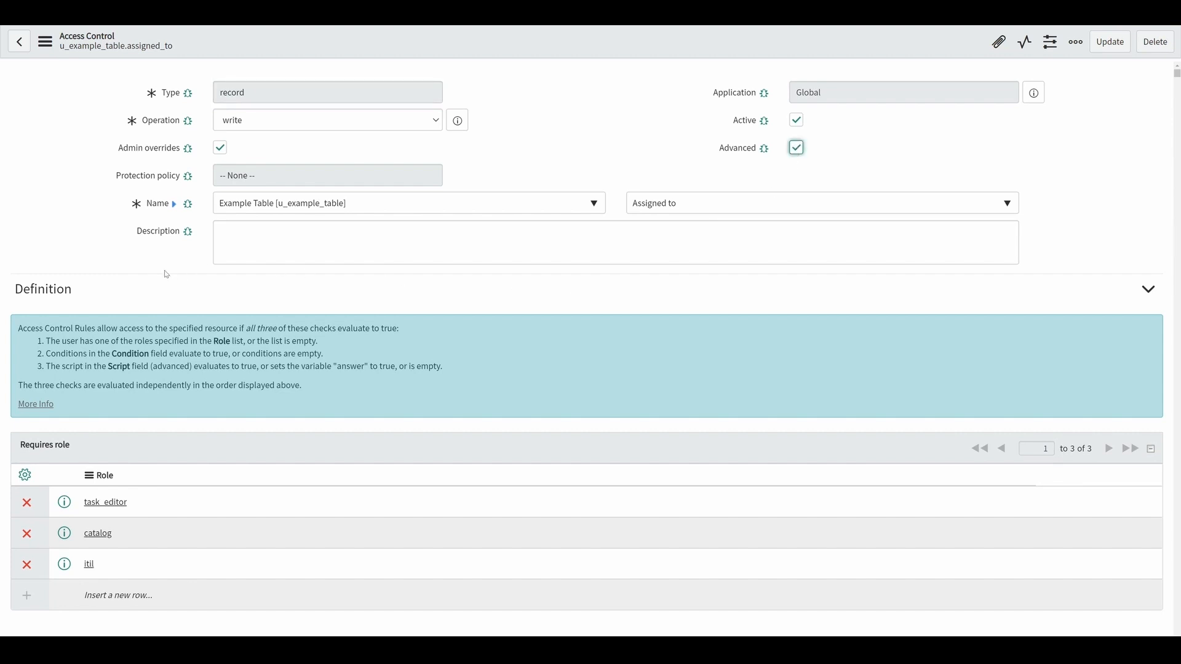
pyautogui.scroll(-3)
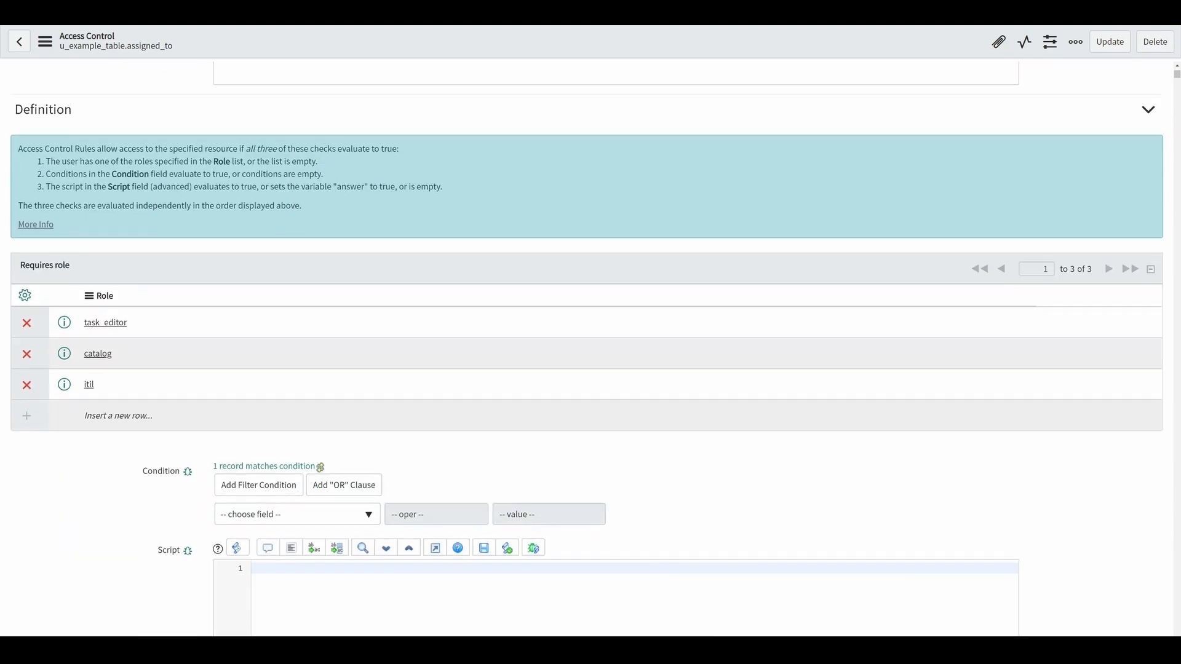
pyautogui.scroll(-3)
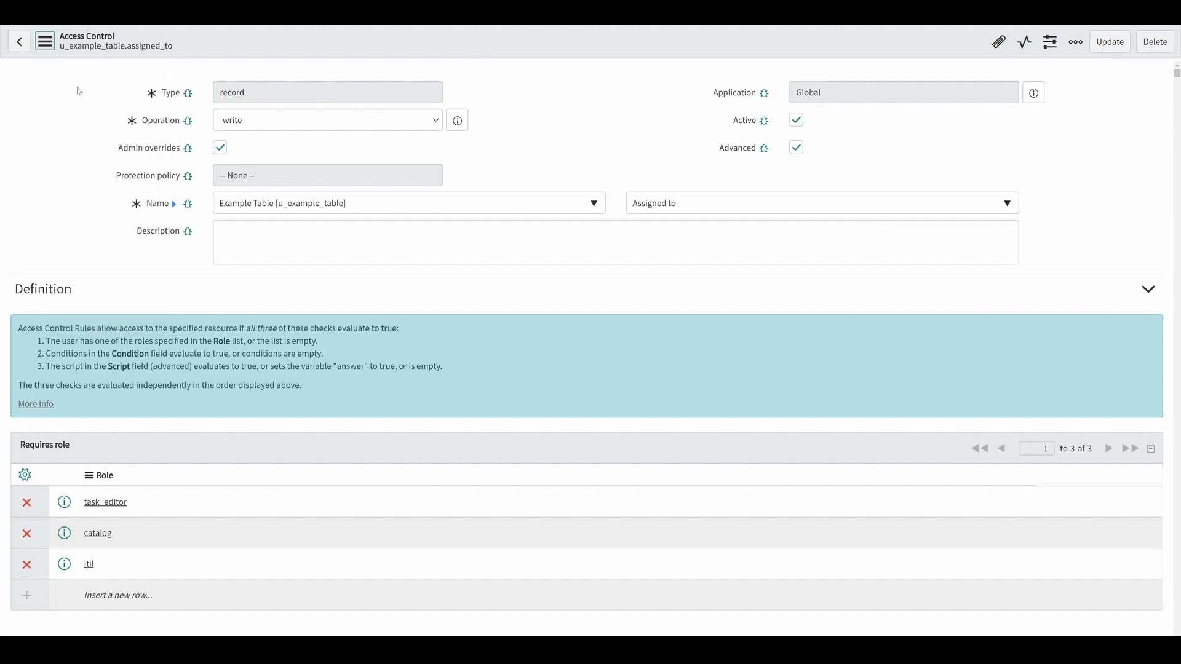
pyautogui.click(1108, 41)
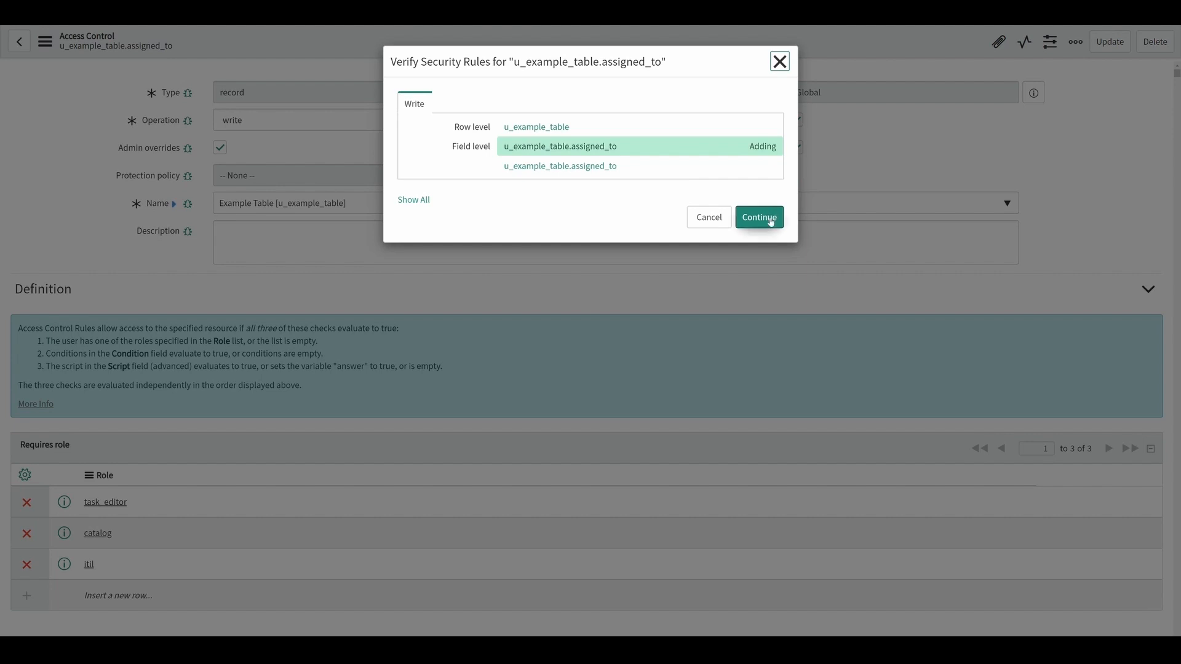
pyautogui.click(758, 217)
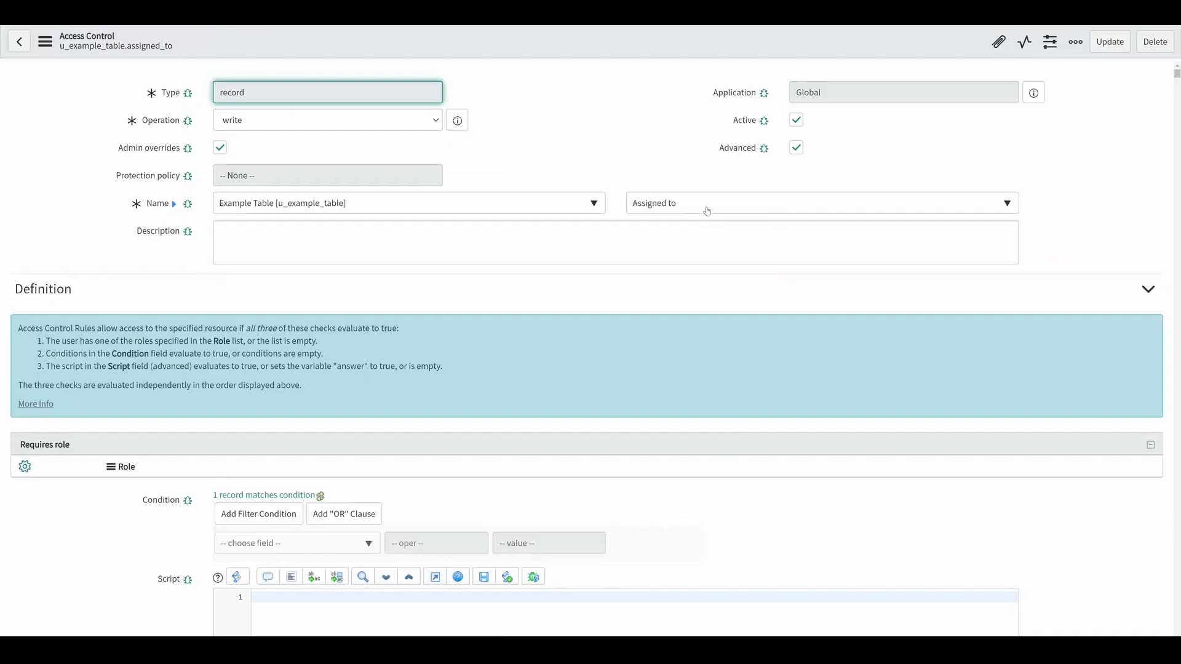
# Enter the script answer = gs.getUser().isMemberOf(current.assignment_group); in the Script field
pyautogui.scroll(-3)
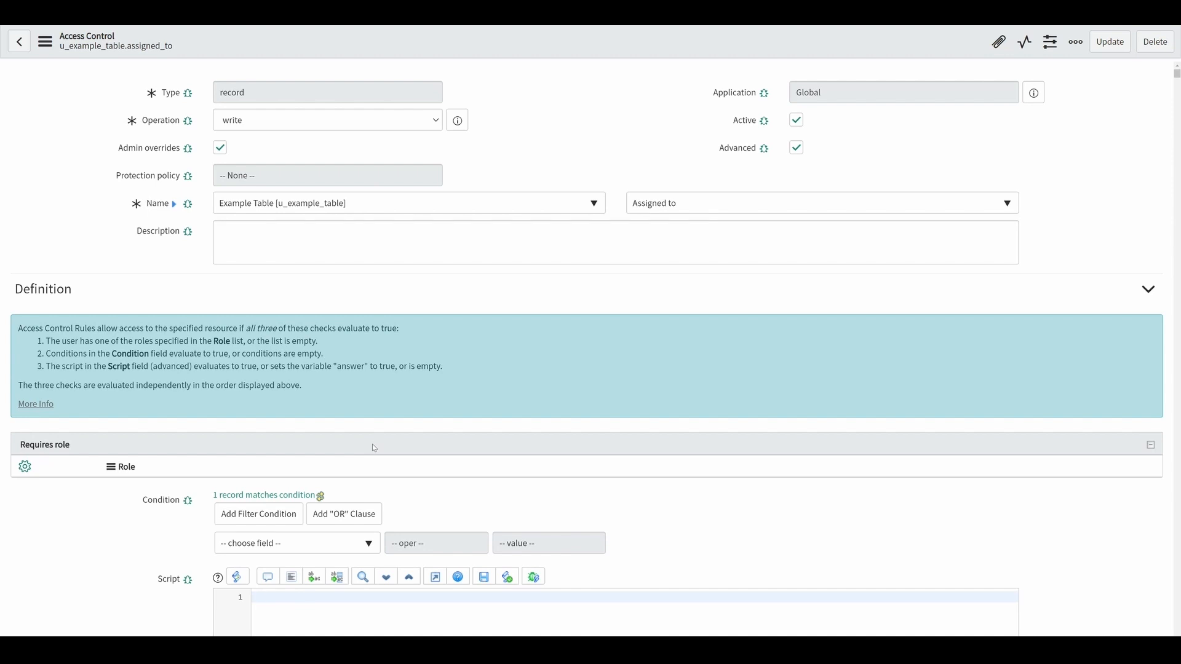
pyautogui.moveTo(380, 469)
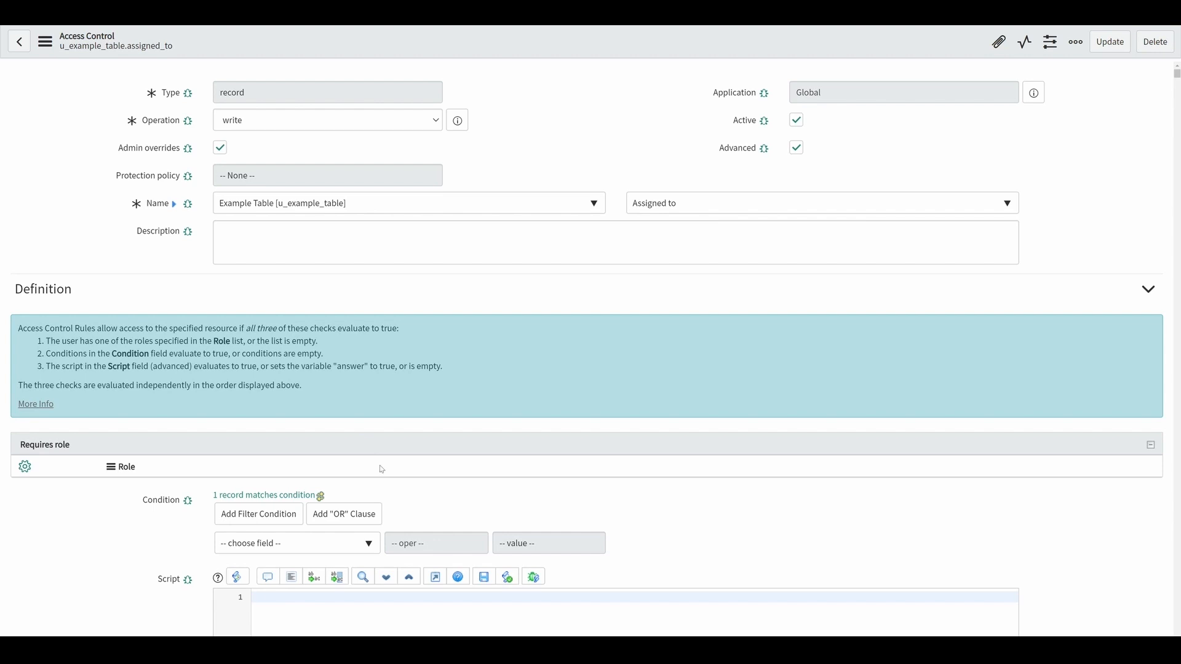
pyautogui.scroll(-3)
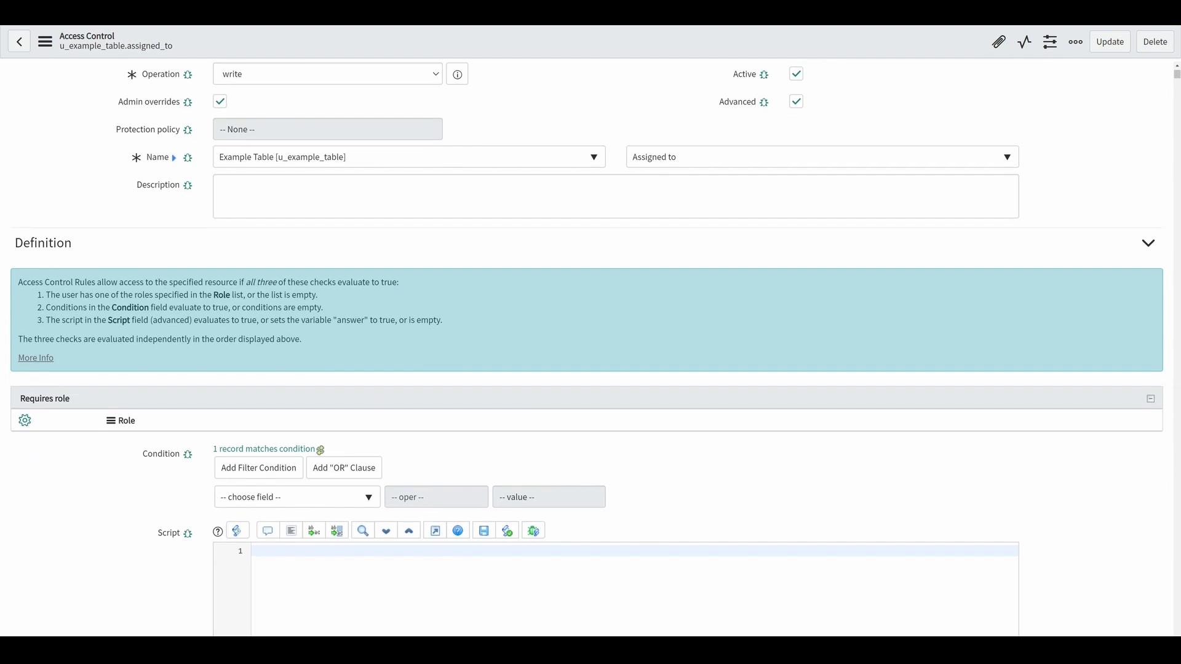
pyautogui.write('answer =')
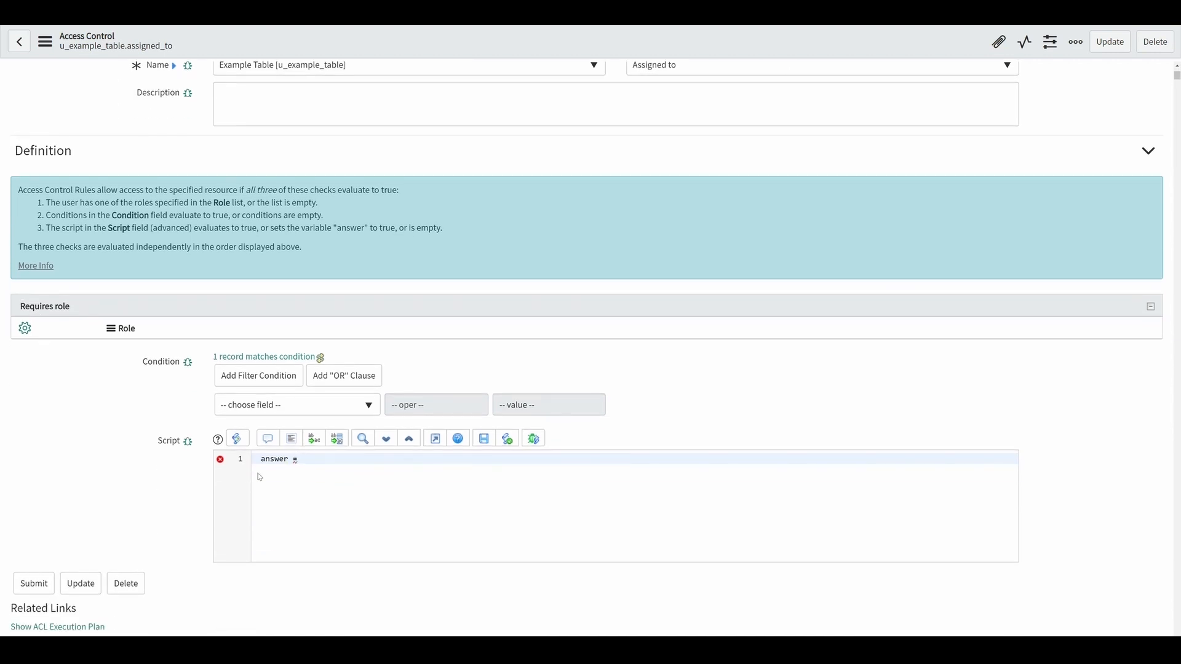
pyautogui.doubleClick(273, 460)
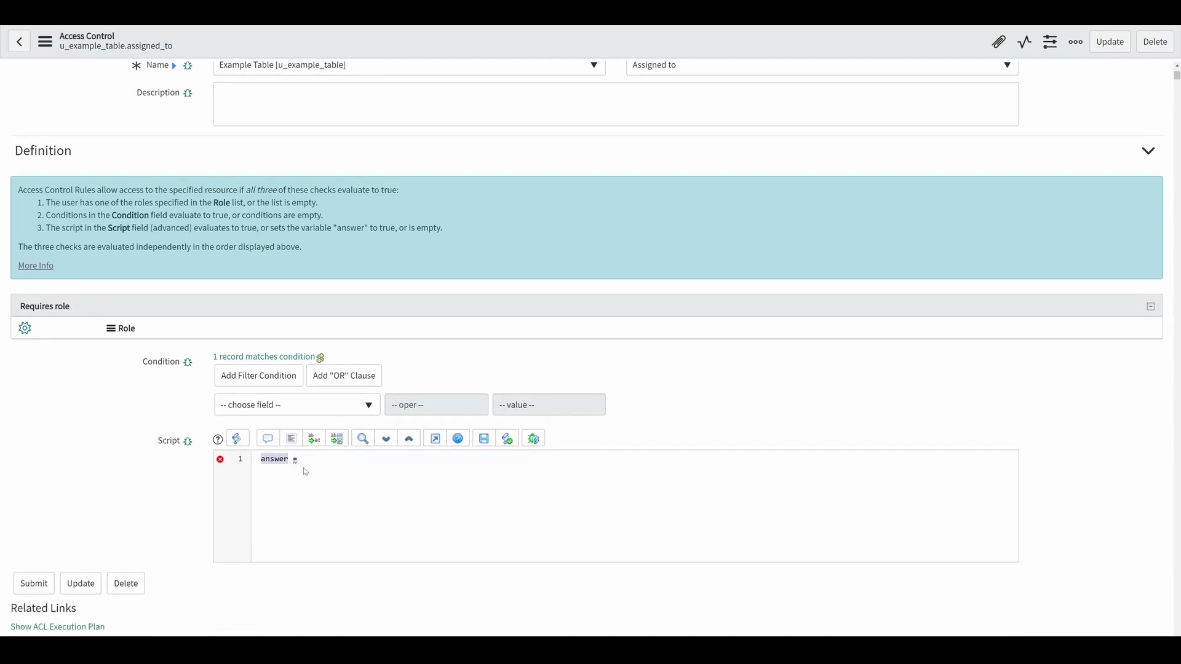
pyautogui.click(316, 459)
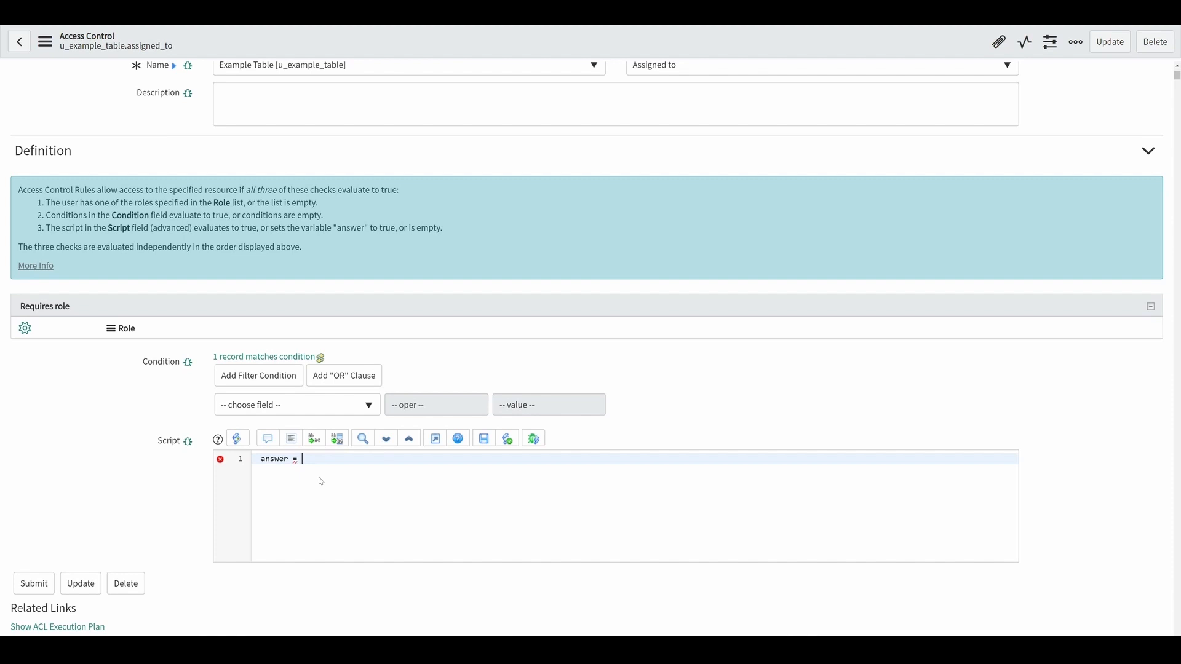
pyautogui.write('gs.')
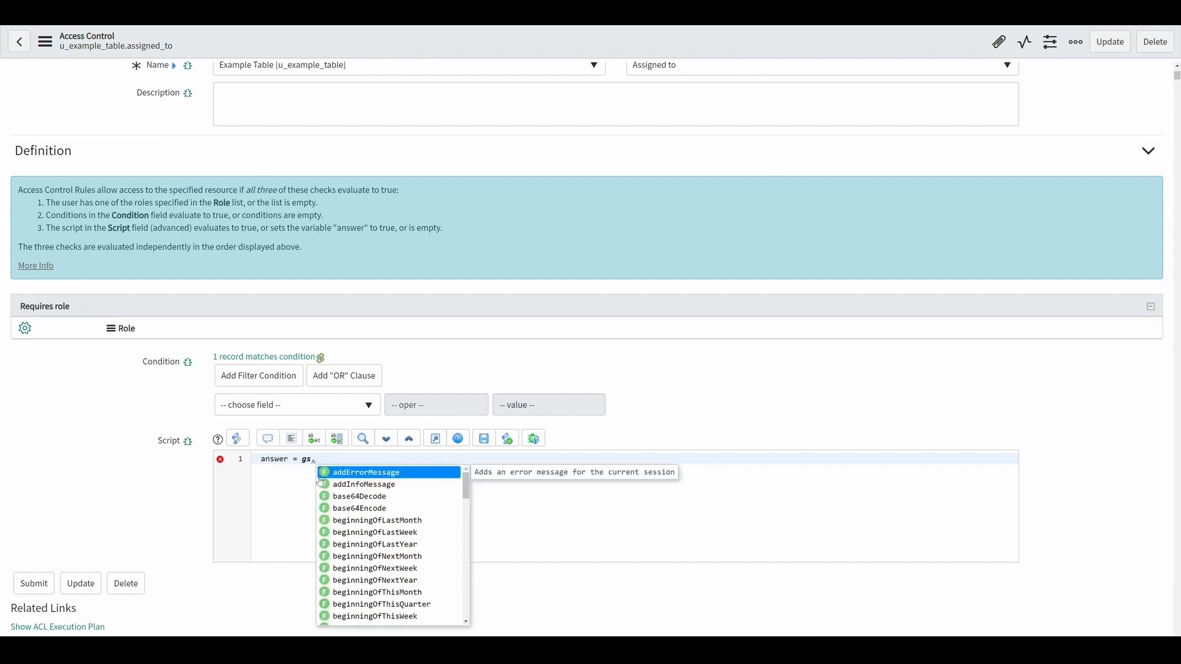
pyautogui.write('getUser().isMemberOf(')
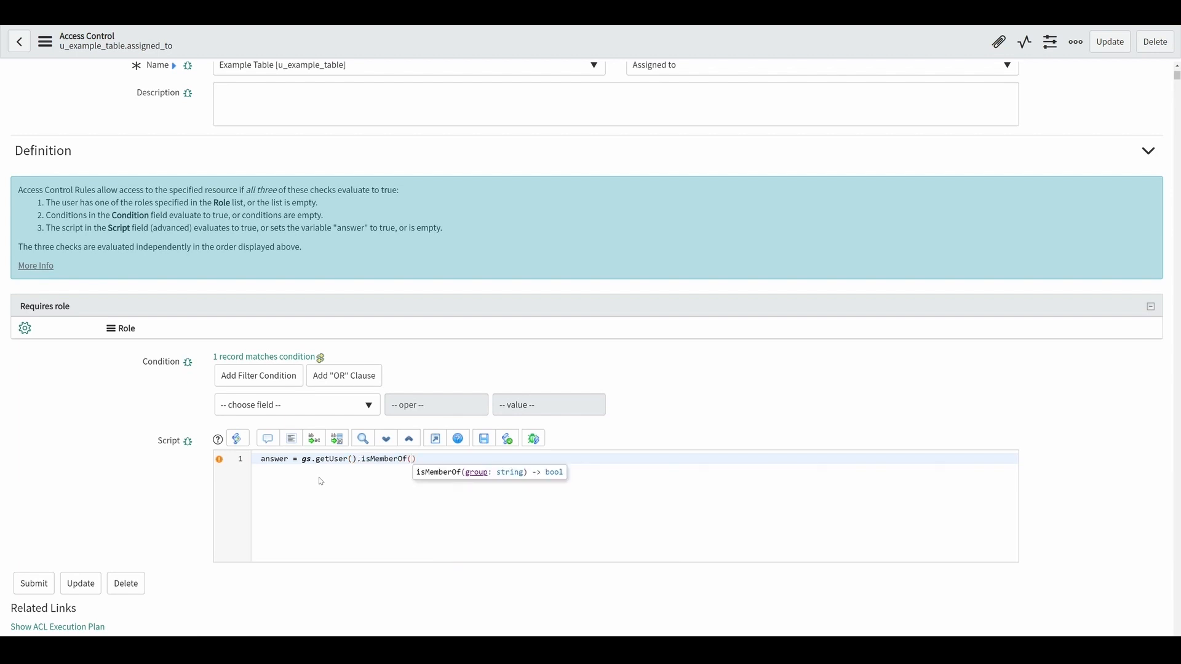
pyautogui.write('curre')
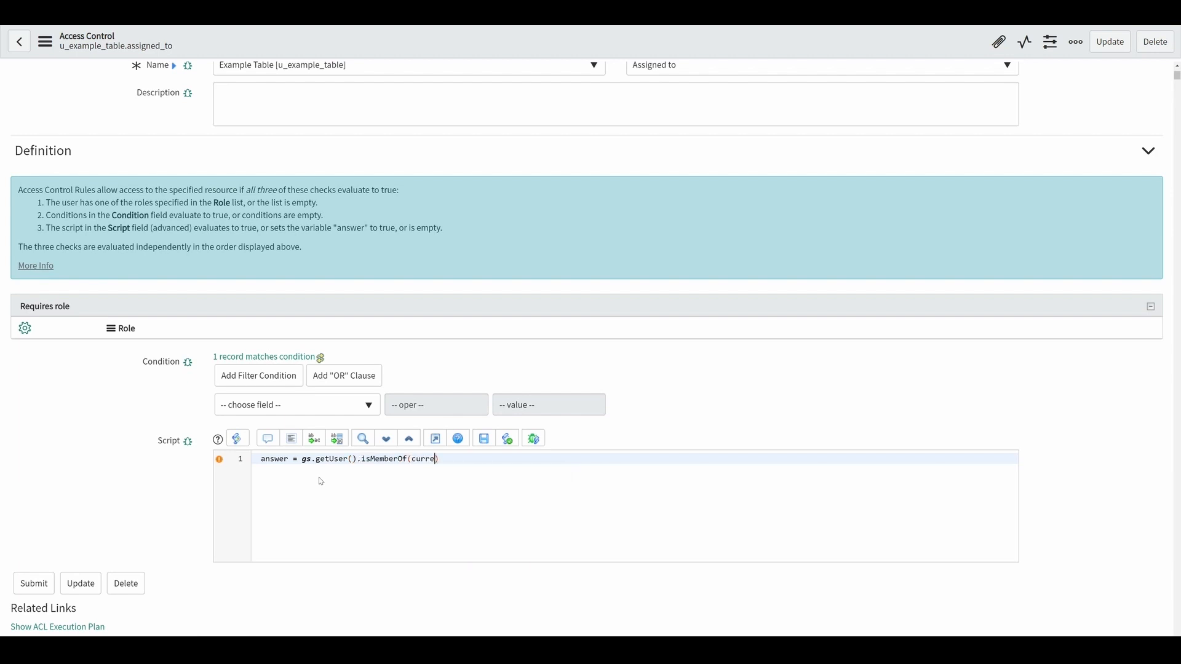
pyautogui.write('nt.assign')
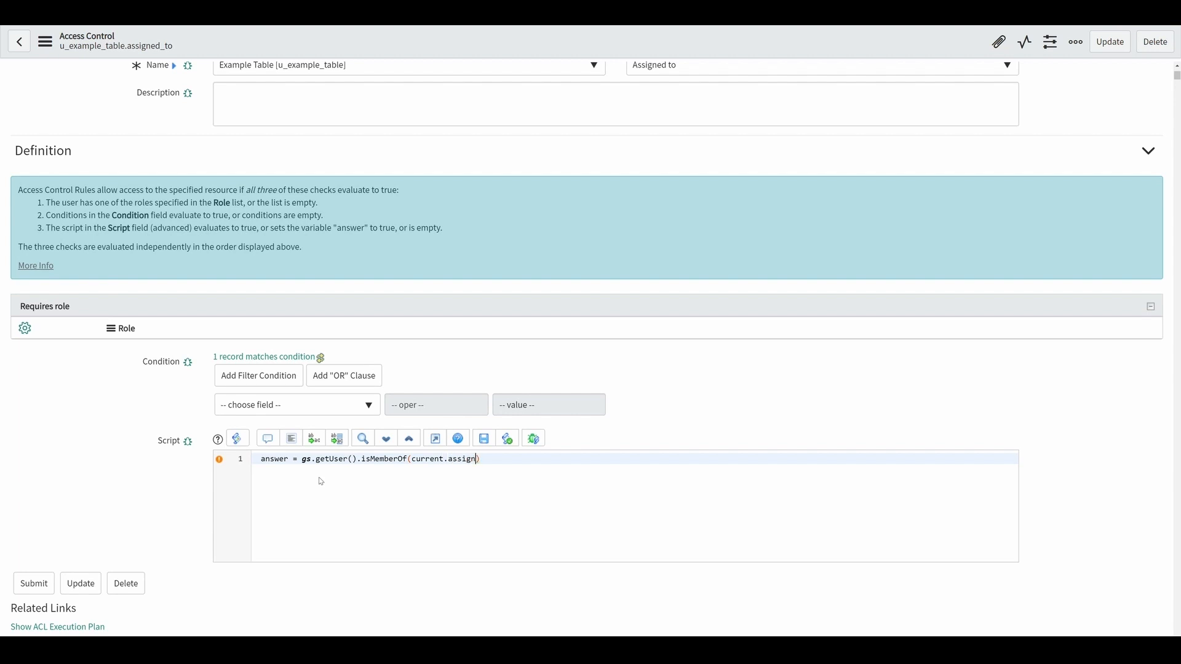
pyautogui.write('ment_group')
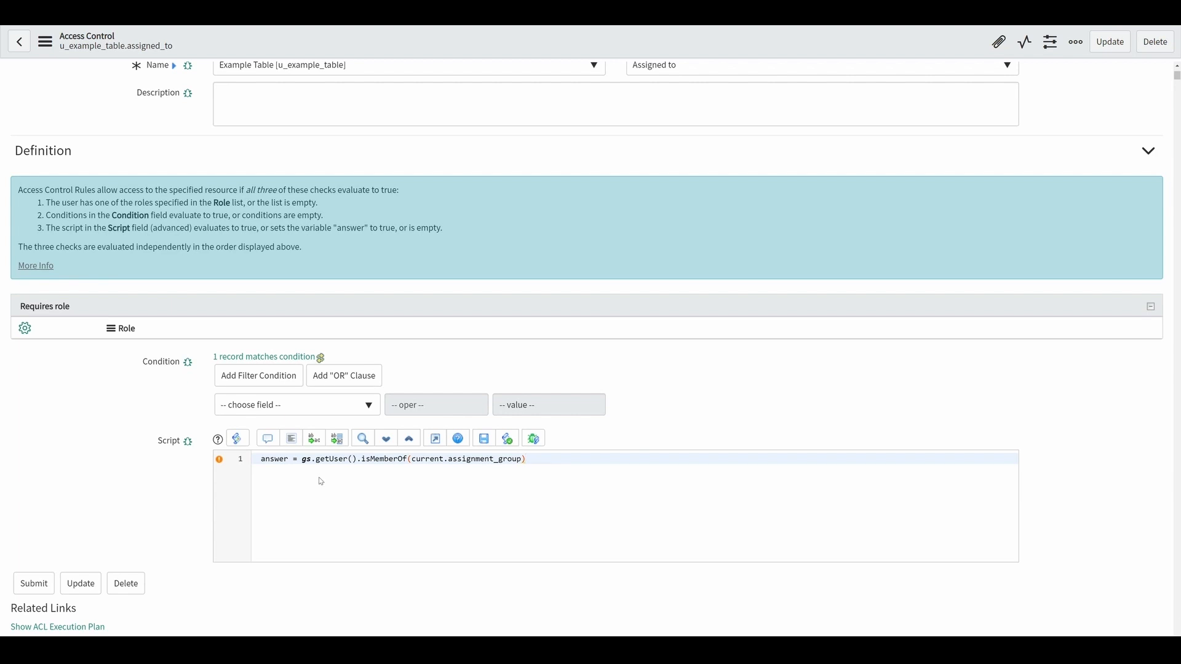
# Save the access control rule from the form context menu
pyautogui.click(44, 41)
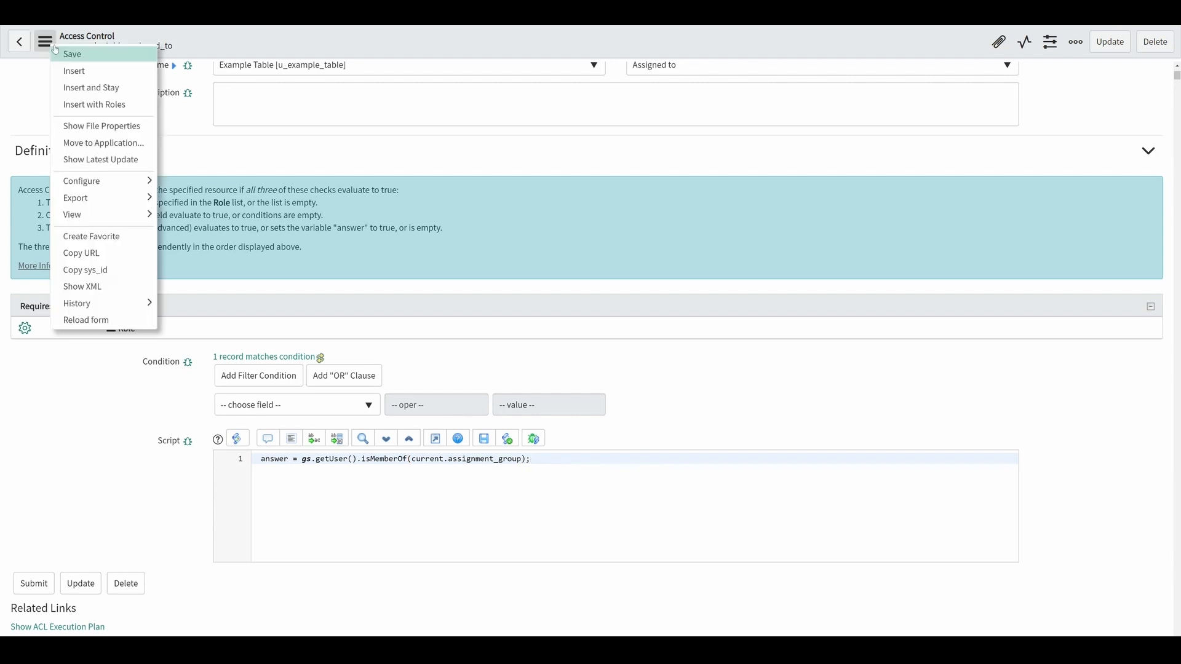
pyautogui.click(71, 54)
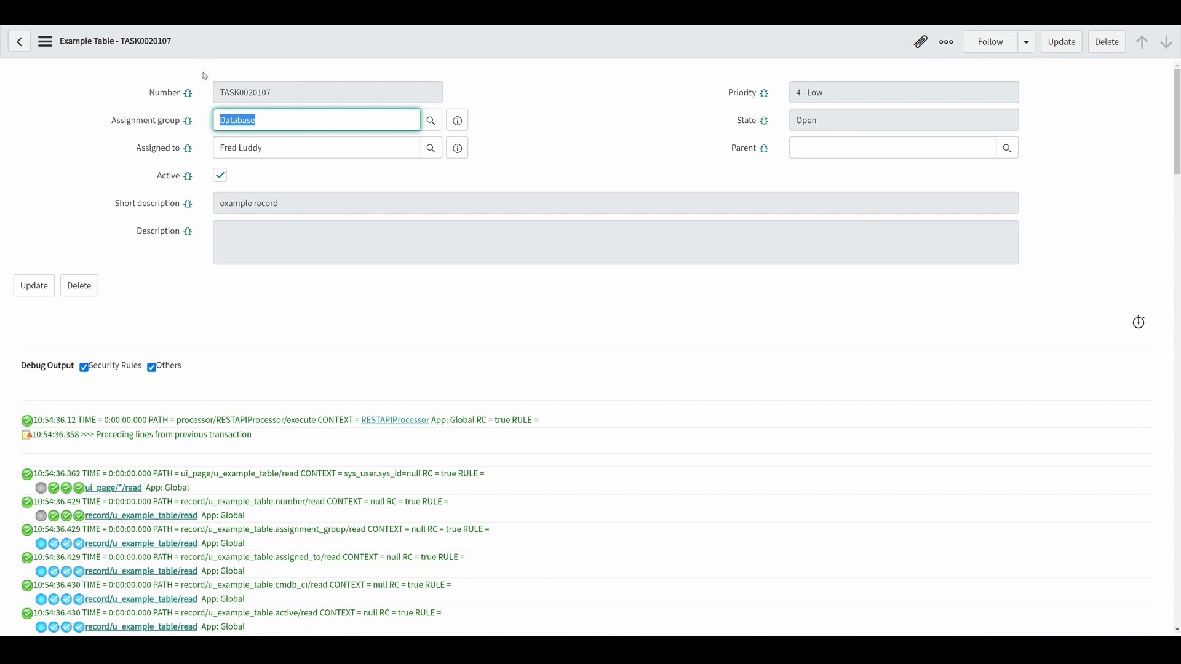
pyautogui.moveTo(147, 107)
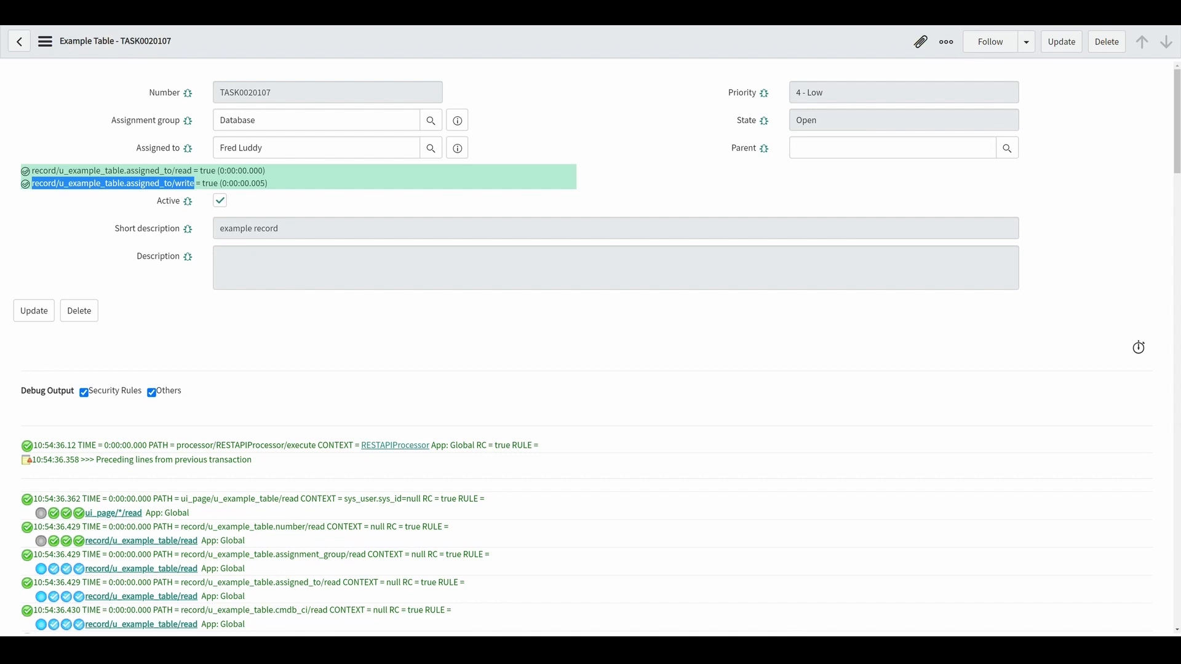
# Search TASK0020107's debug log for u_example_table.assigned_to/write to confirm it returns true
pyautogui.press('Ctrl+f')
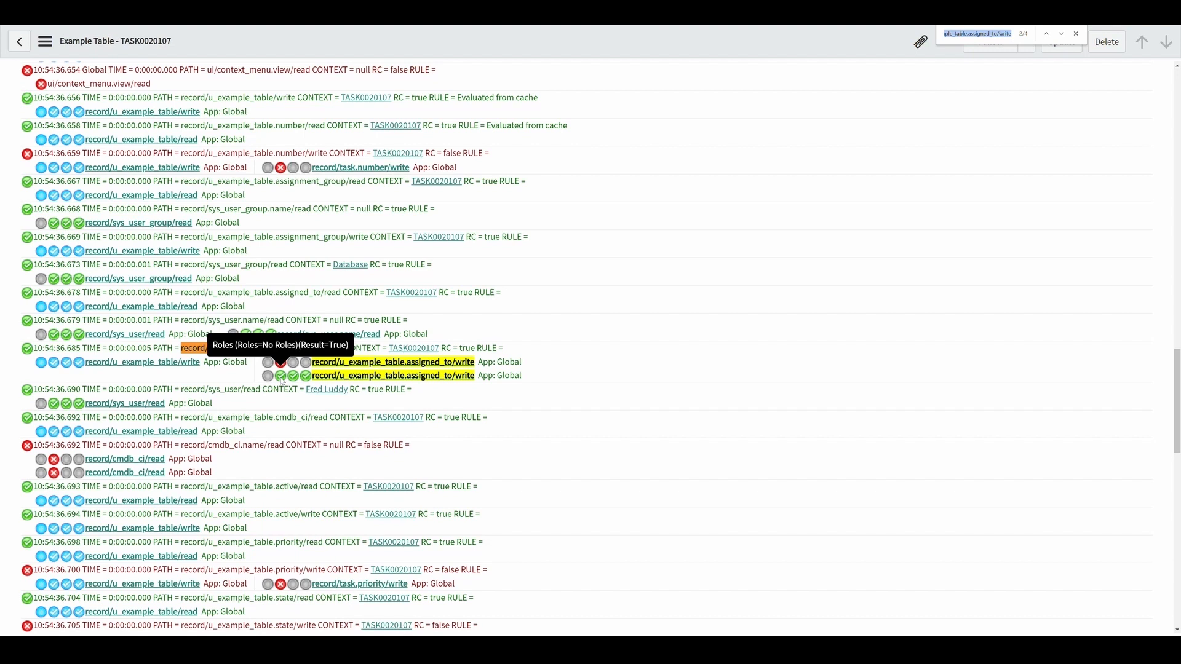
pyautogui.moveTo(292, 363)
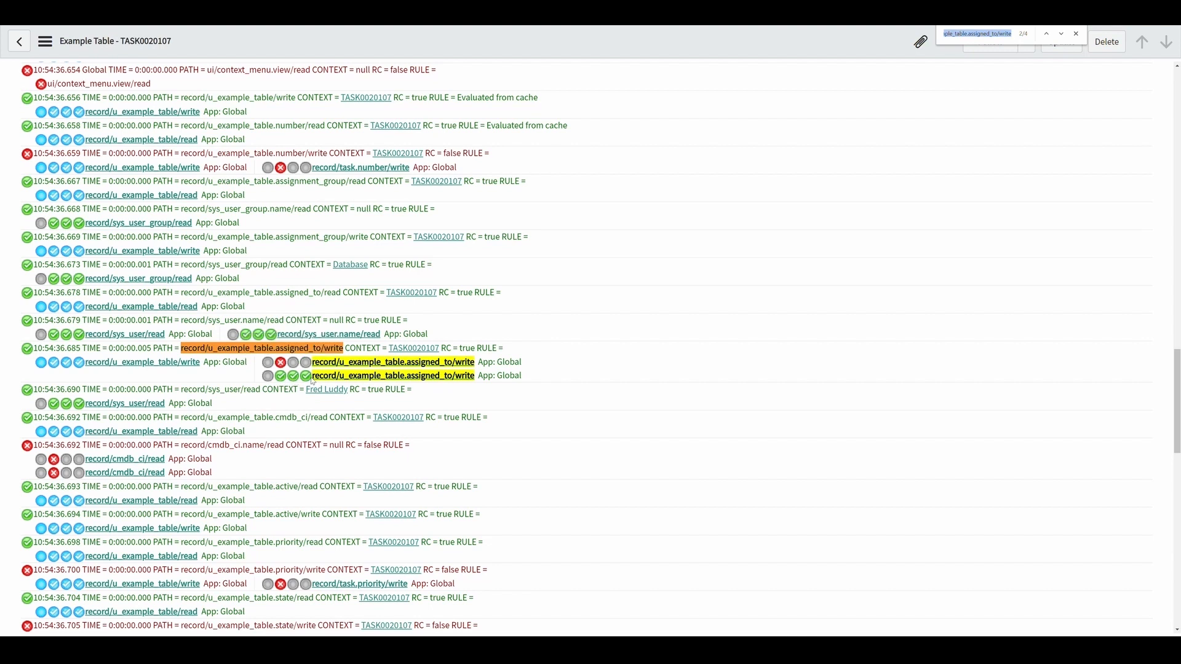
pyautogui.moveTo(305, 362)
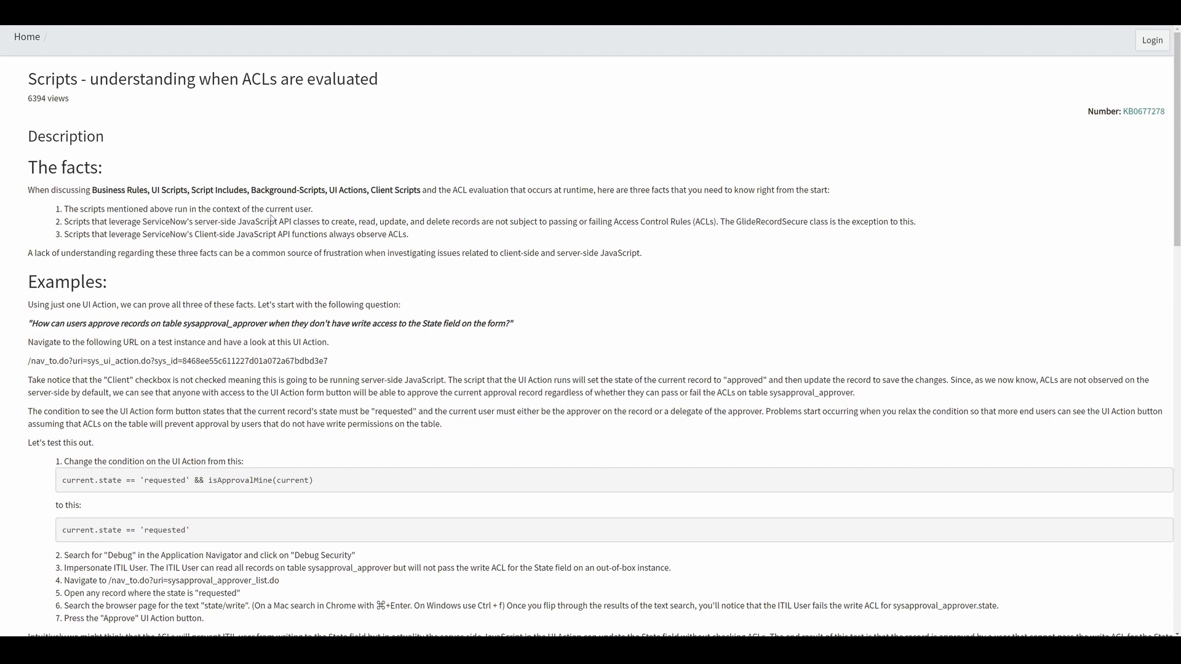
pyautogui.moveTo(1144, 111)
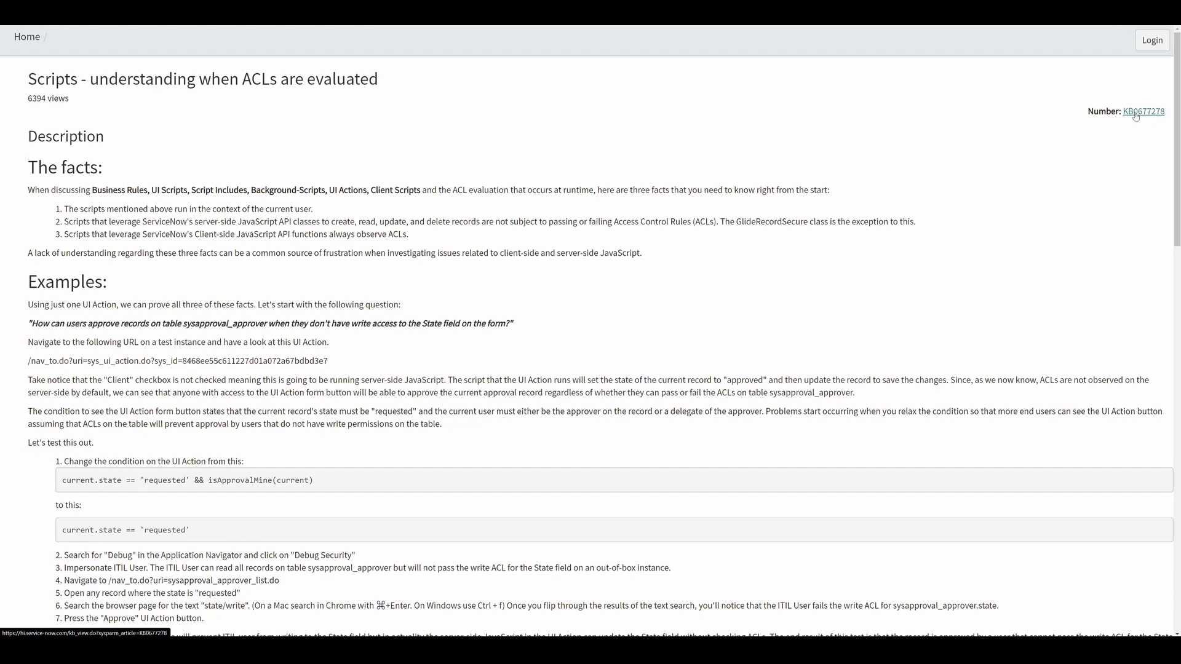
pyautogui.moveTo(1131, 118)
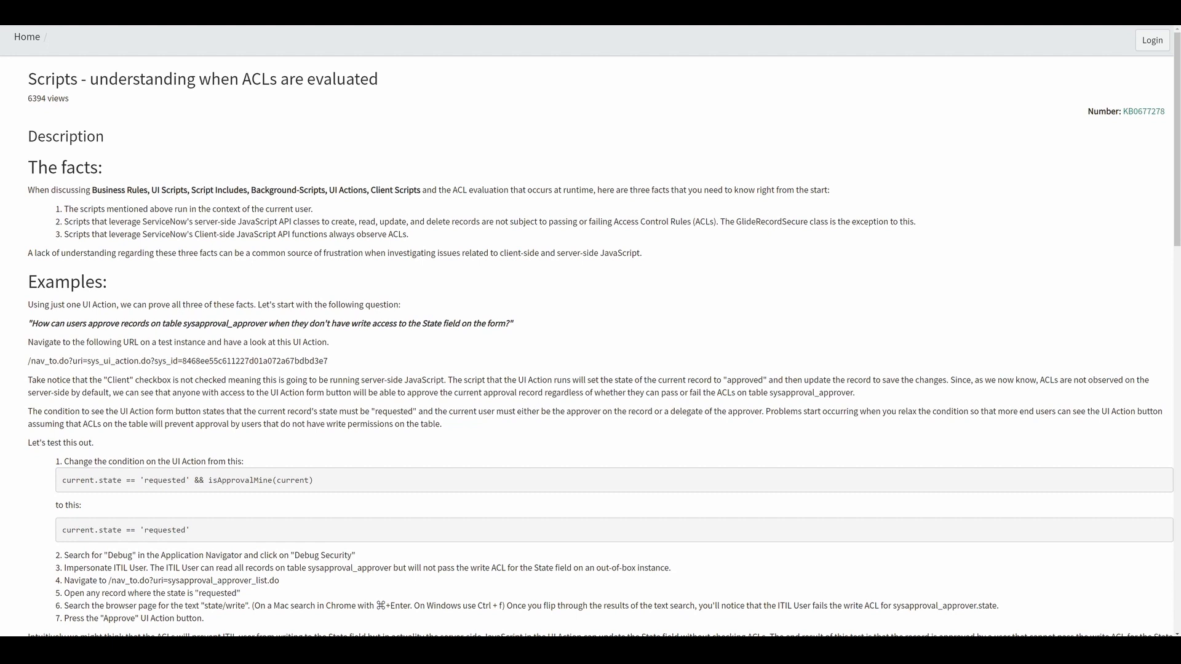
# Scroll through KB0677278 to its example and select the word GlideRecordSecure
pyautogui.scroll(-3)
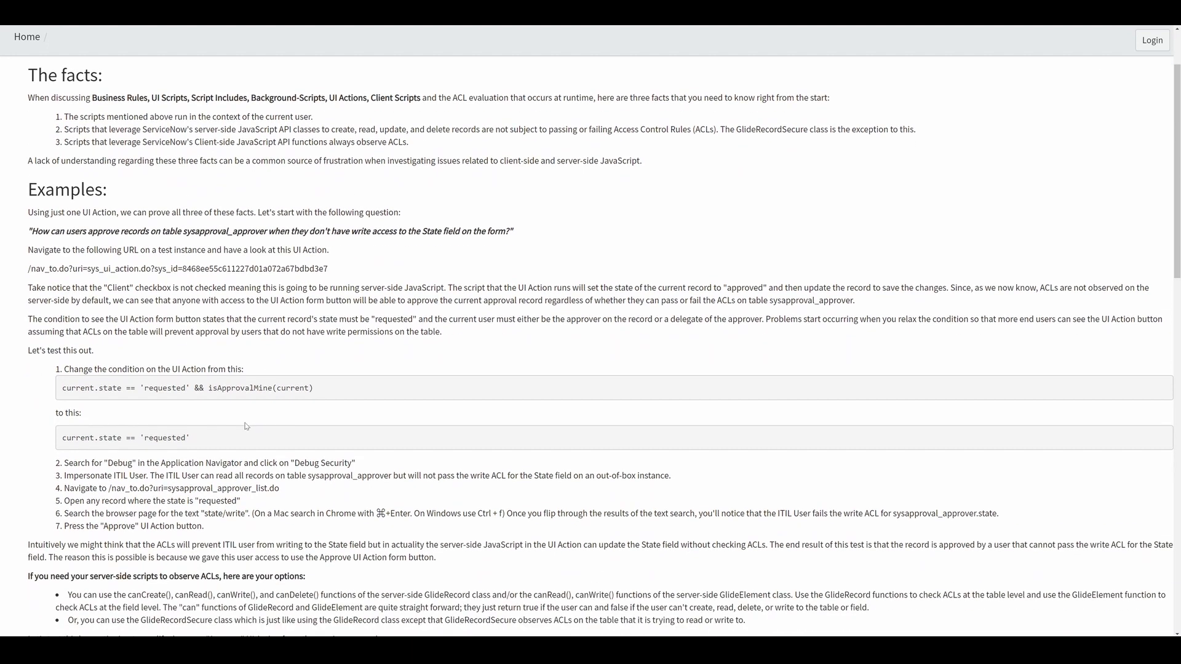
pyautogui.moveTo(200, 439)
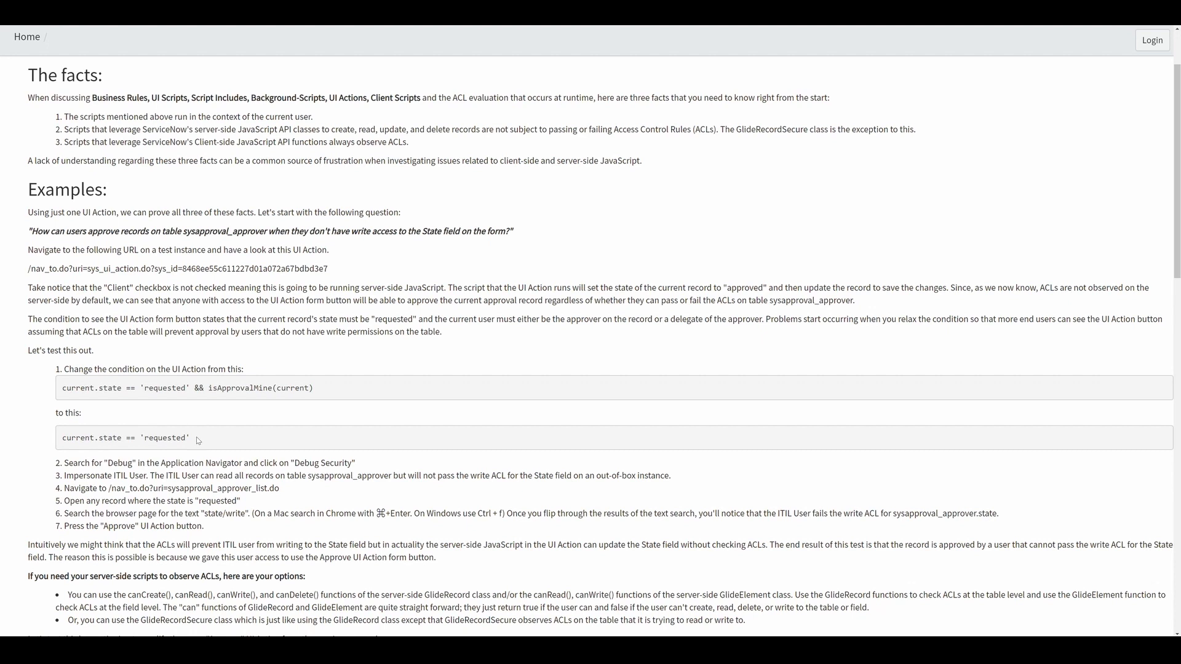
pyautogui.scroll(-3)
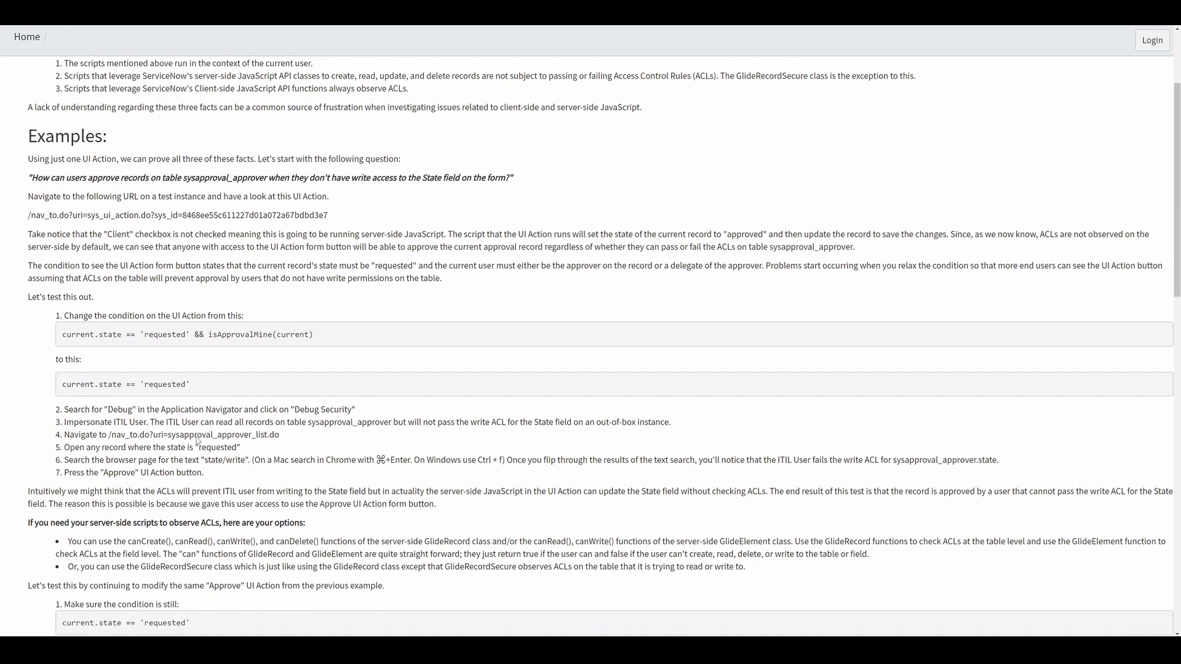
pyautogui.scroll(-3)
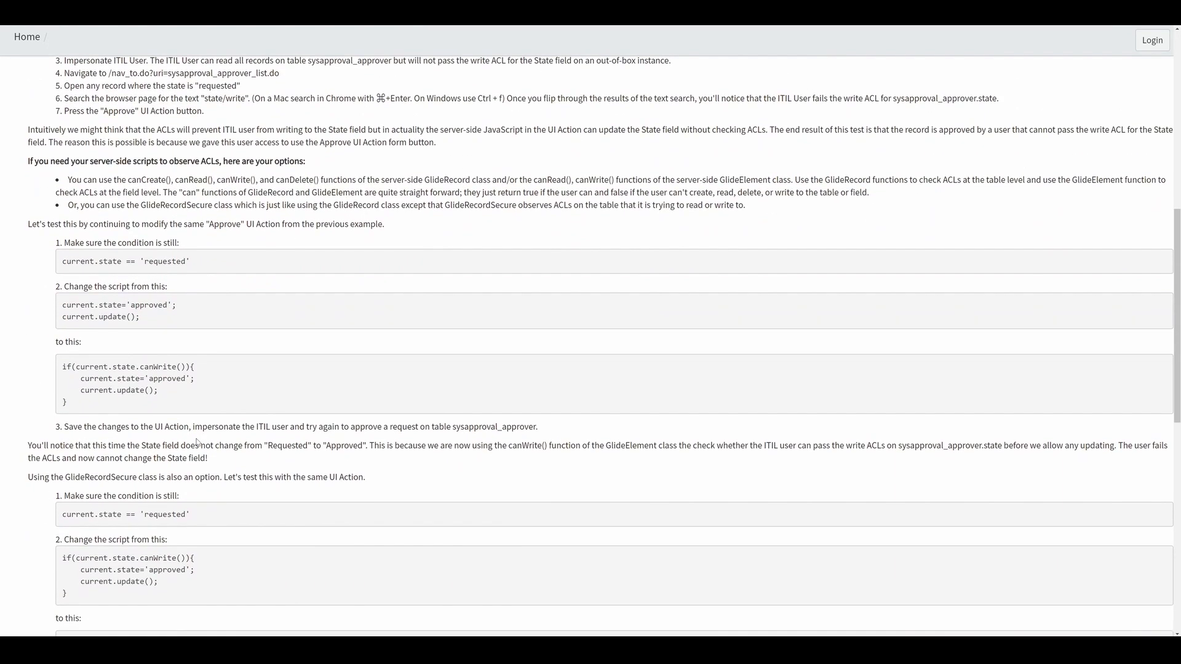
pyautogui.doubleClick(100, 476)
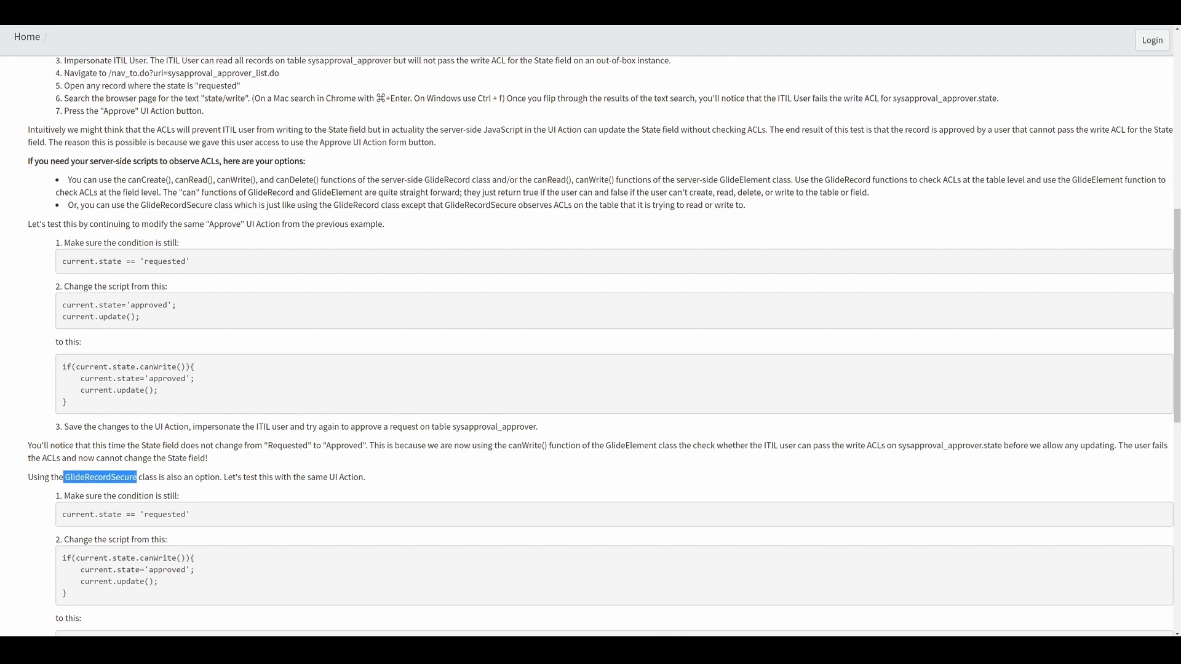